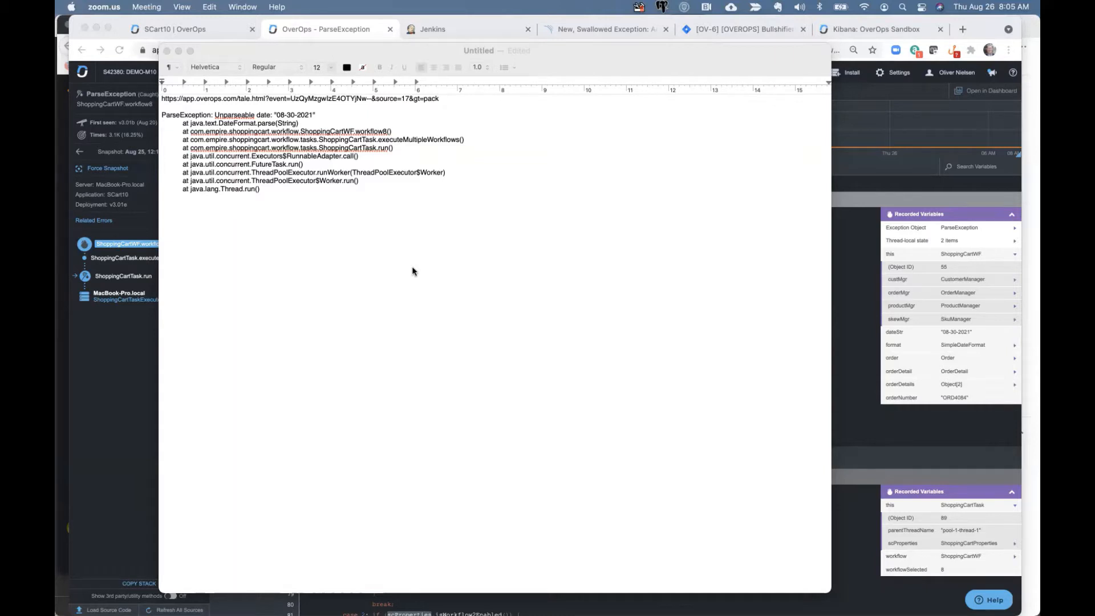
mouse_move(184, 121)
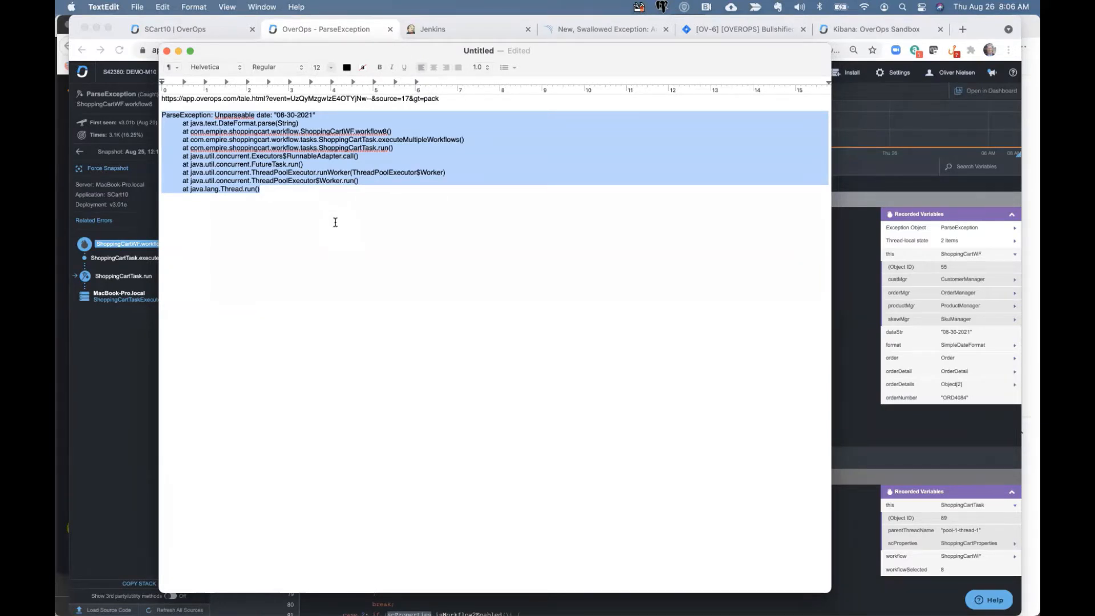
mouse_move(235, 217)
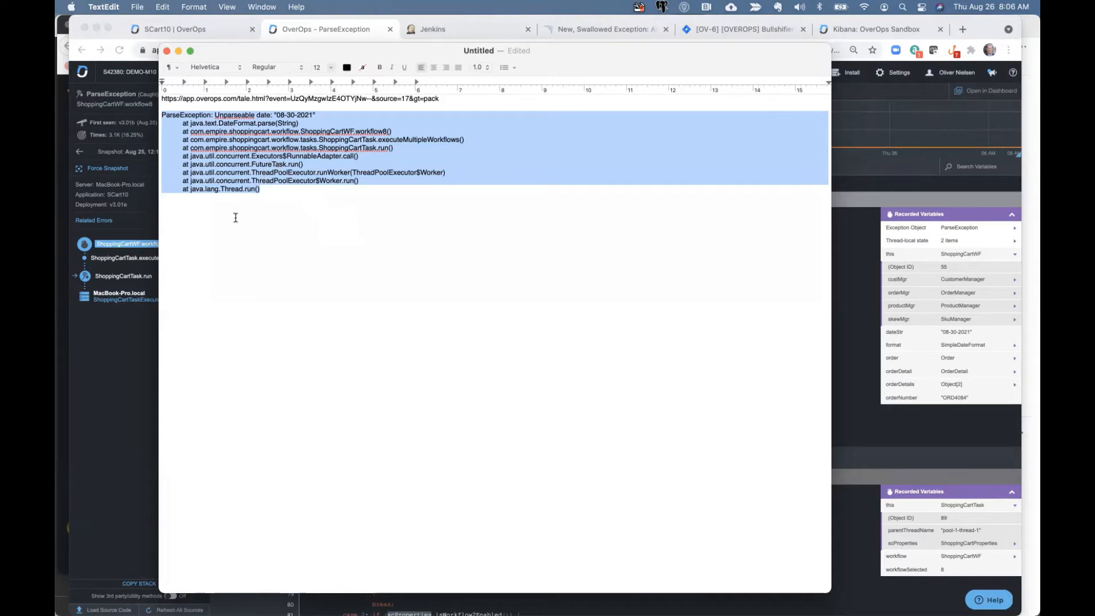
mouse_move(188, 325)
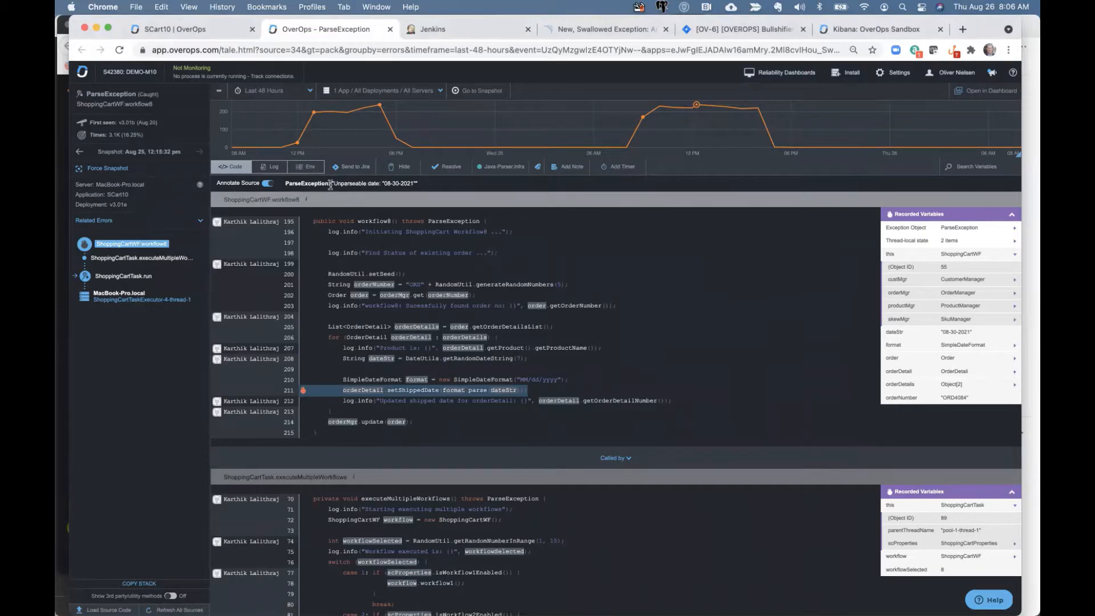
- Hide the author annotations and confirm dateStr recorded the value 08-30-2021
click(267, 182)
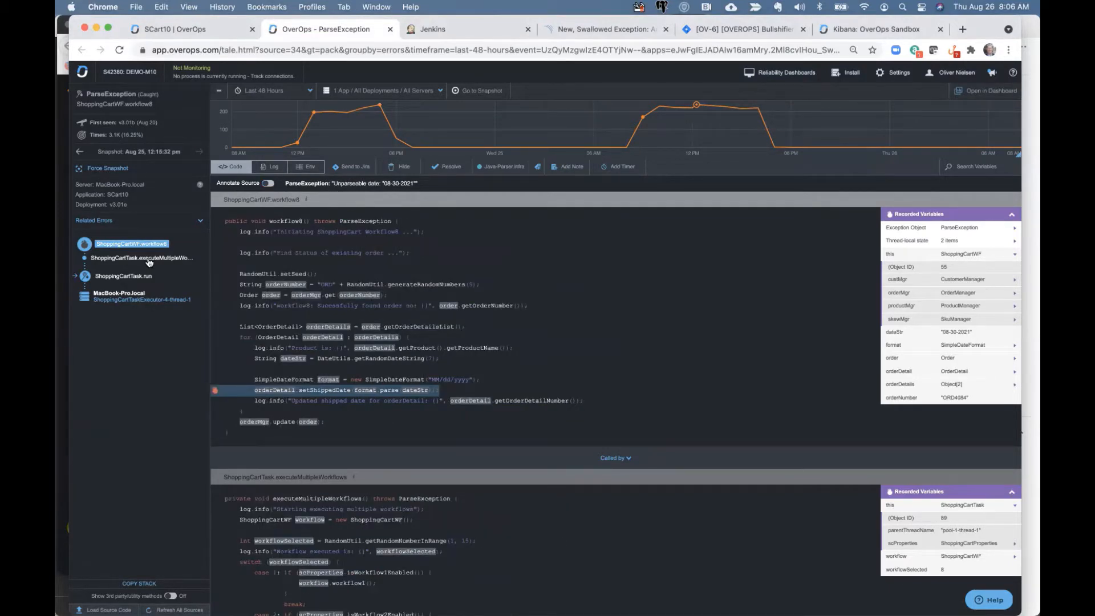
click(124, 275)
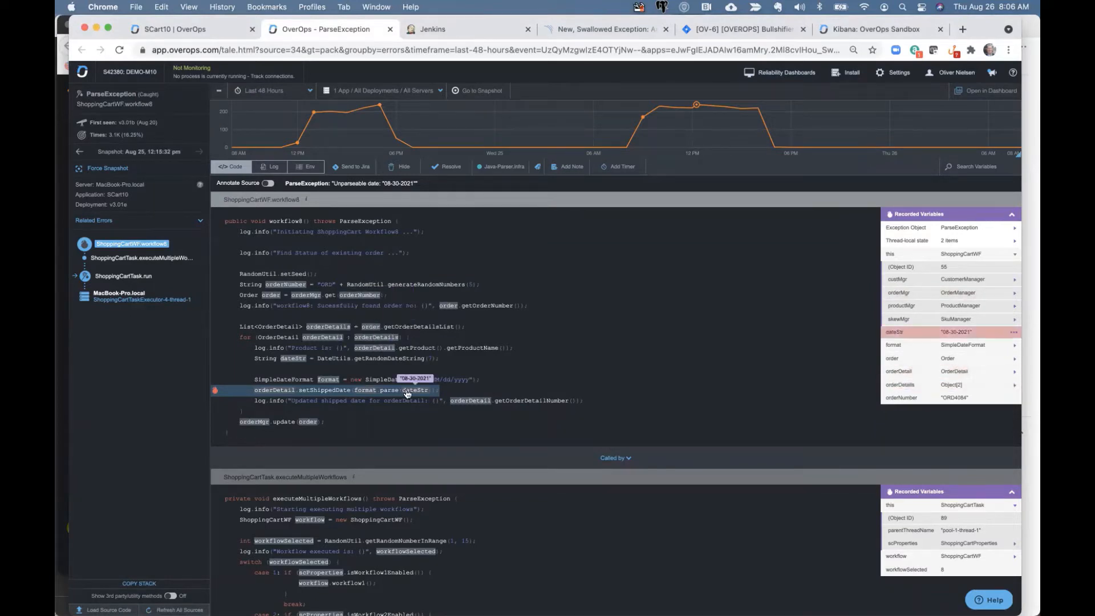
mouse_move(407, 389)
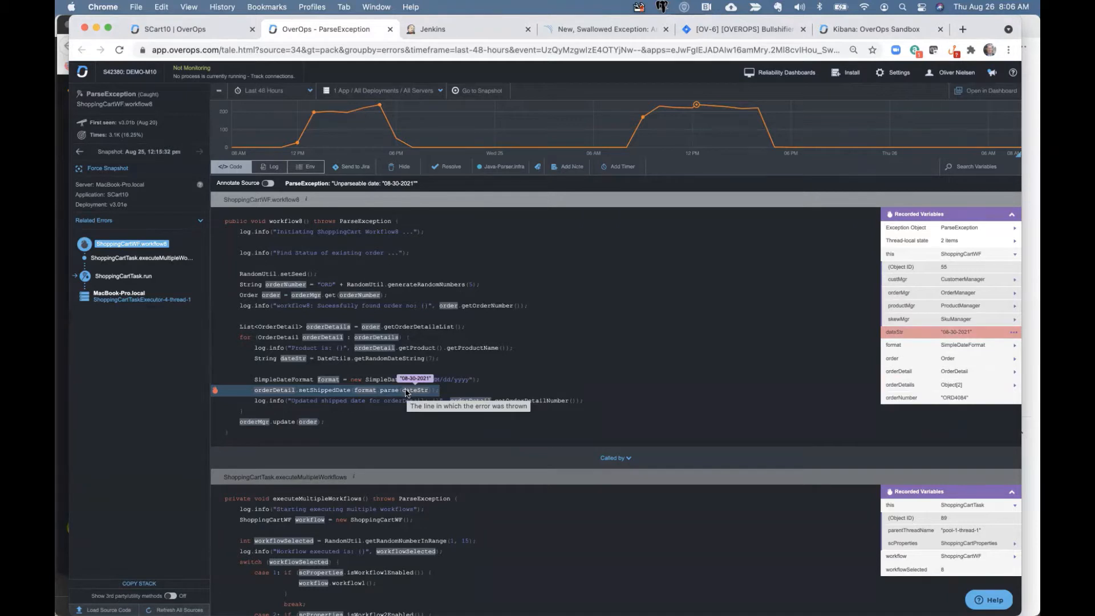
mouse_move(389, 189)
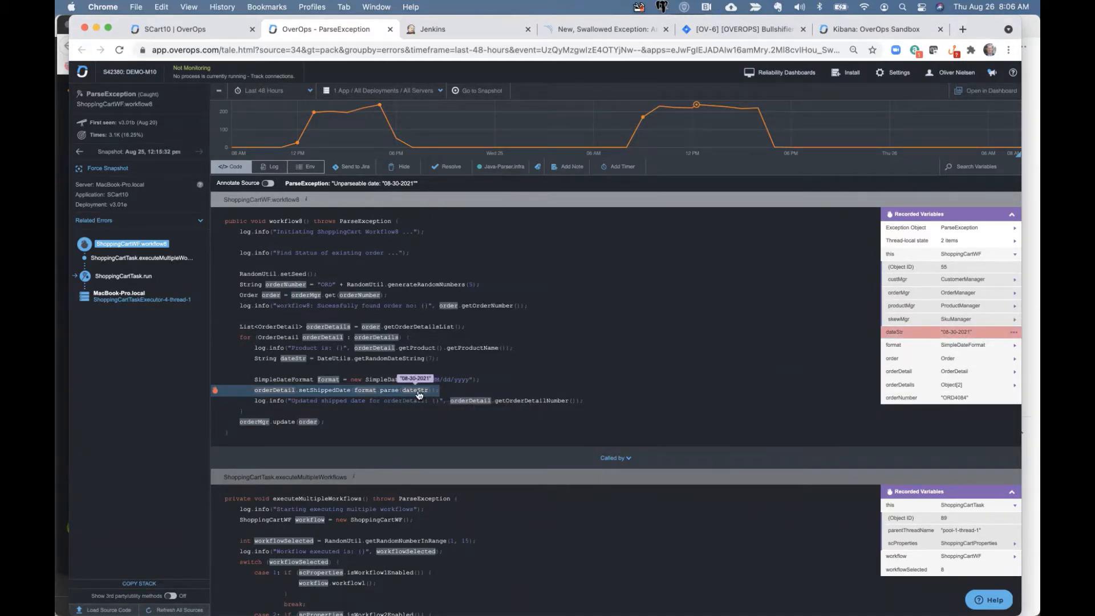
mouse_move(419, 390)
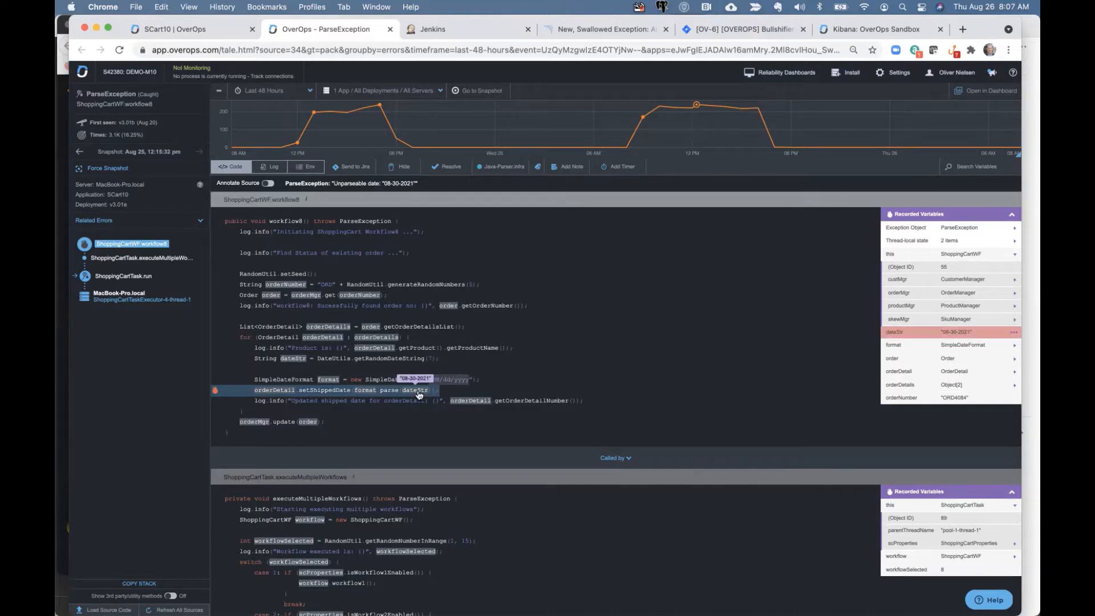
mouse_move(419, 394)
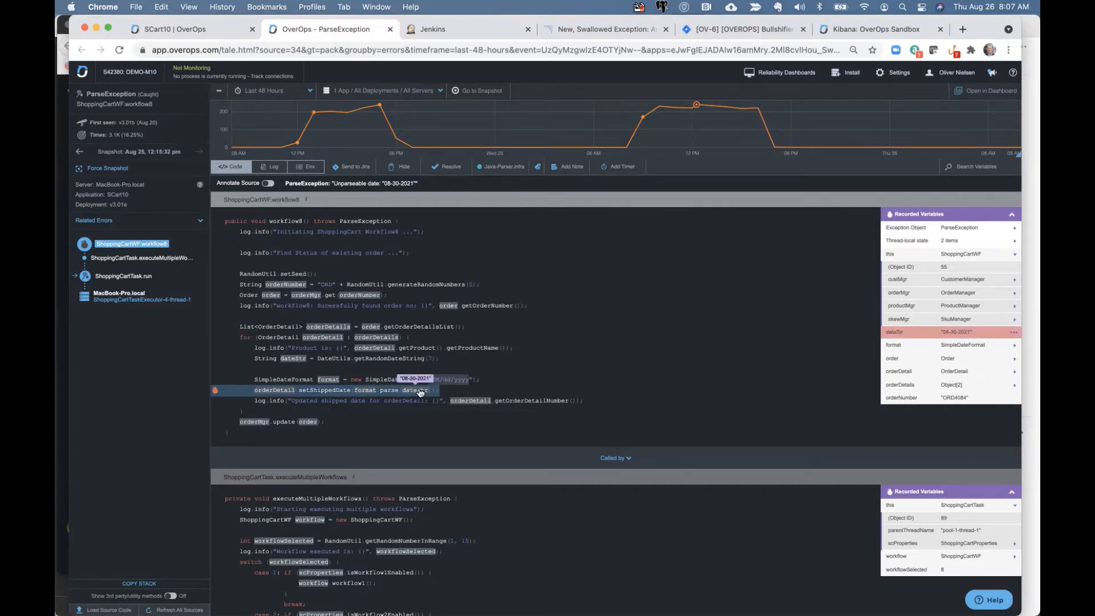
mouse_move(419, 390)
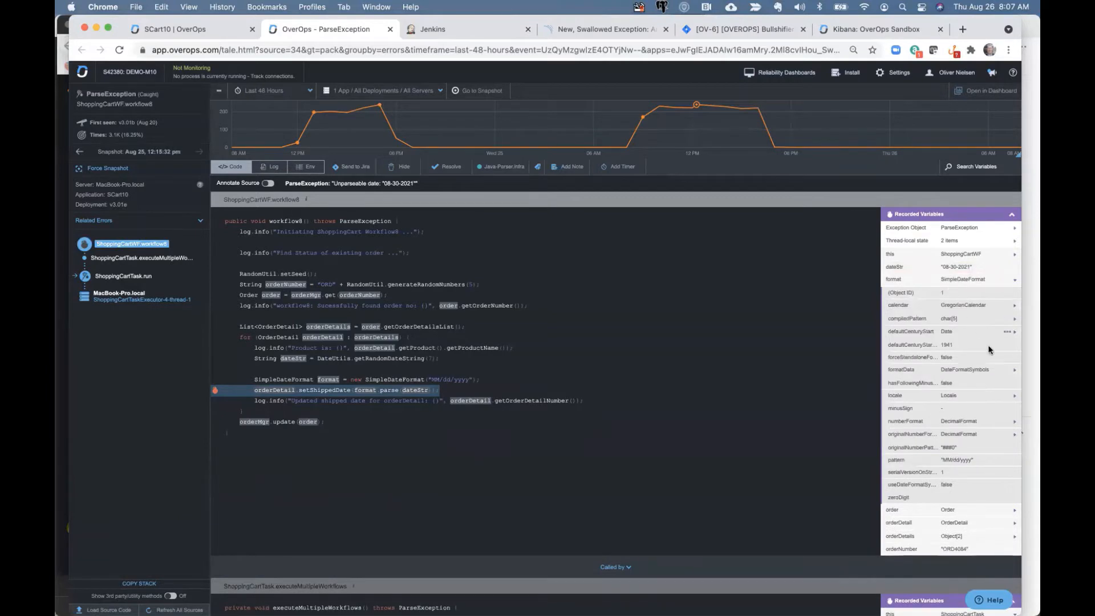
mouse_move(930, 376)
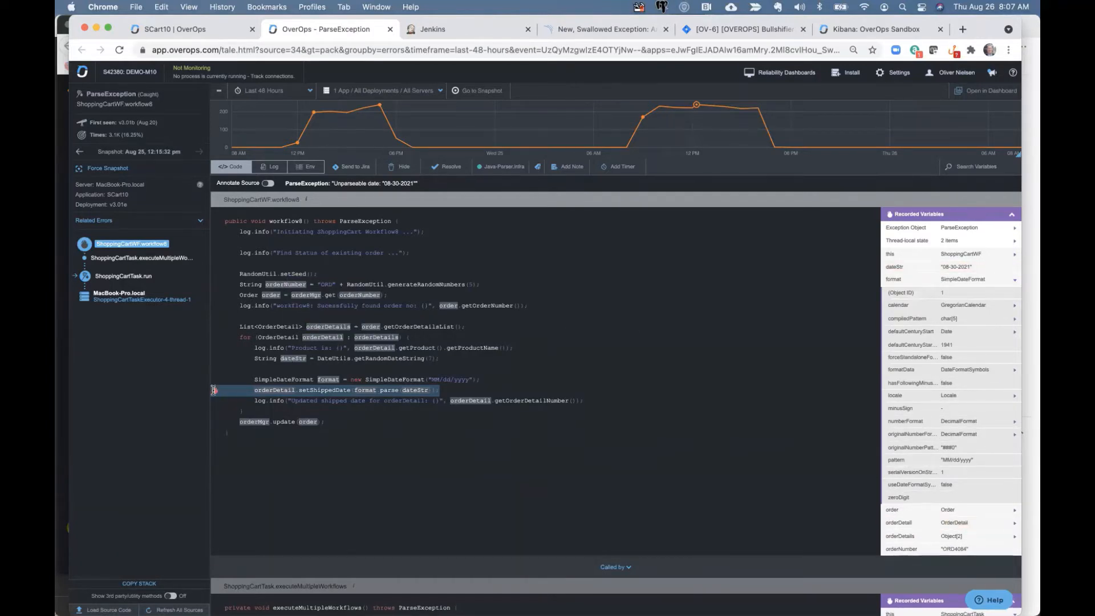
mouse_move(213, 389)
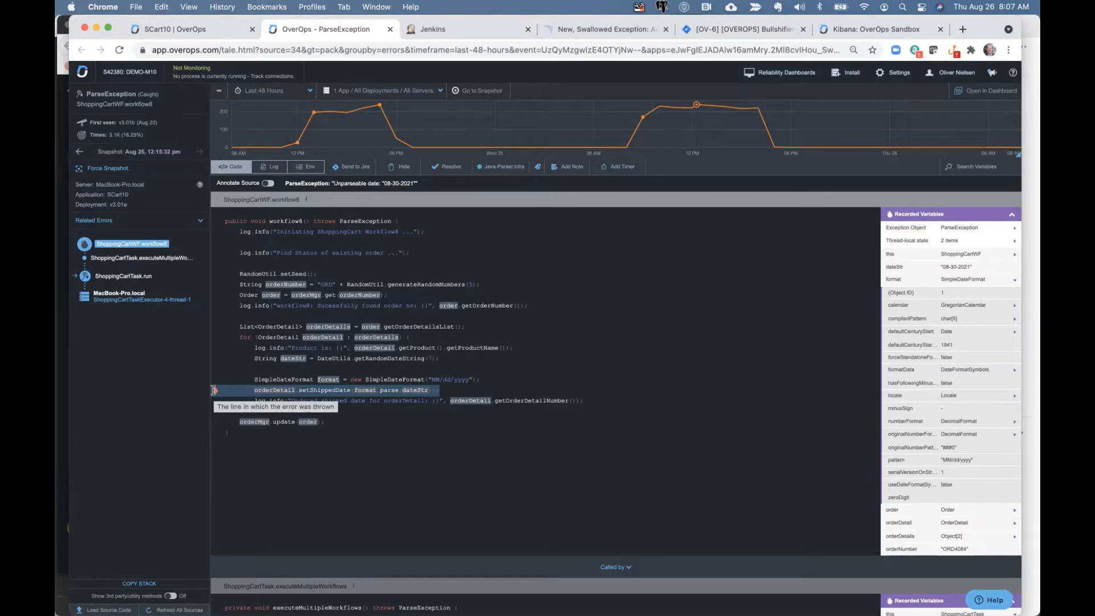
mouse_move(176, 264)
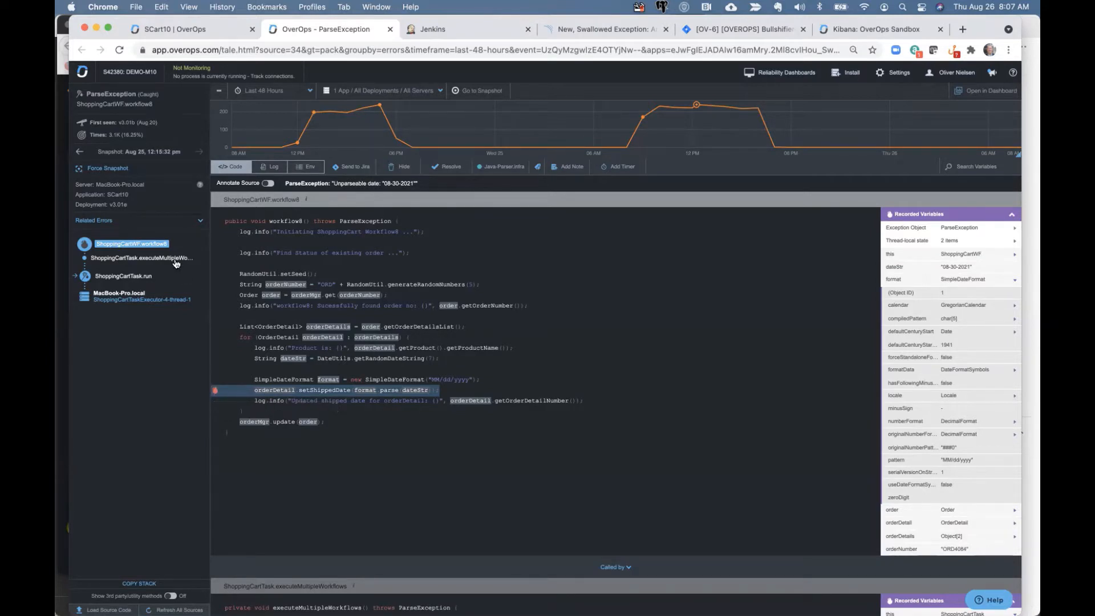
- Expand the recorded SimpleDateFormat variable to see its MM/dd/yyyy pattern
click(122, 276)
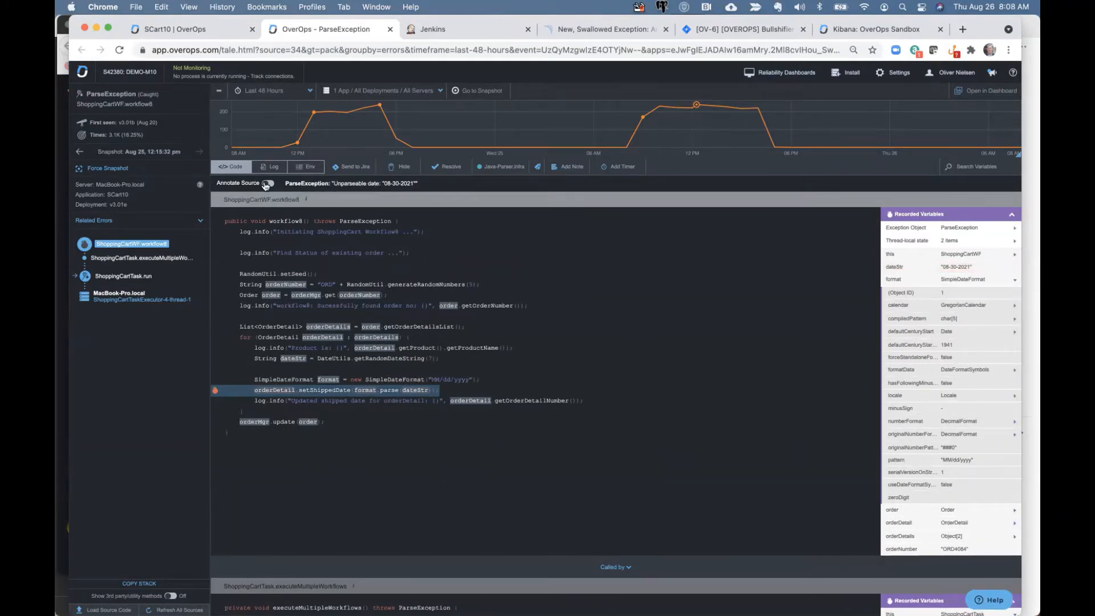
- Re-enable author annotations and open line 208's commit on GitHub
click(268, 182)
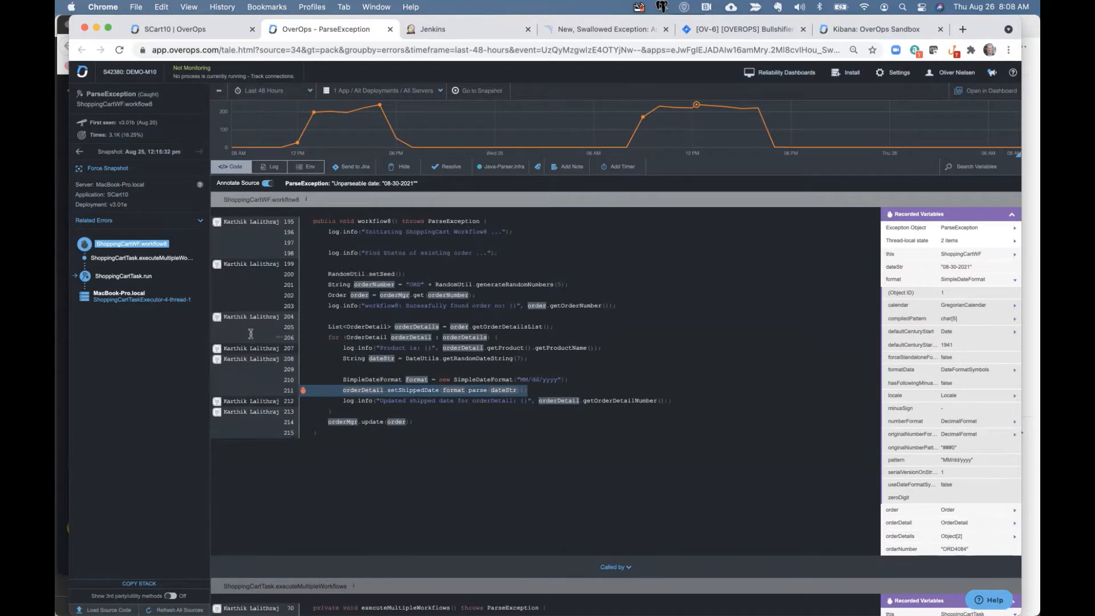
mouse_move(270, 358)
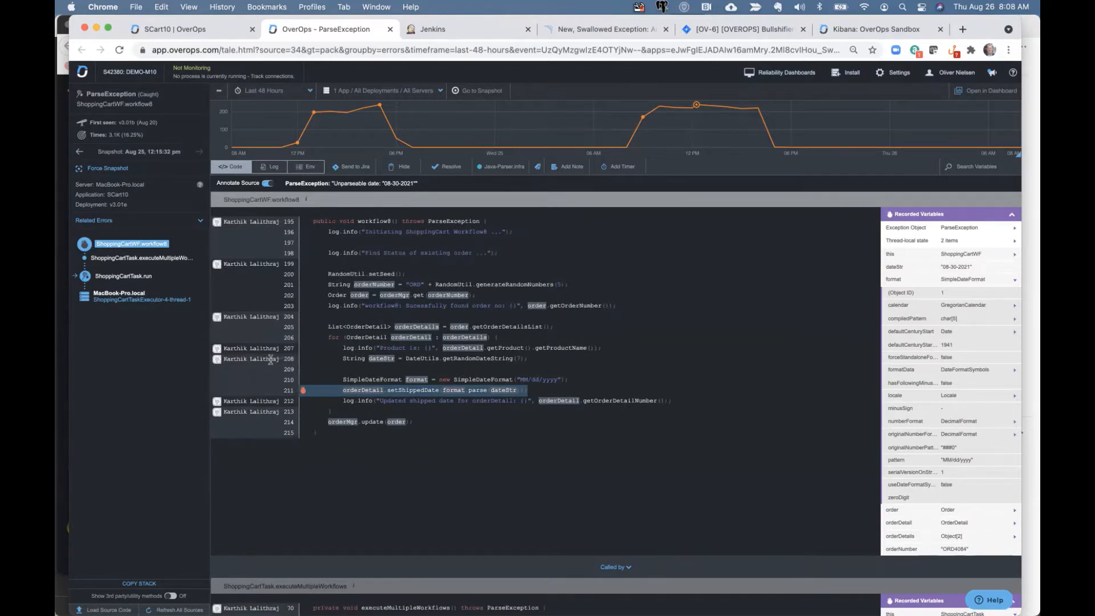
mouse_move(267, 389)
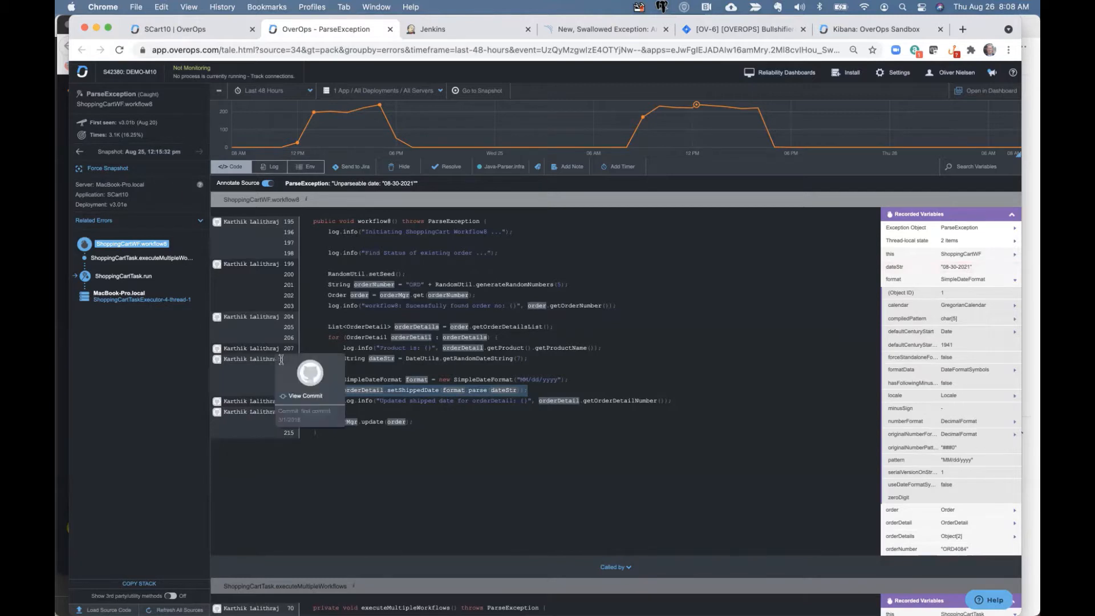
click(306, 396)
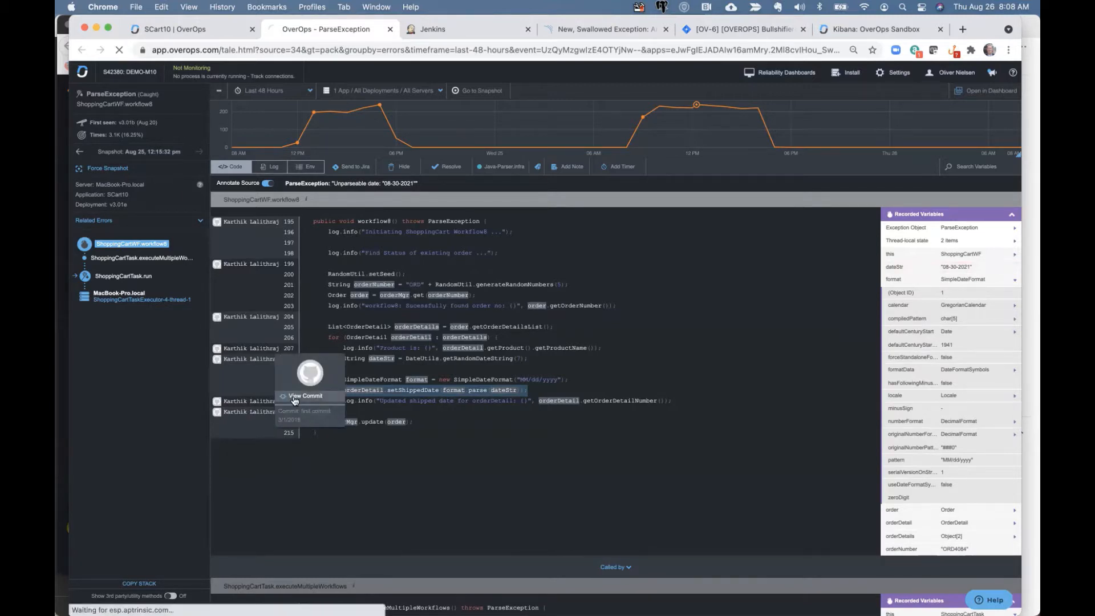
click(305, 396)
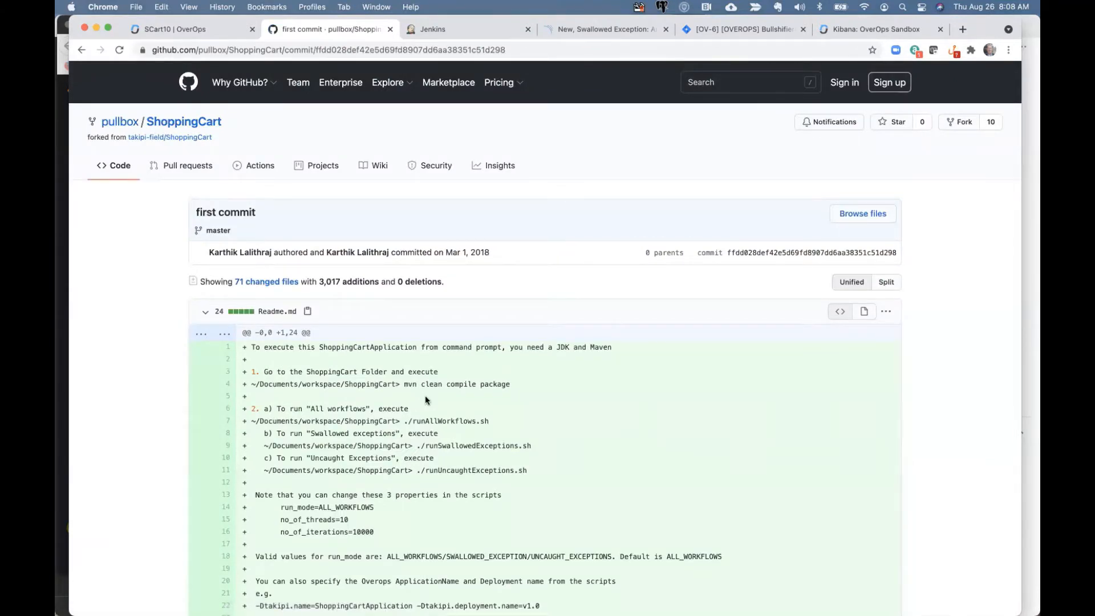
- Review the Mar 1, 2018 ShoppingCart first commit, then return to the OverOps snapshot
scroll(down, 3)
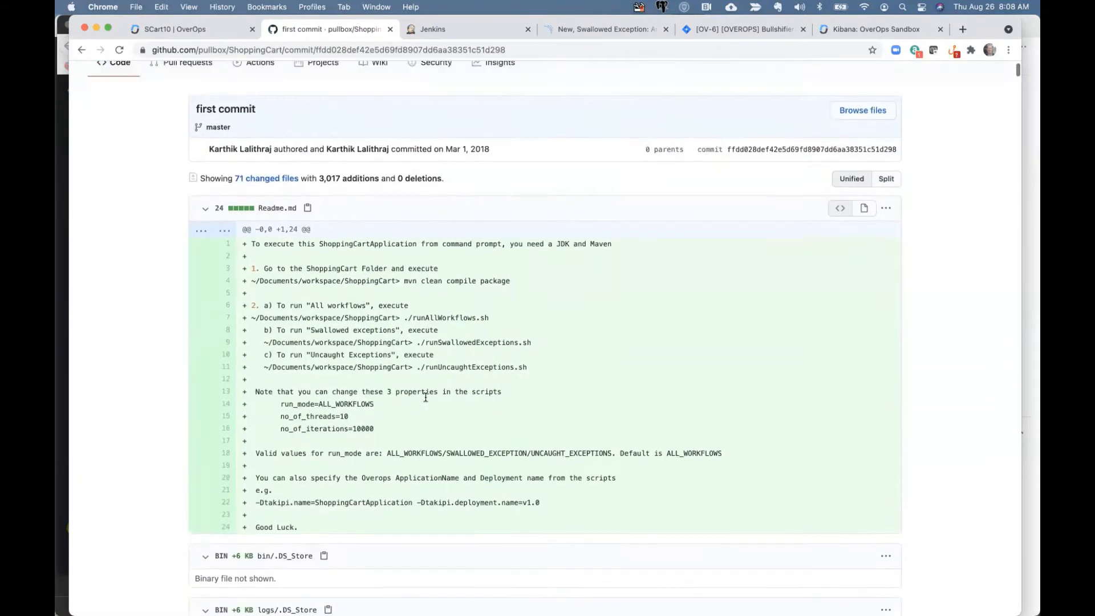
scroll(up, 3)
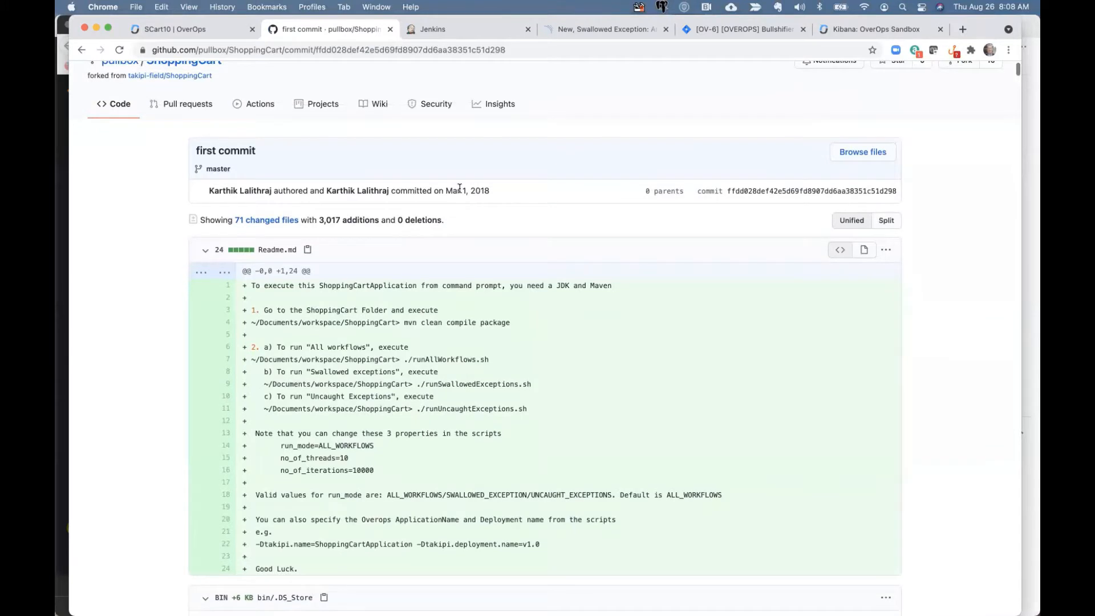
mouse_move(458, 190)
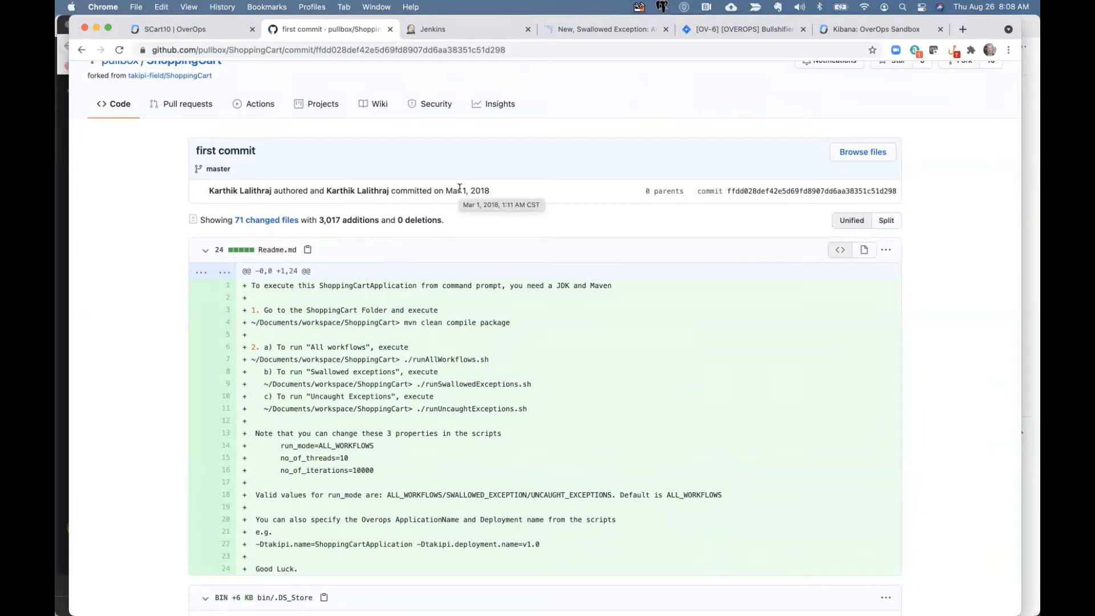
mouse_move(402, 296)
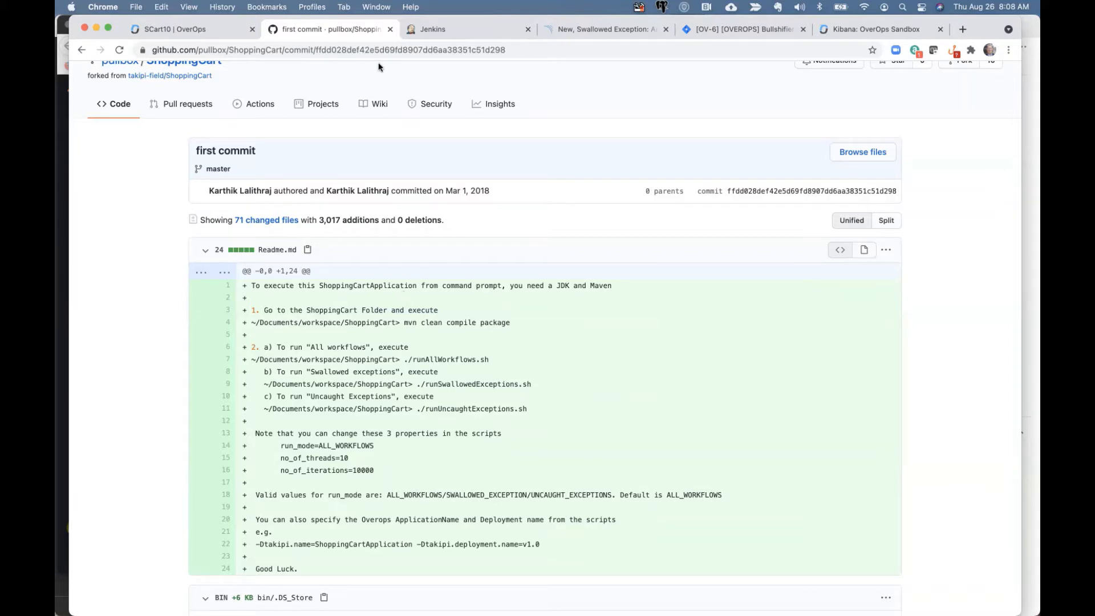
click(327, 29)
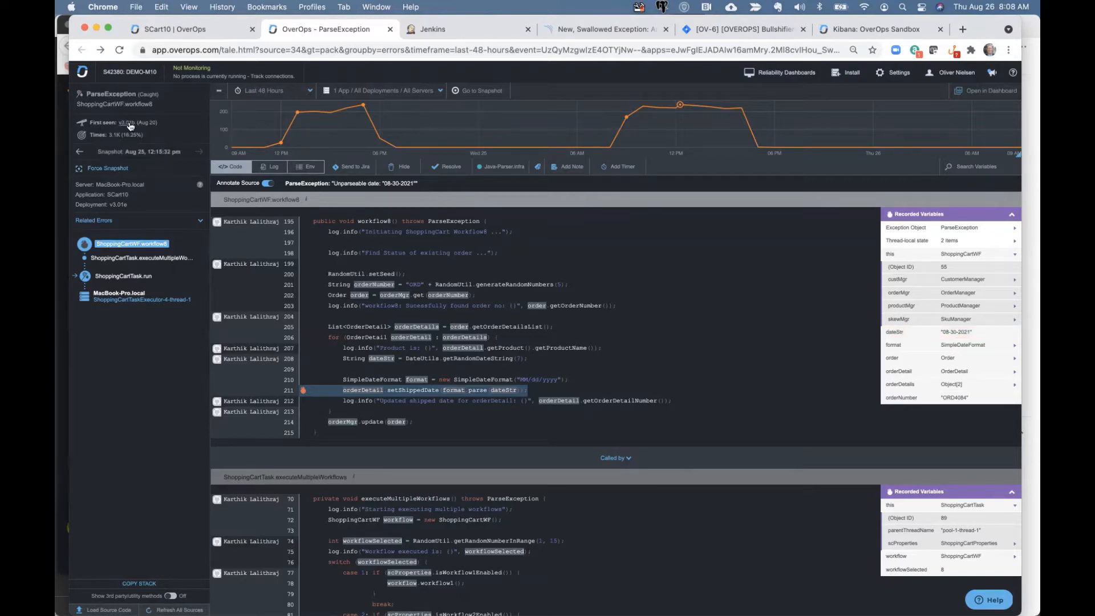
mouse_move(128, 122)
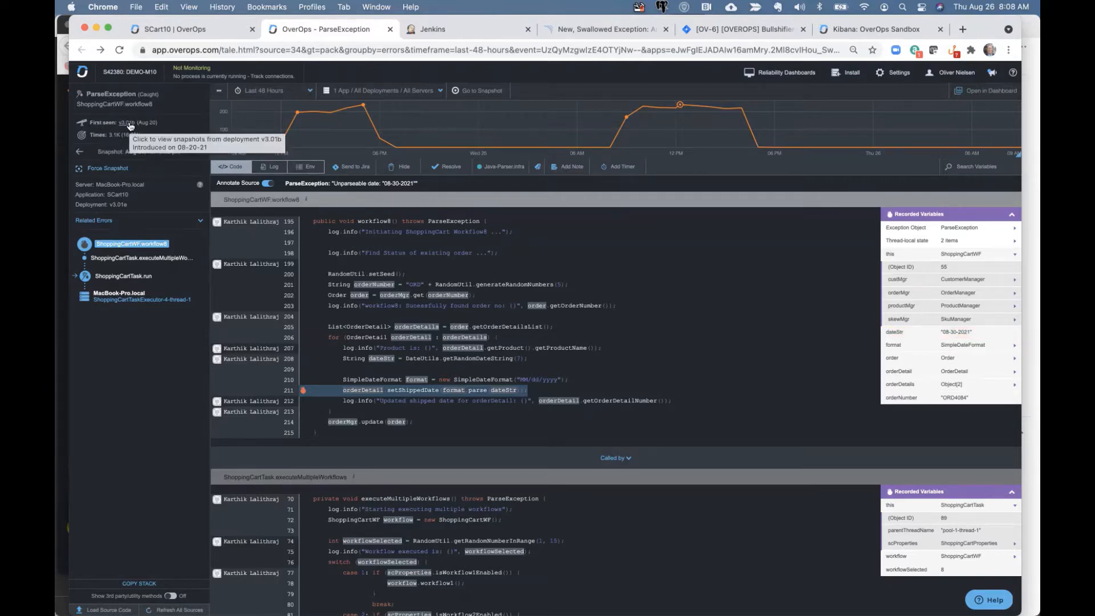
mouse_move(128, 123)
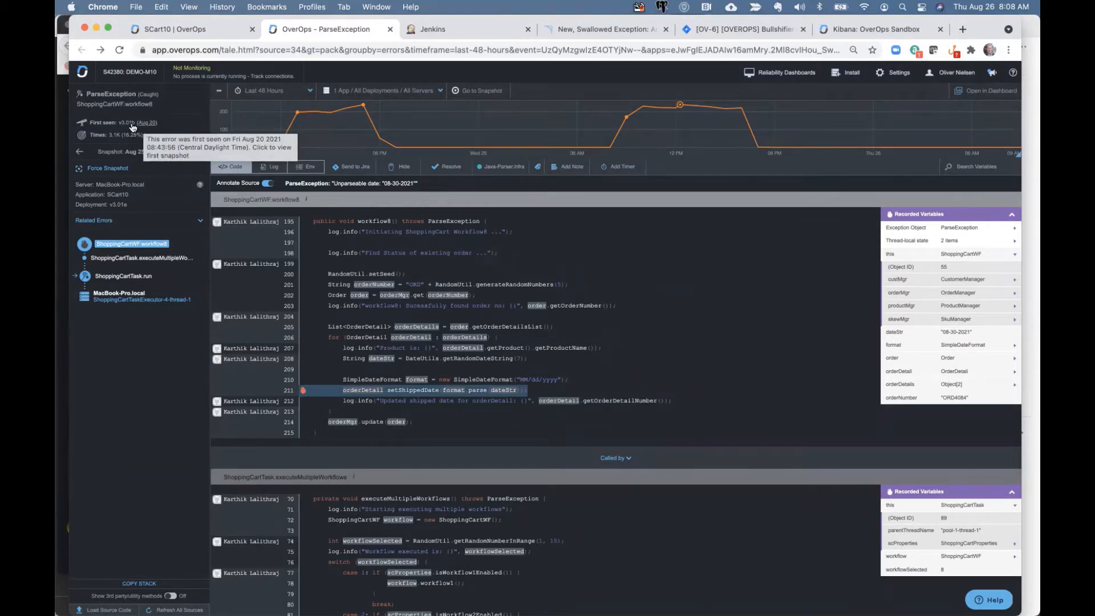
mouse_move(130, 125)
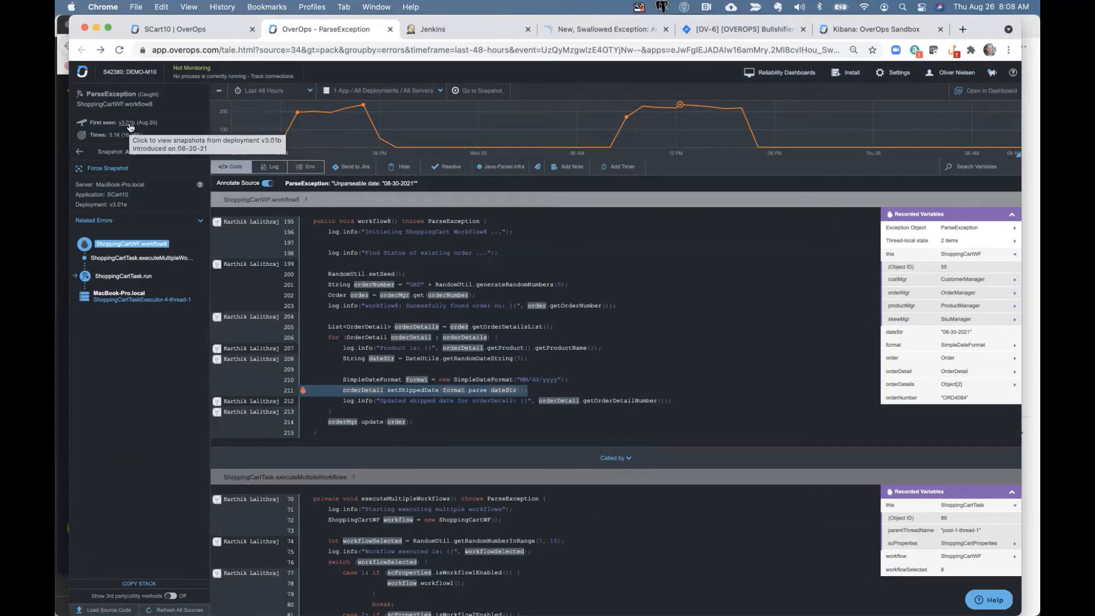
mouse_move(117, 134)
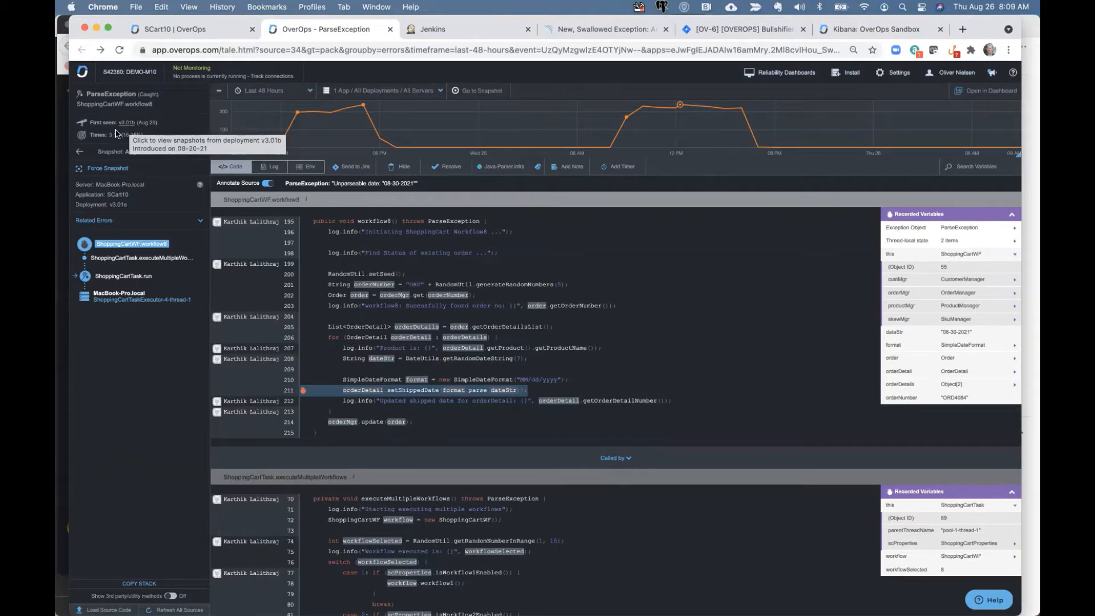
mouse_move(106, 134)
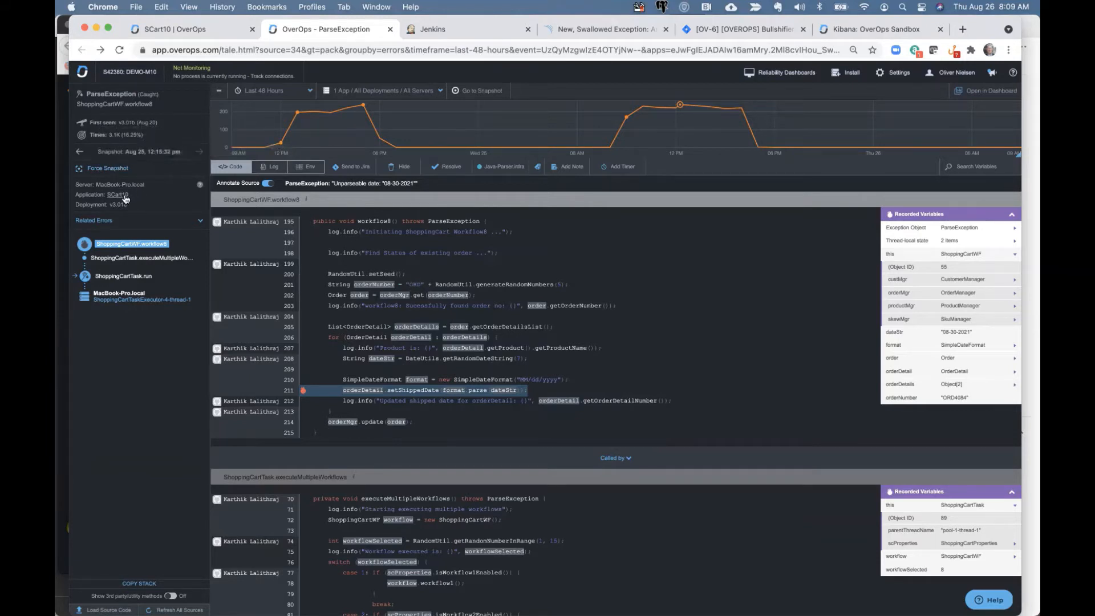
mouse_move(115, 204)
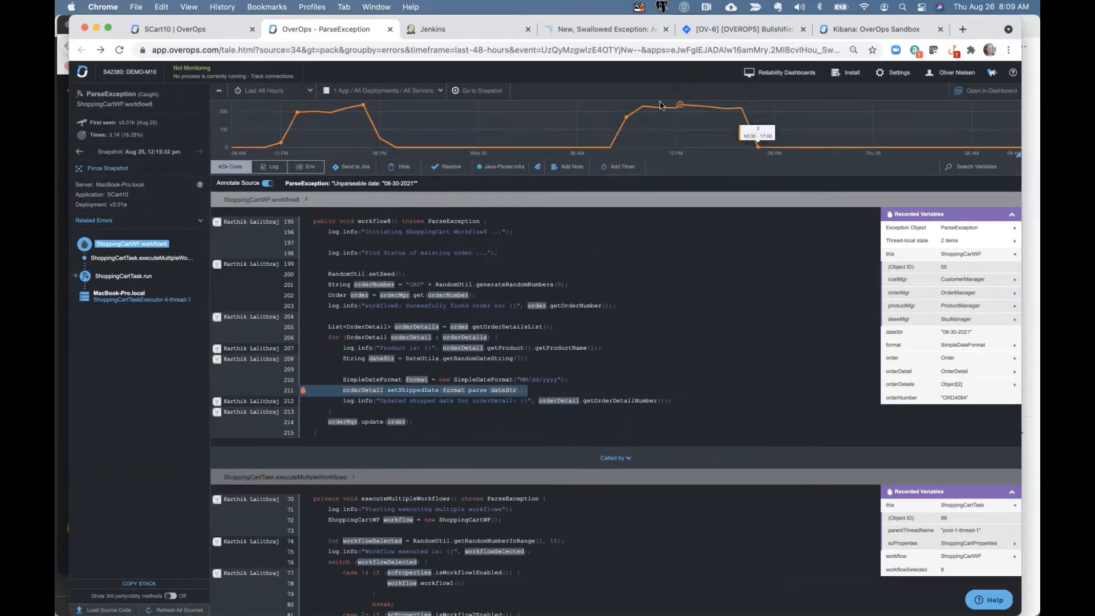
mouse_move(332, 134)
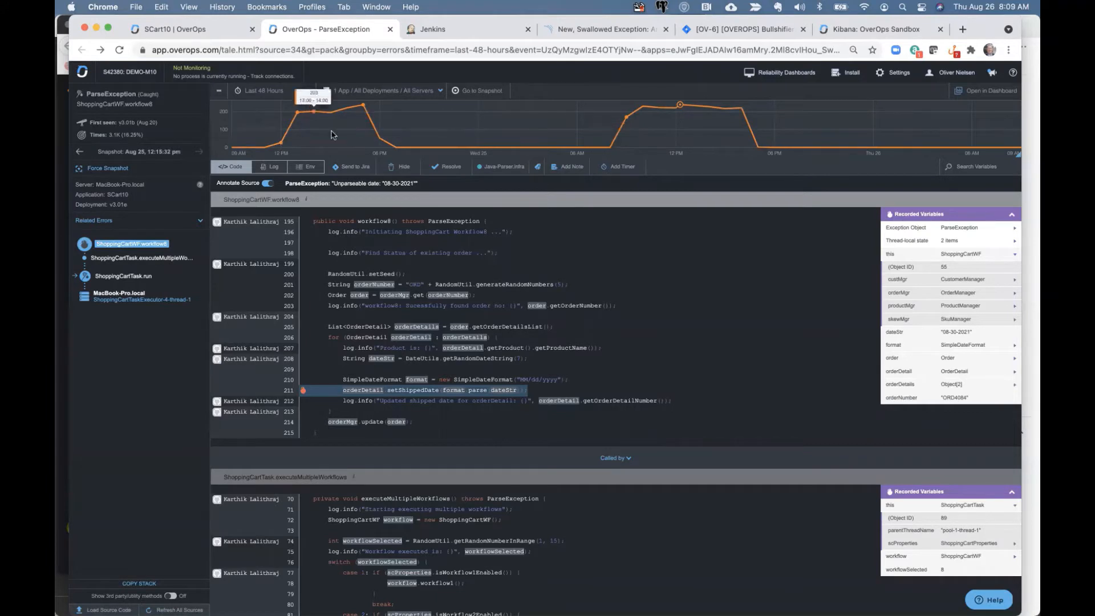
mouse_move(325, 139)
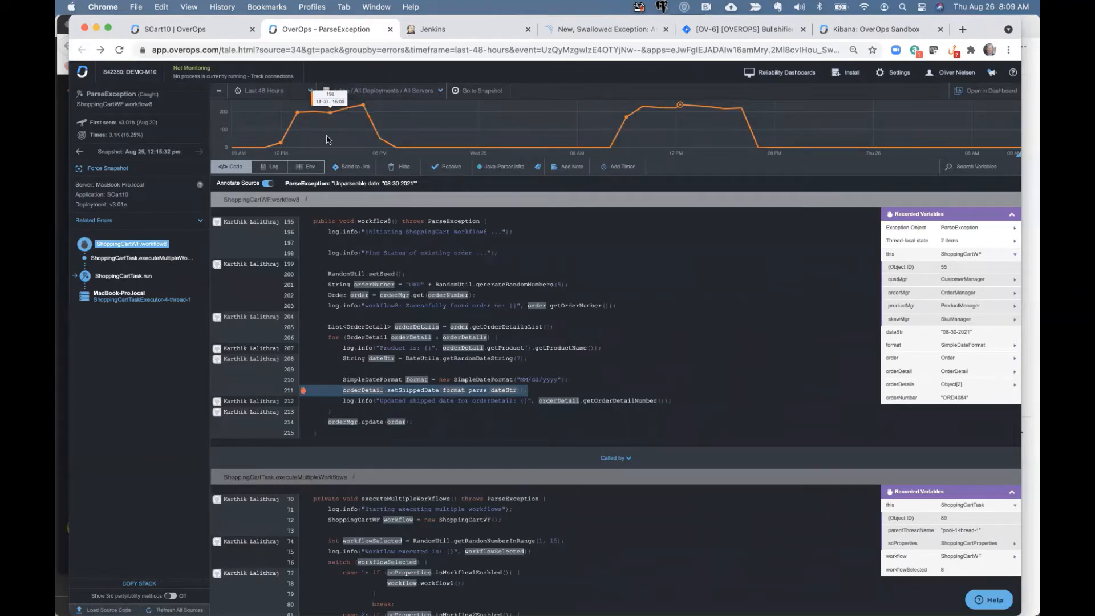
mouse_move(722, 102)
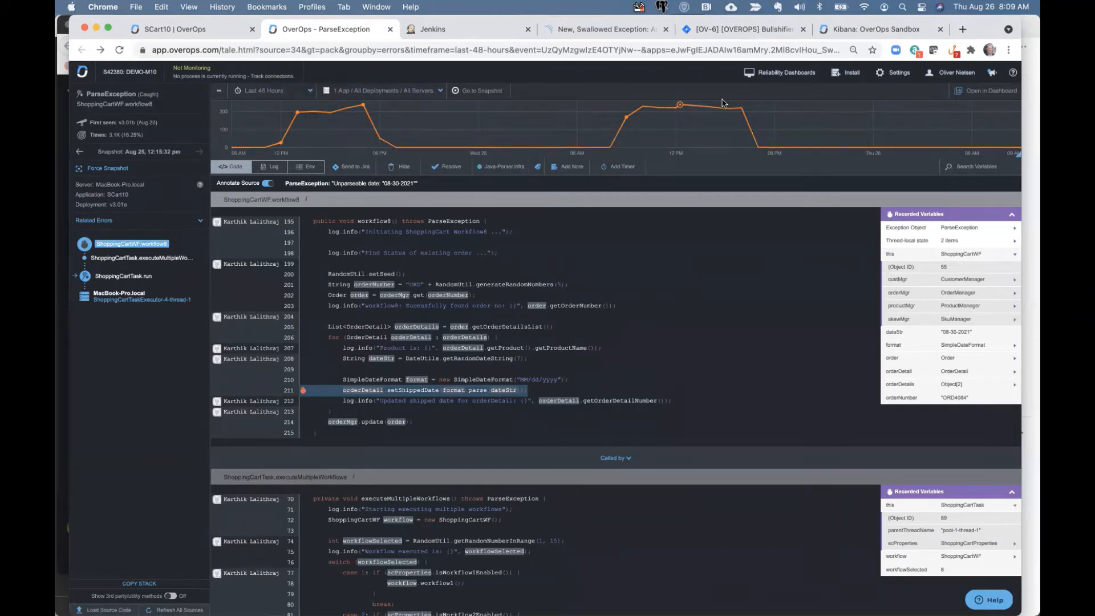
mouse_move(678, 105)
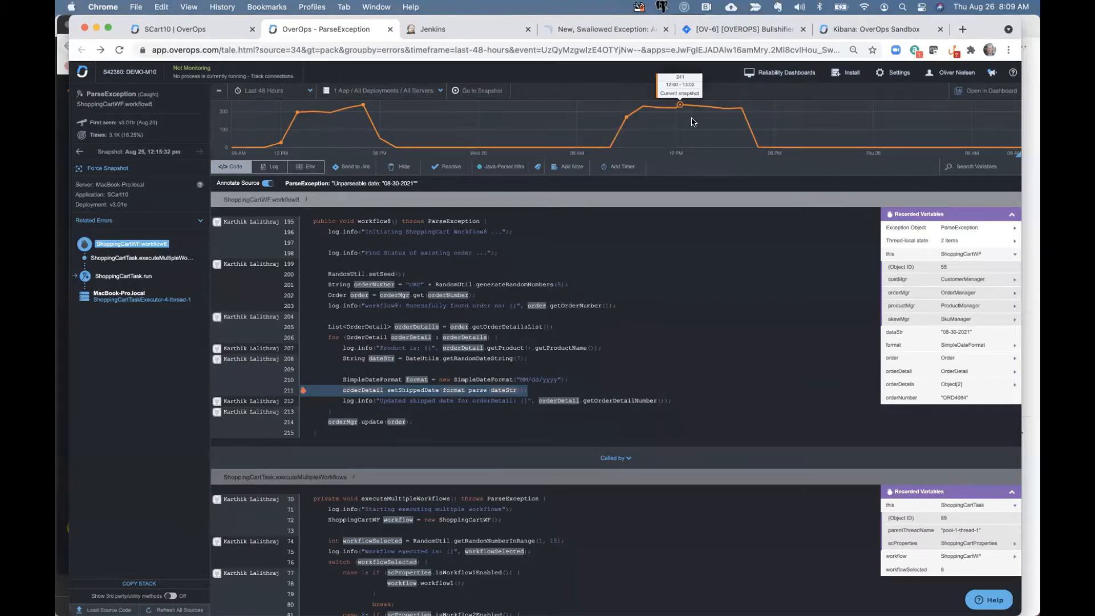
mouse_move(351, 113)
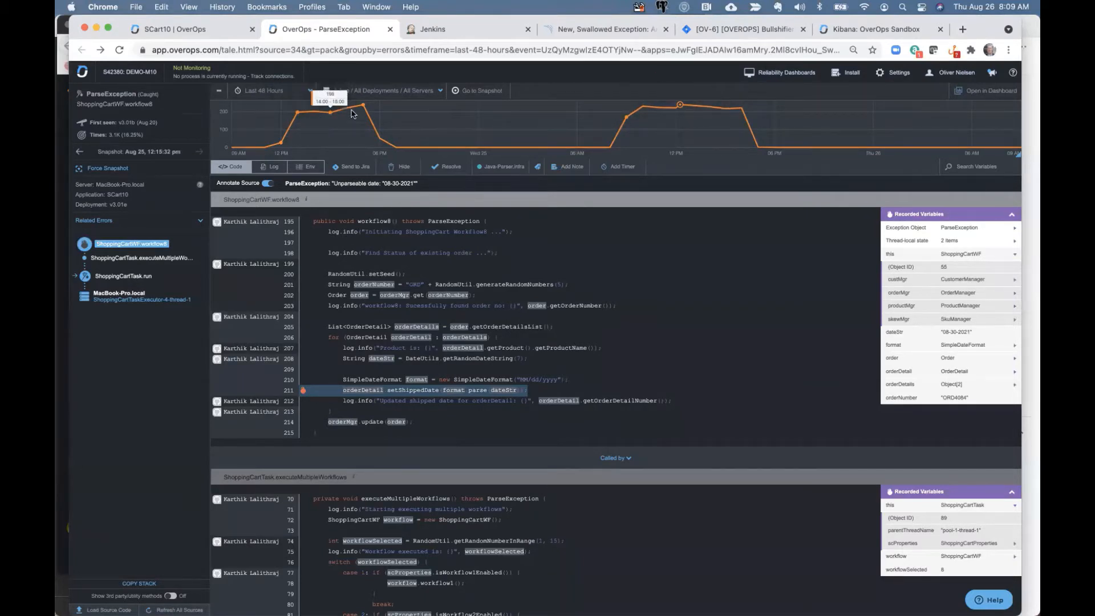
mouse_move(682, 115)
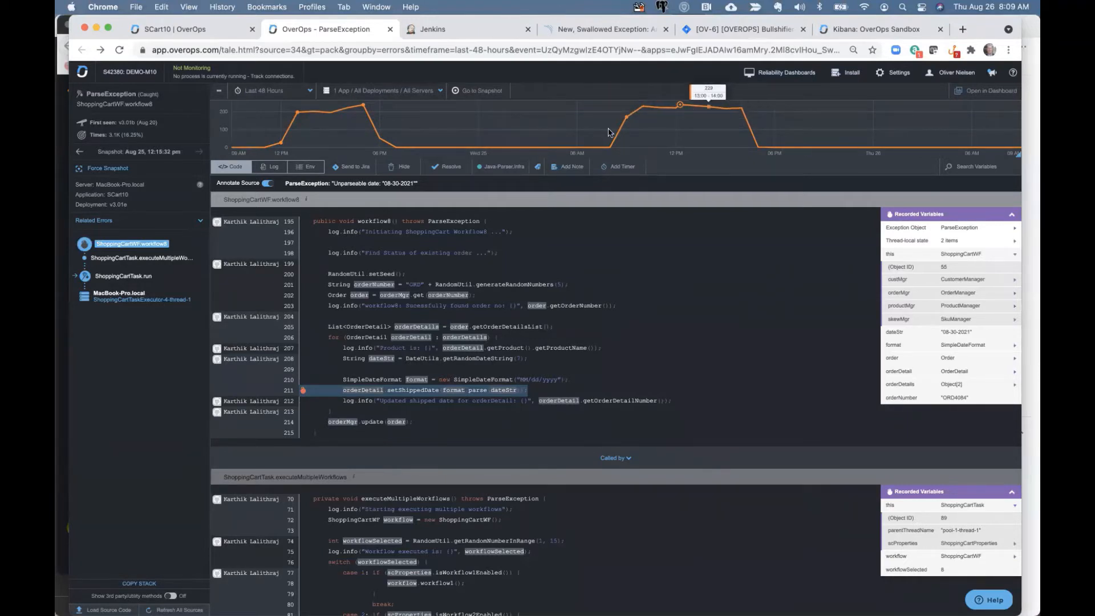
mouse_move(371, 110)
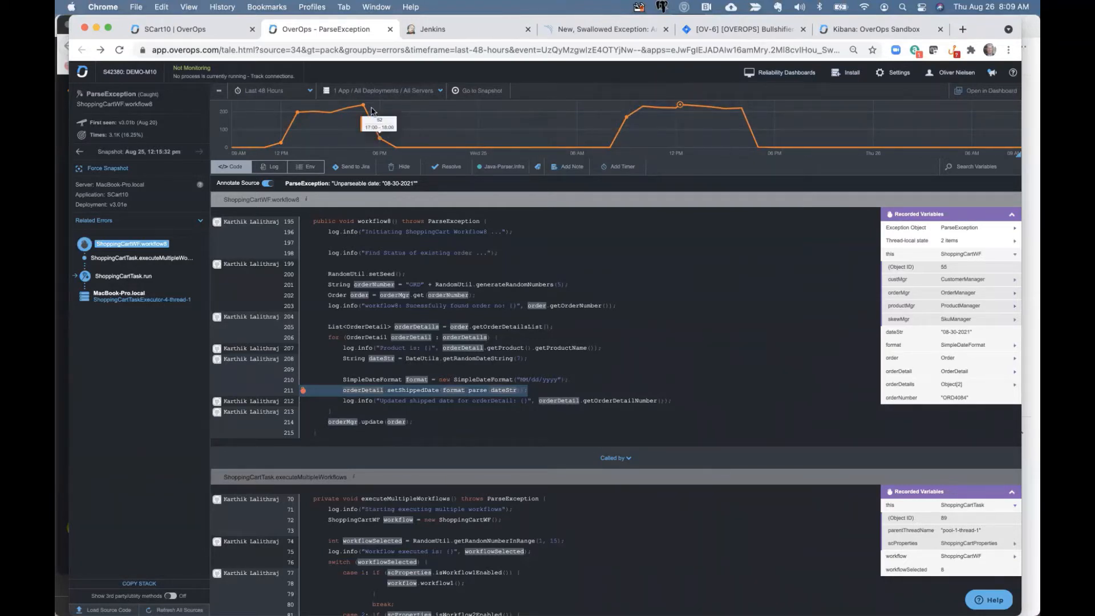
mouse_move(361, 95)
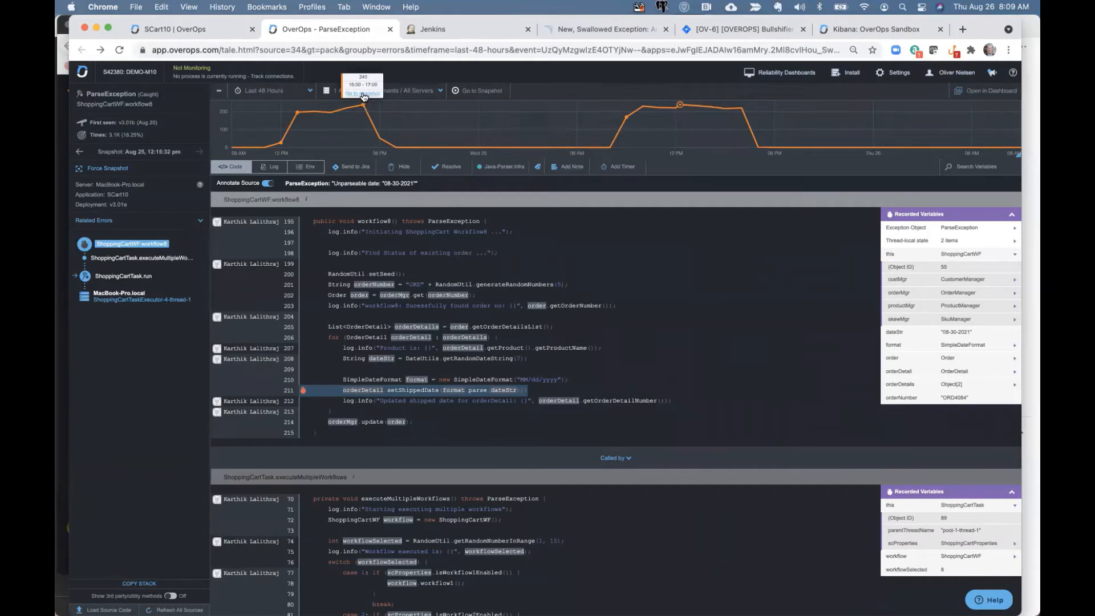
- Open the Aug 24 ParseException snapshot from the 16:00–17:00 graph point
click(362, 94)
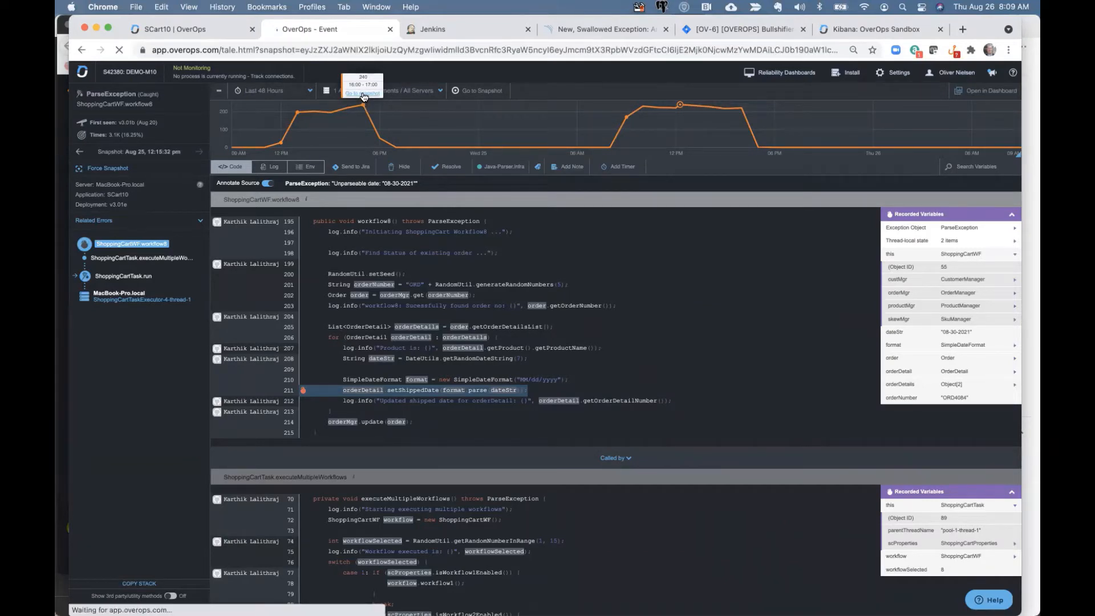
click(362, 95)
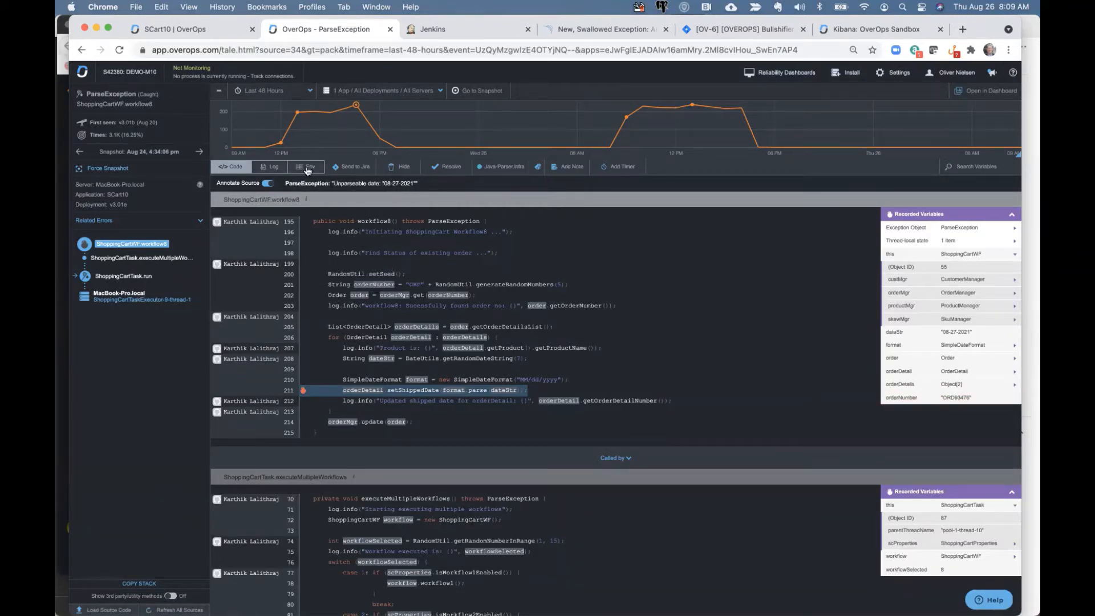
- Browse the Env details, scrolling the Environment Variables list before collapsing it
click(306, 166)
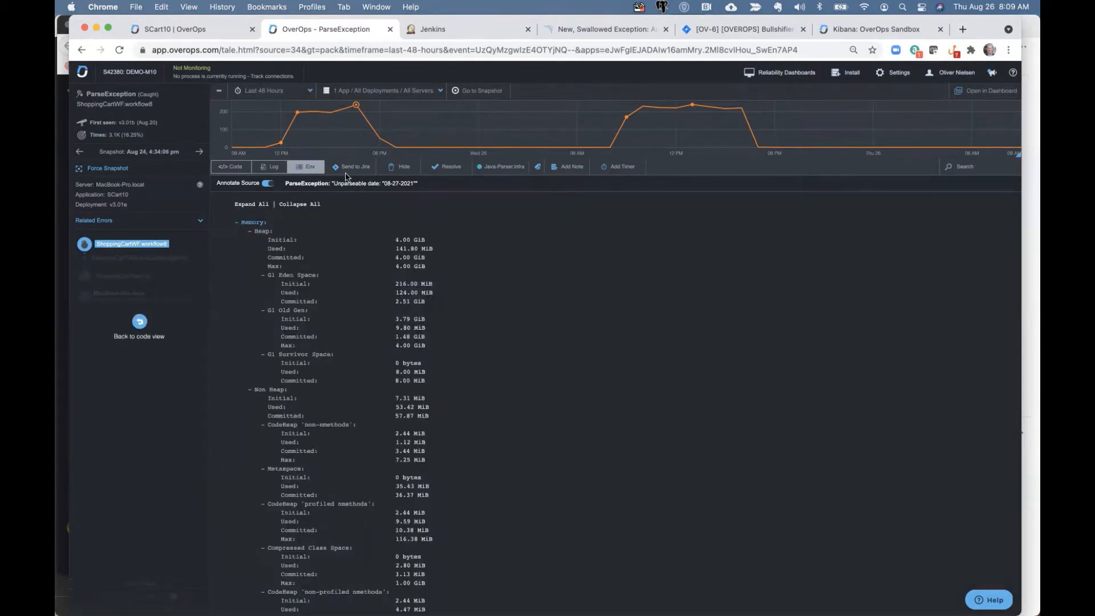
click(298, 204)
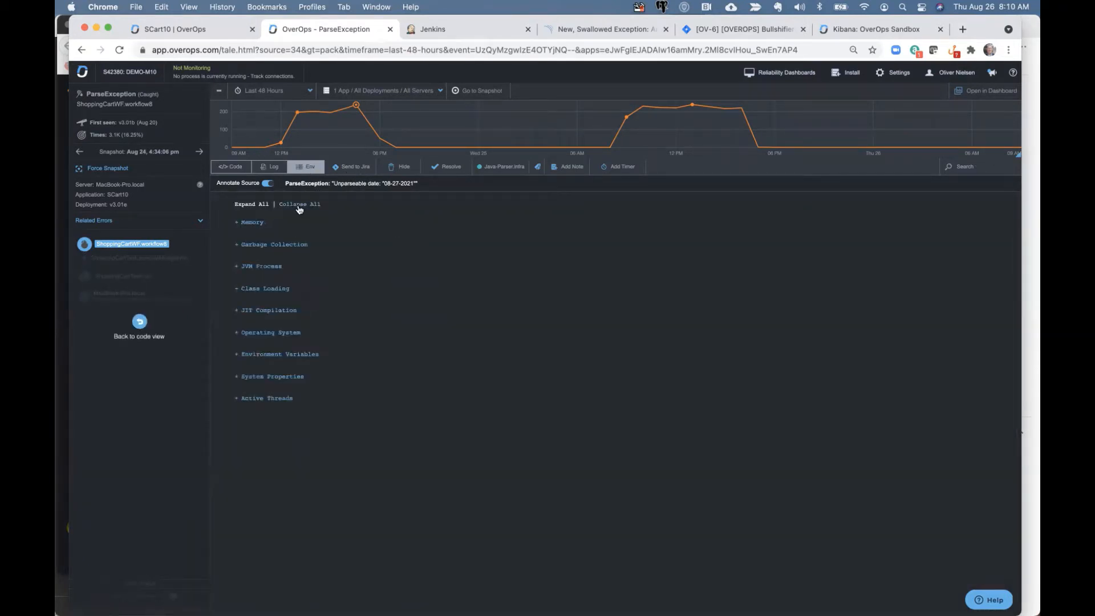
mouse_move(259, 355)
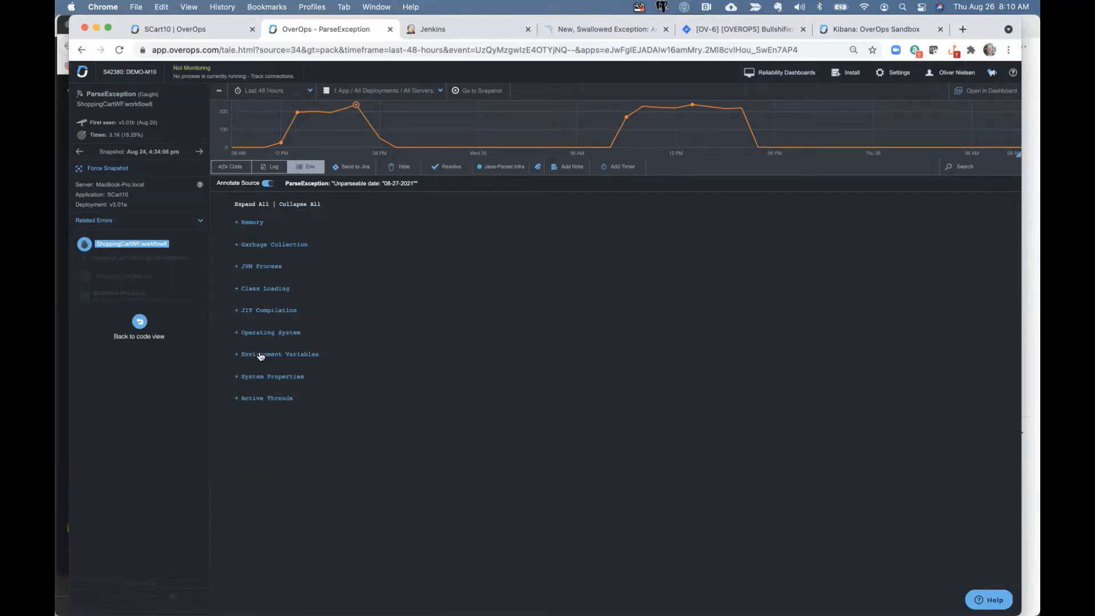
click(280, 355)
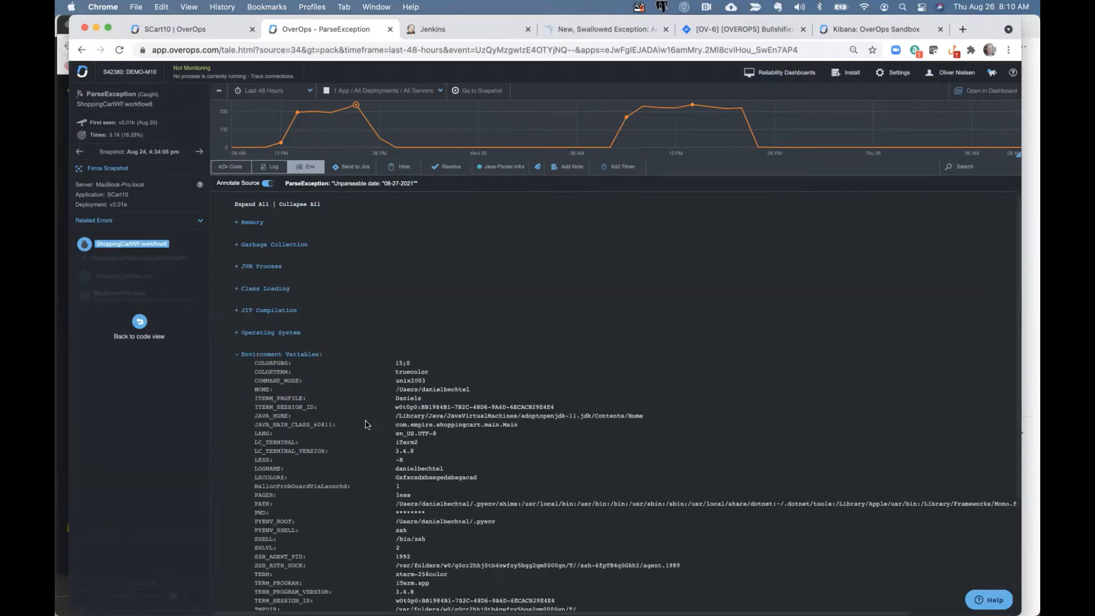
scroll(down, 3)
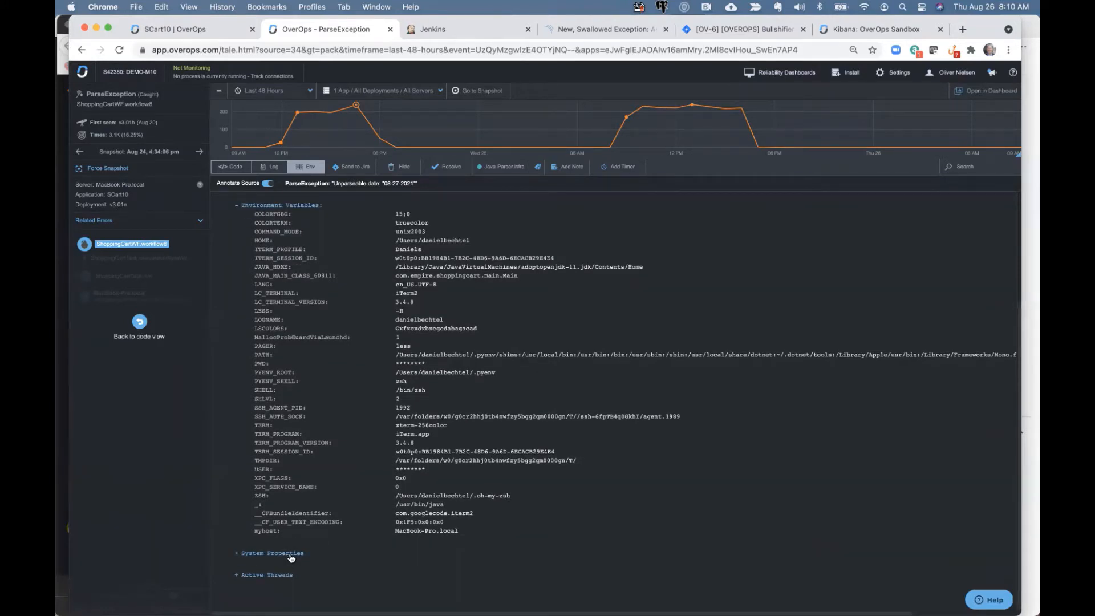
mouse_move(317, 506)
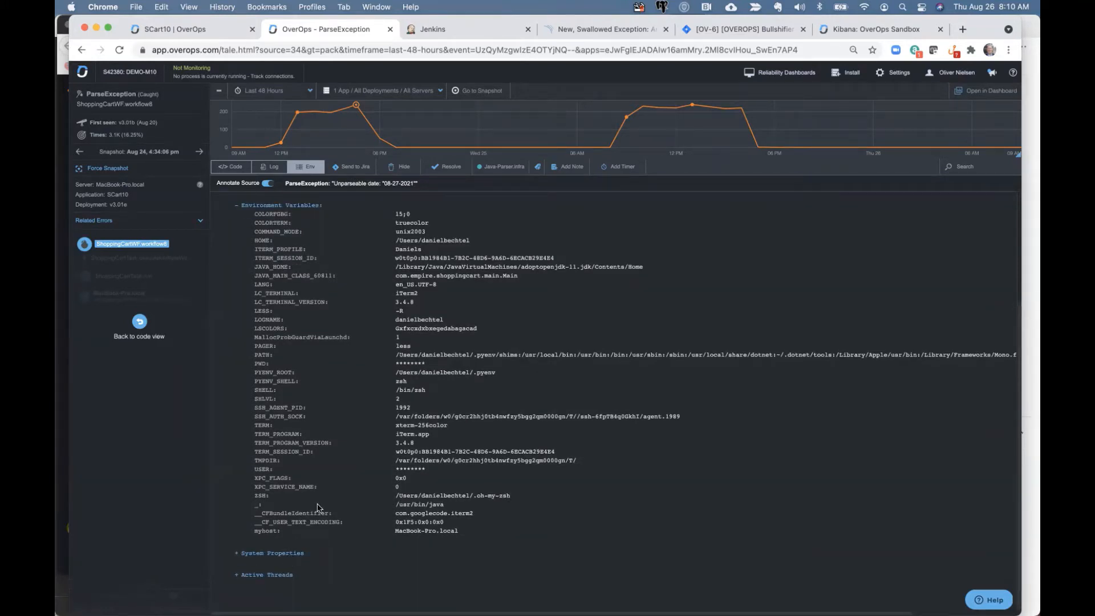
mouse_move(340, 392)
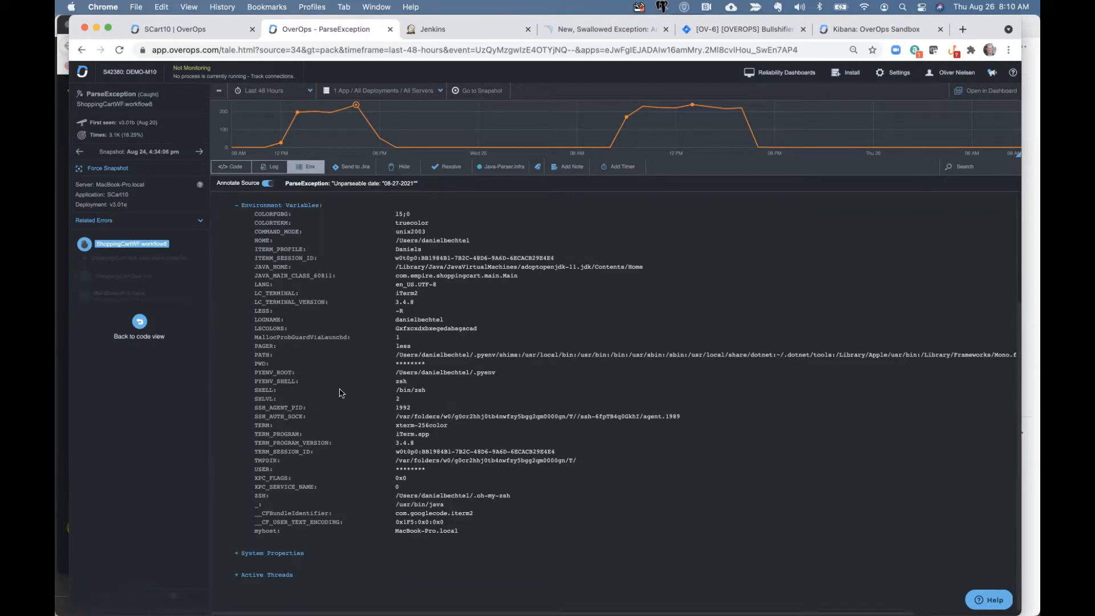
mouse_move(274, 239)
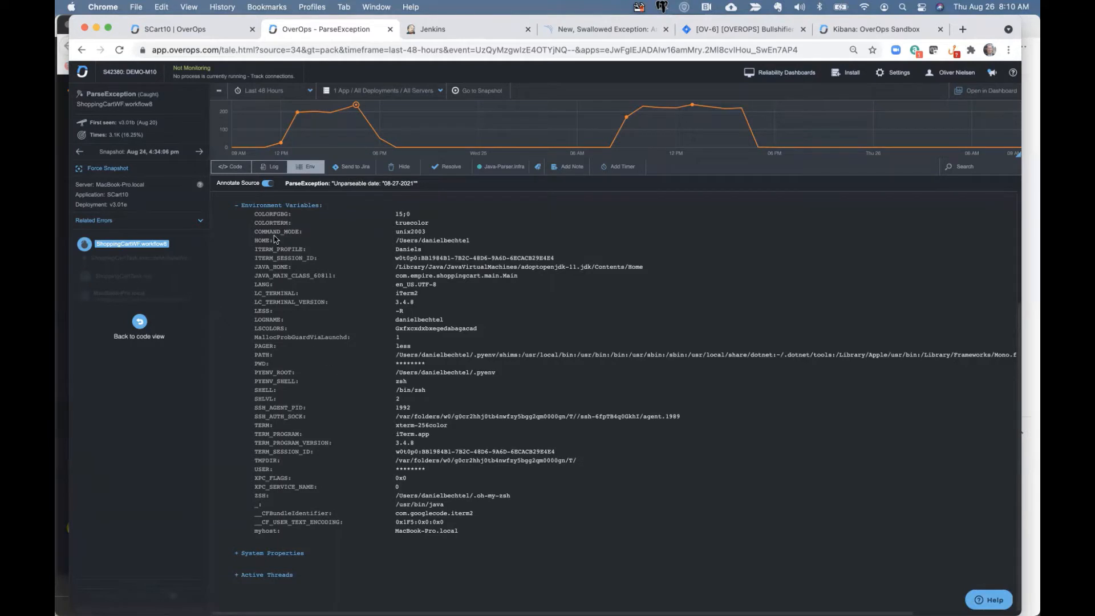
click(299, 203)
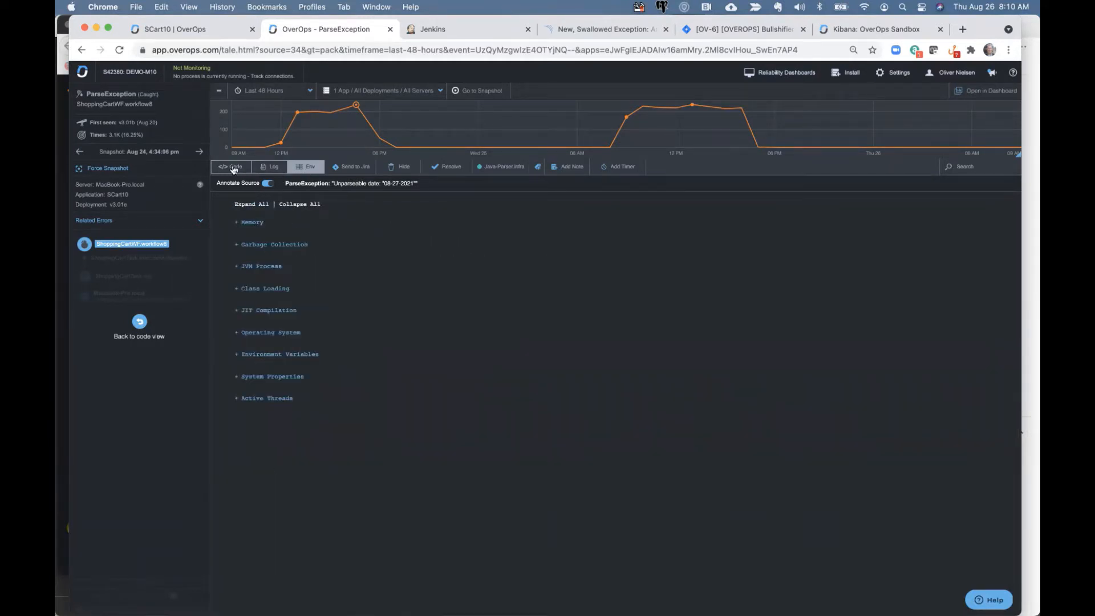
- Return to the dashboard and filter the event list to the SCart10 app
click(230, 166)
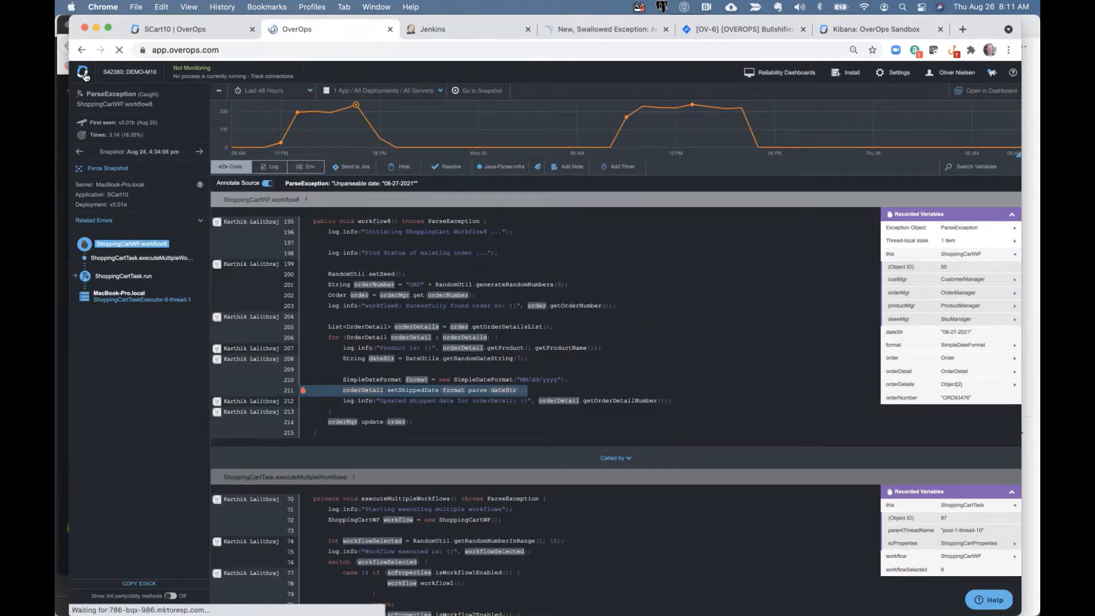
click(81, 72)
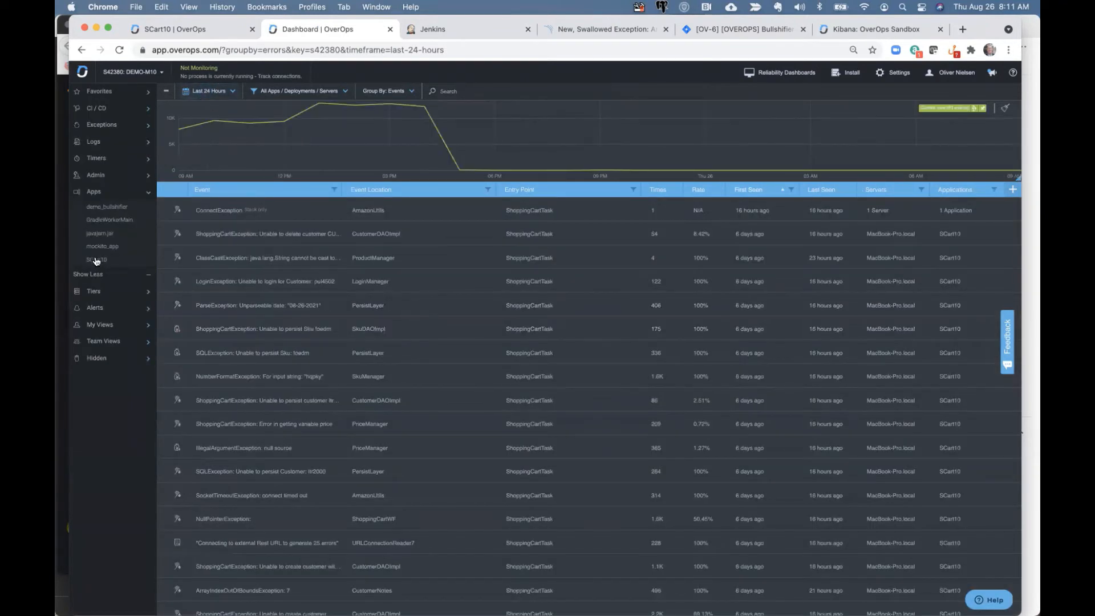
click(96, 259)
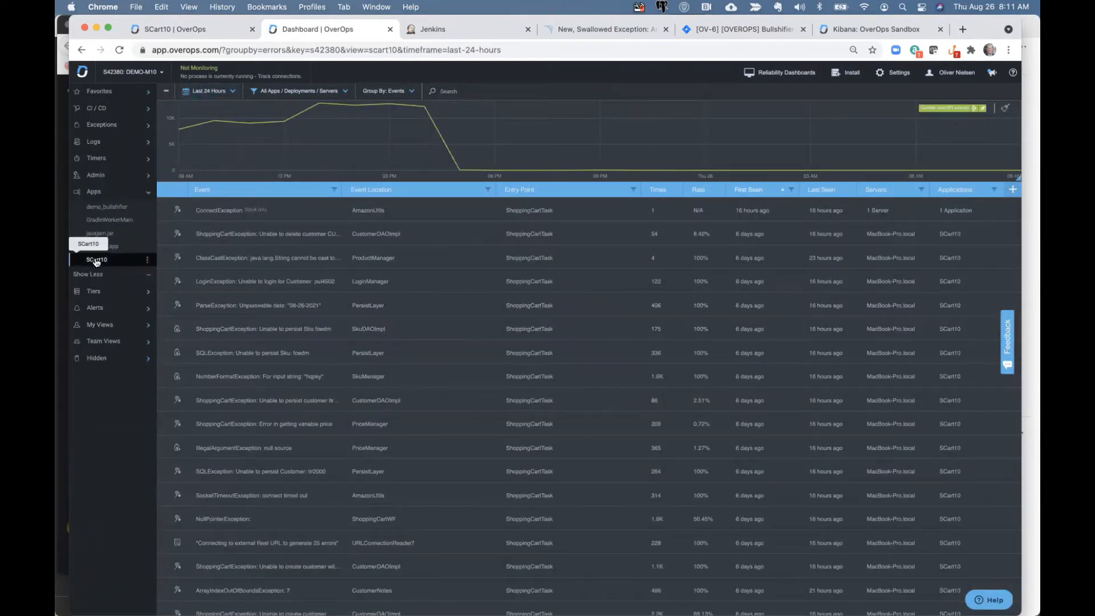
click(96, 259)
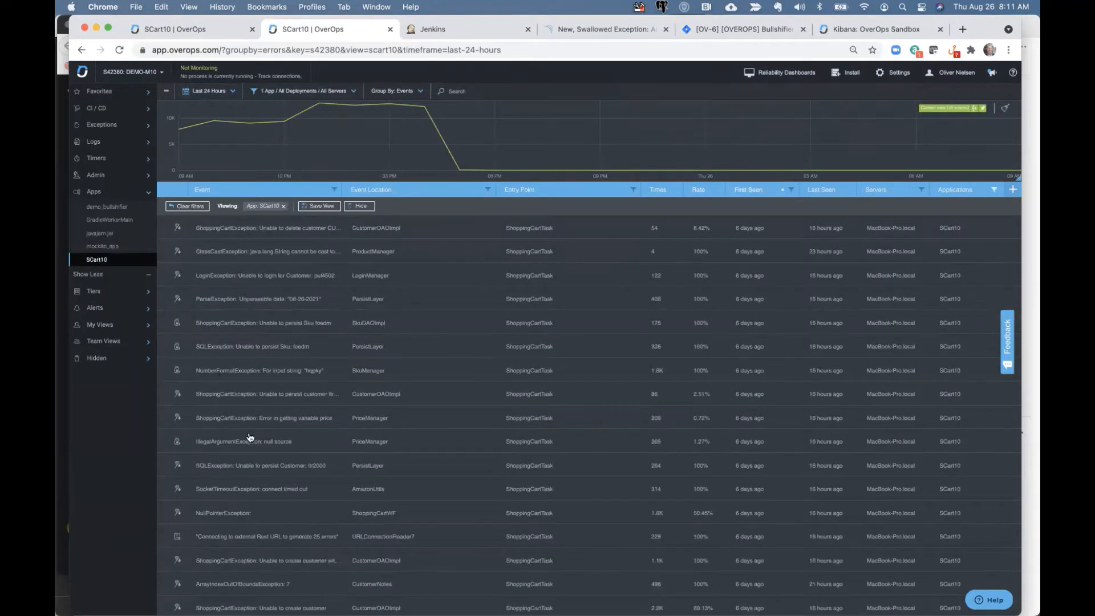
mouse_move(241, 275)
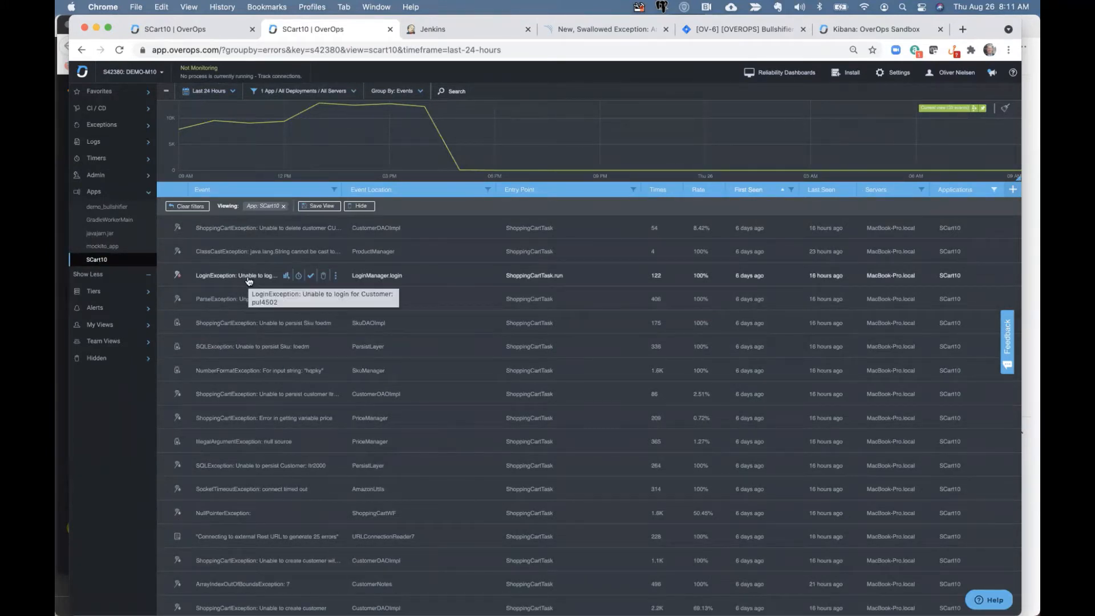
mouse_move(698, 195)
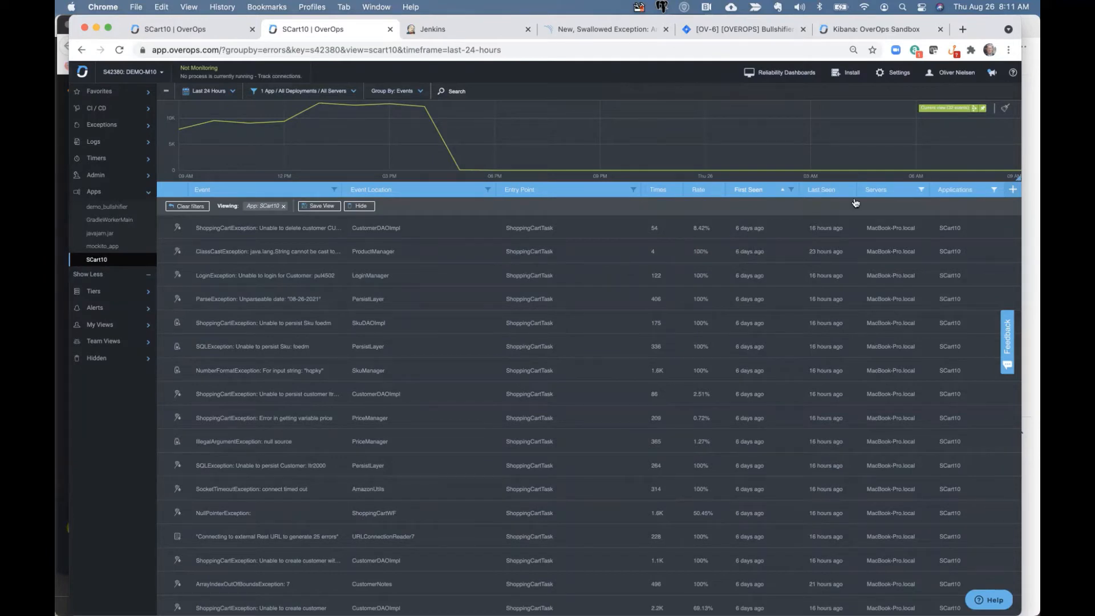
mouse_move(890, 346)
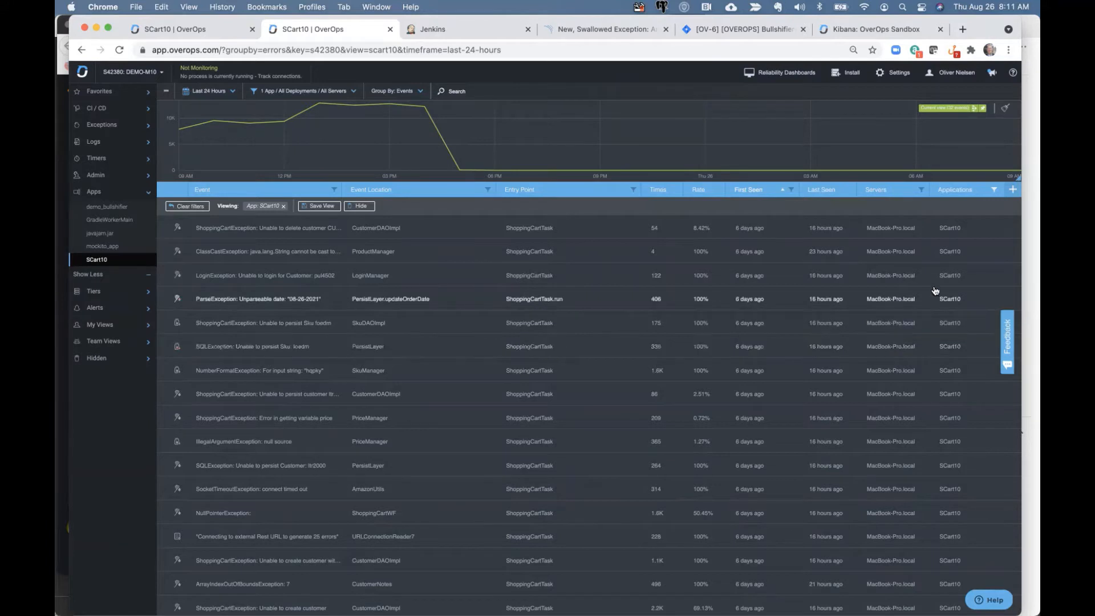
mouse_move(949, 275)
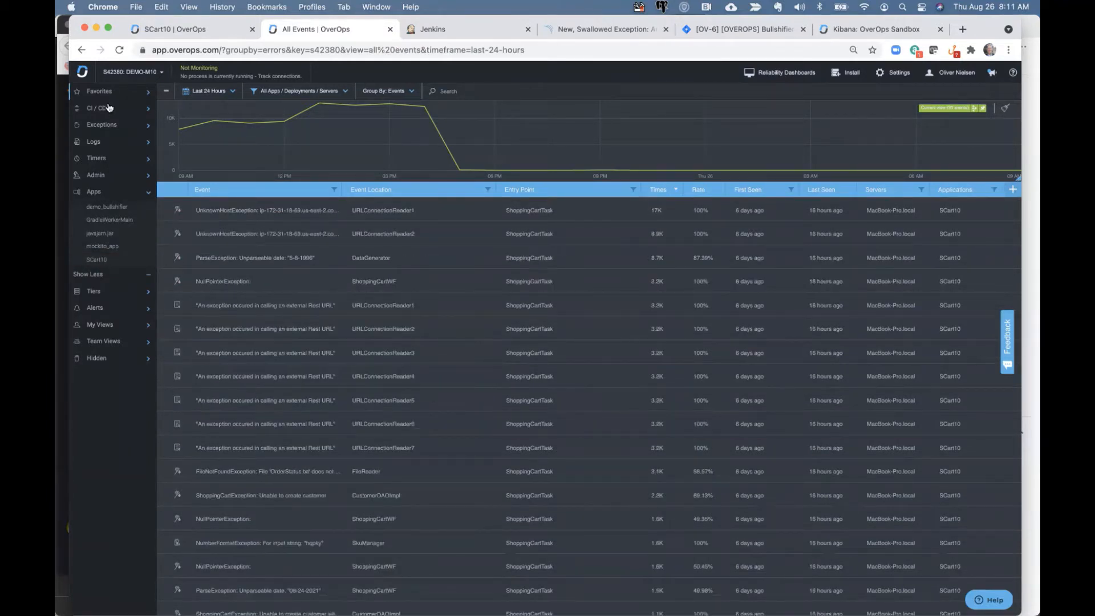
- Open All Exceptions and add the Deployments column, showing v3.01e
click(102, 124)
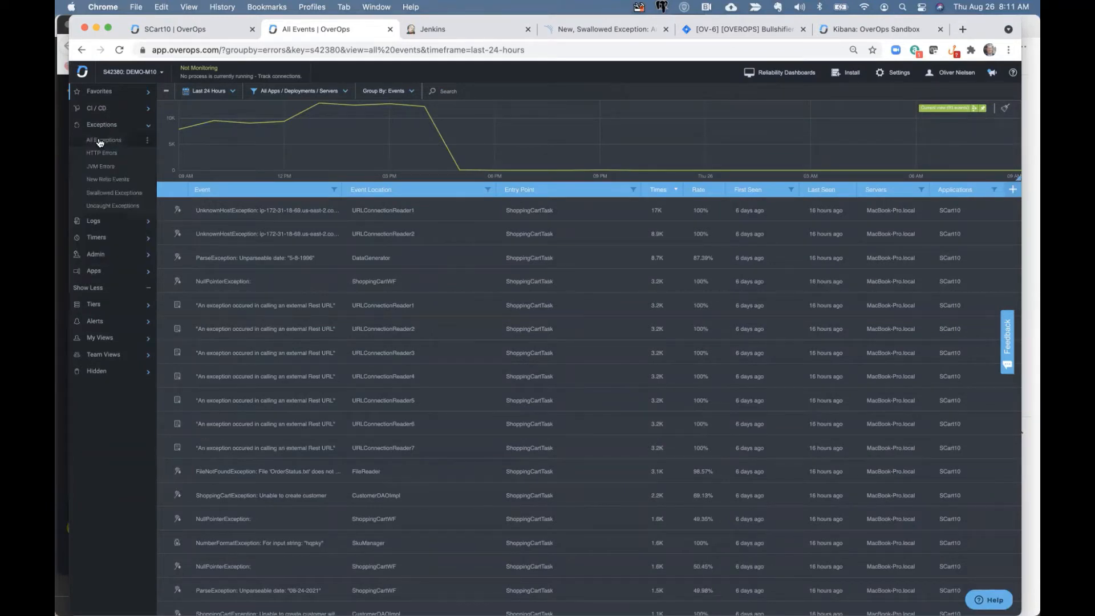
click(103, 140)
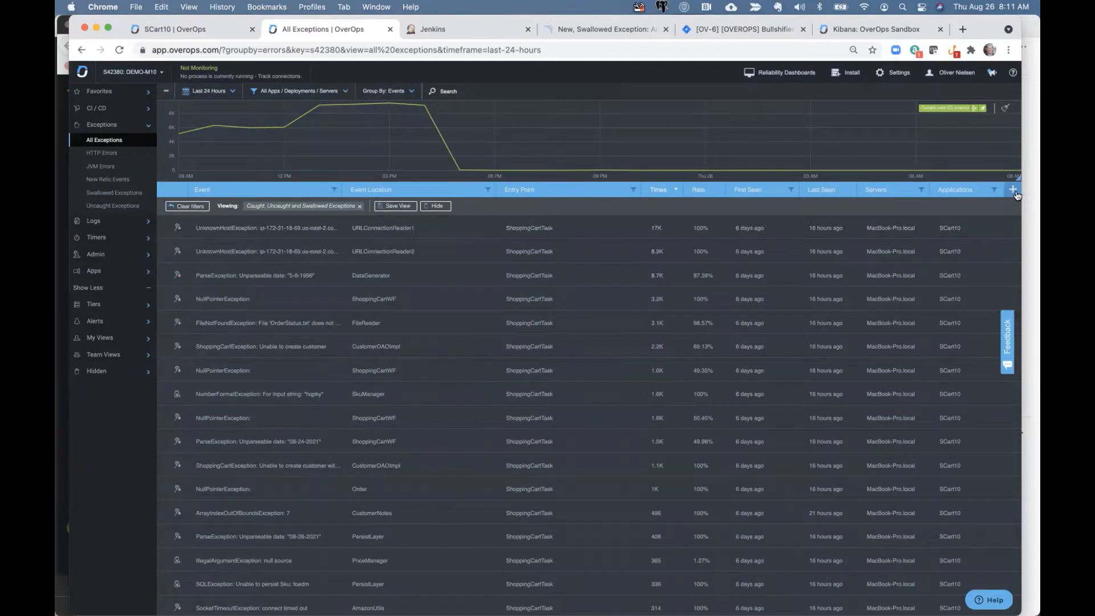
click(1011, 189)
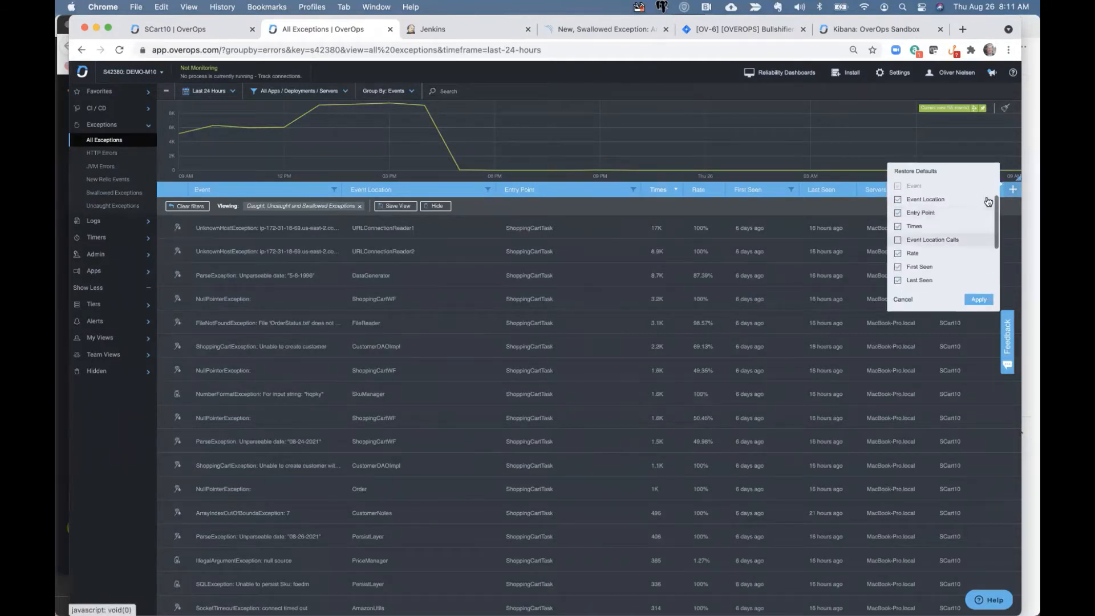
scroll(down, 3)
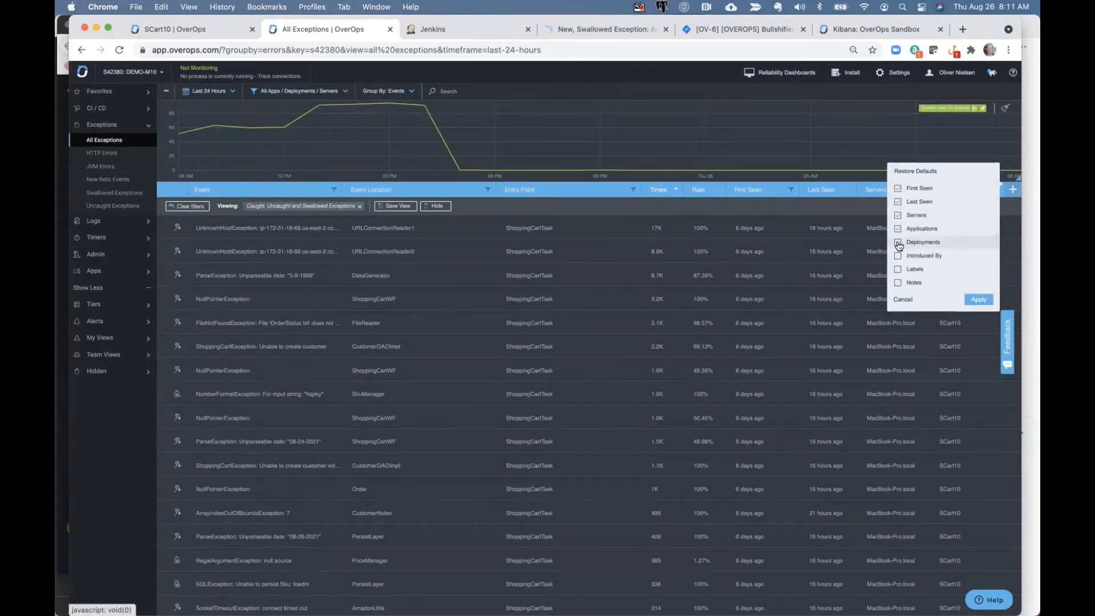
click(898, 242)
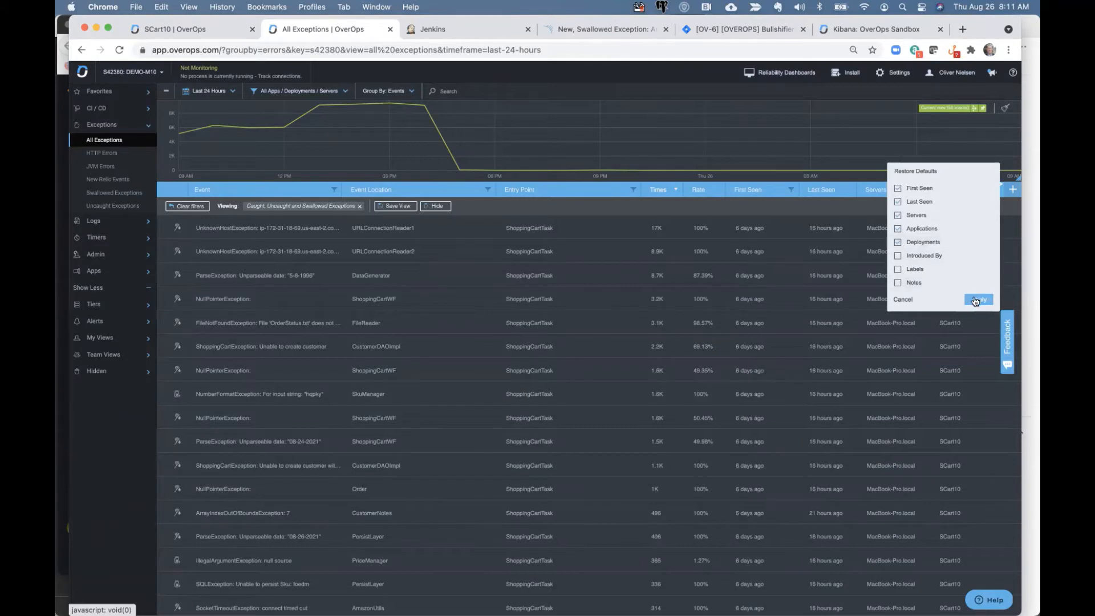
click(976, 298)
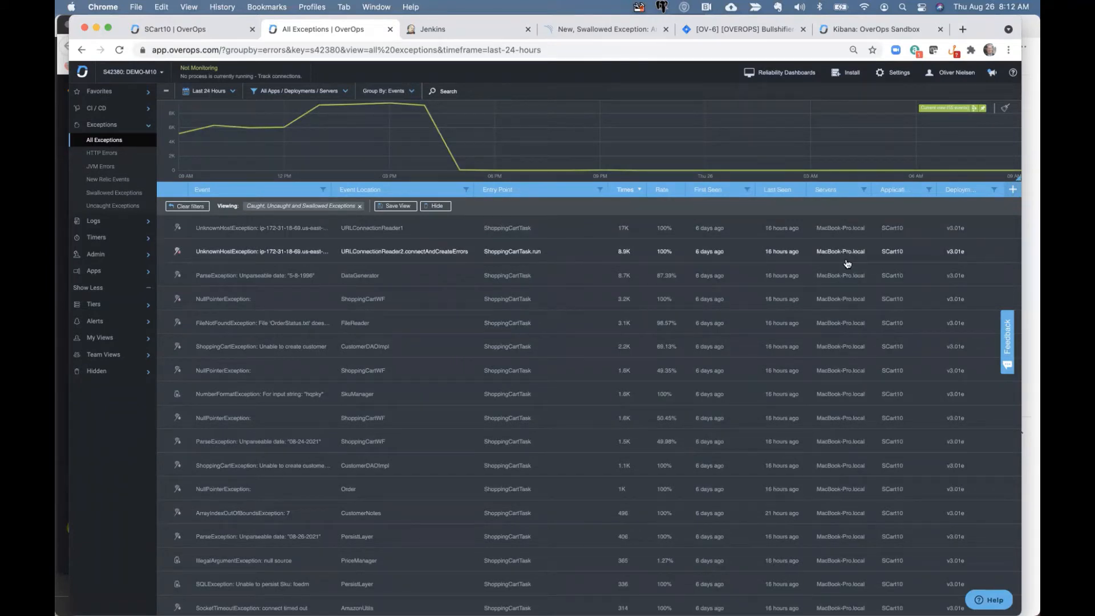
mouse_move(632, 280)
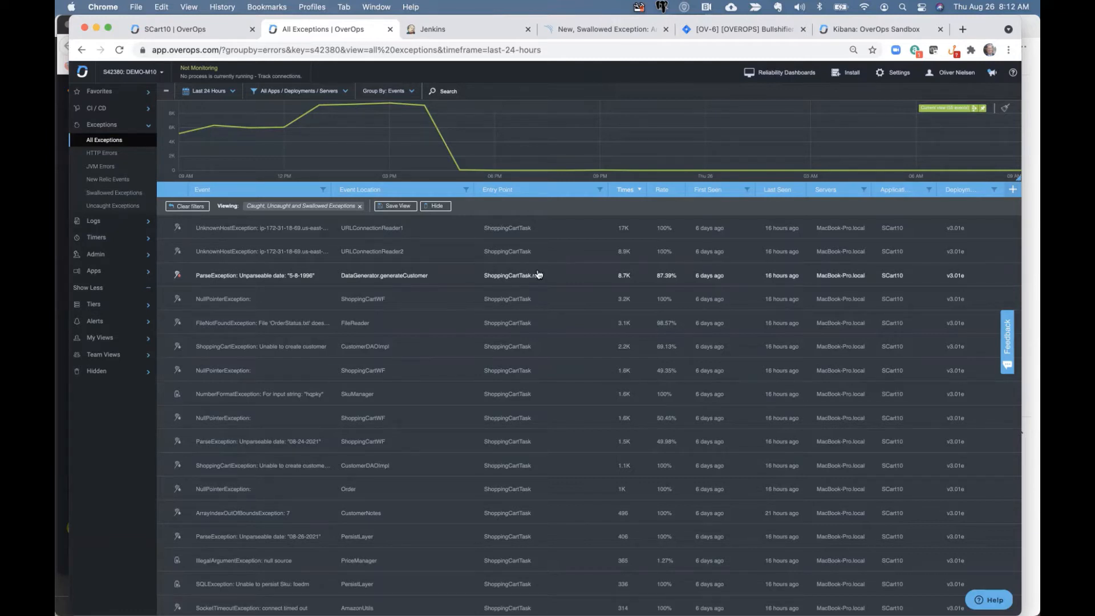
- Browse the CI/CD new-error views, from a build's view to New Today to New This Week
click(98, 91)
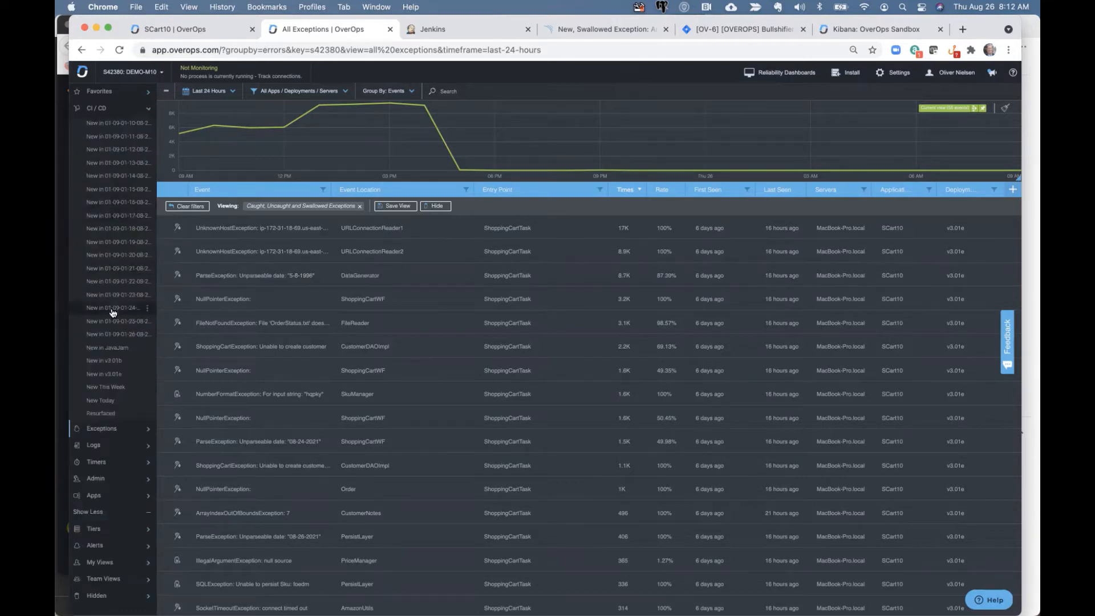
mouse_move(114, 260)
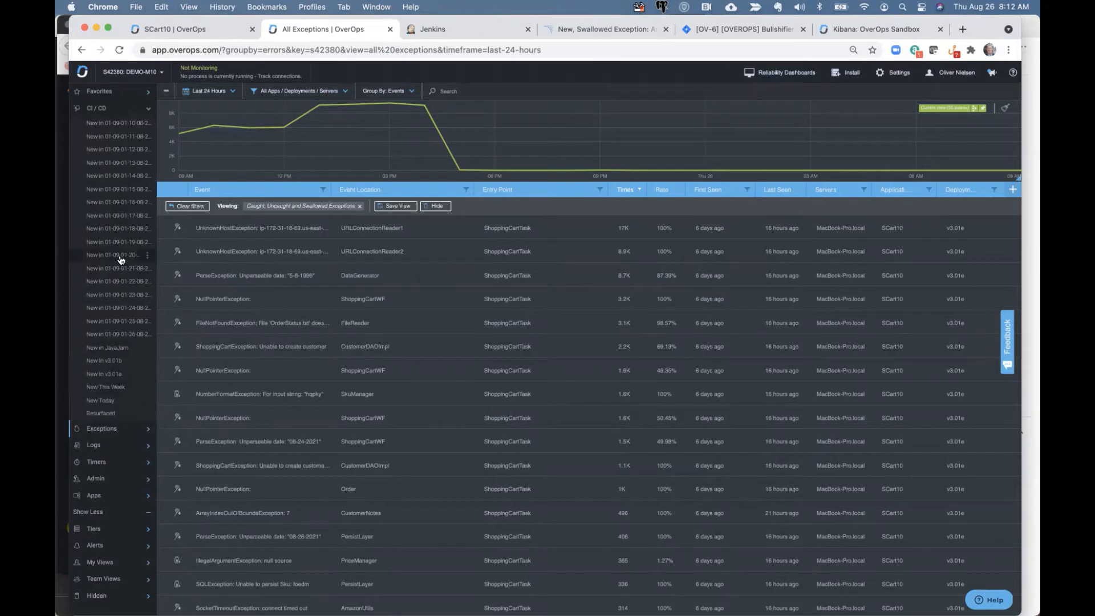
mouse_move(106, 233)
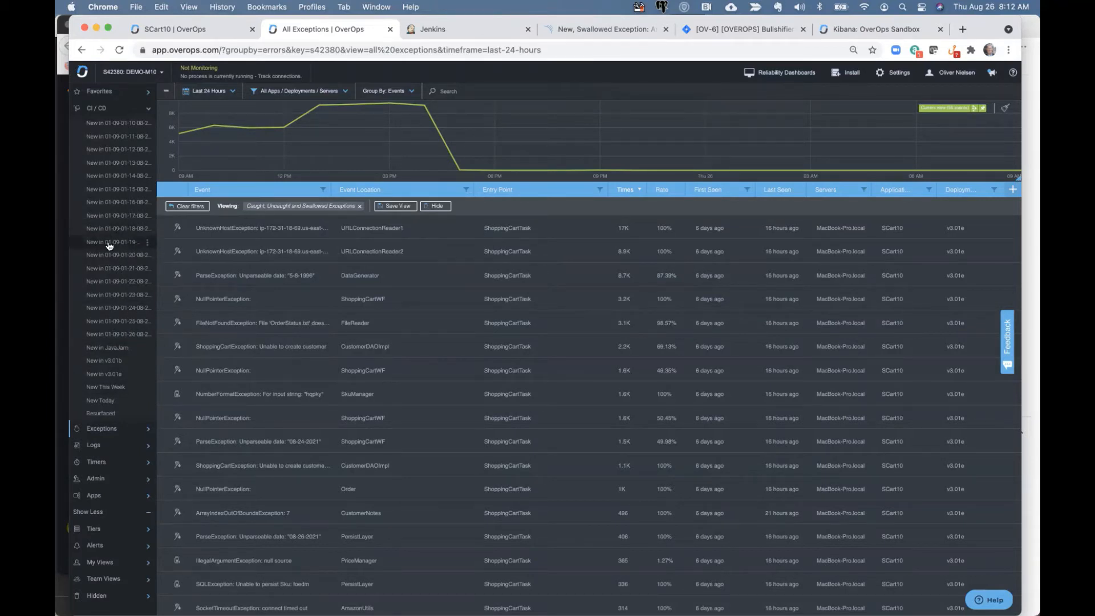
mouse_move(109, 256)
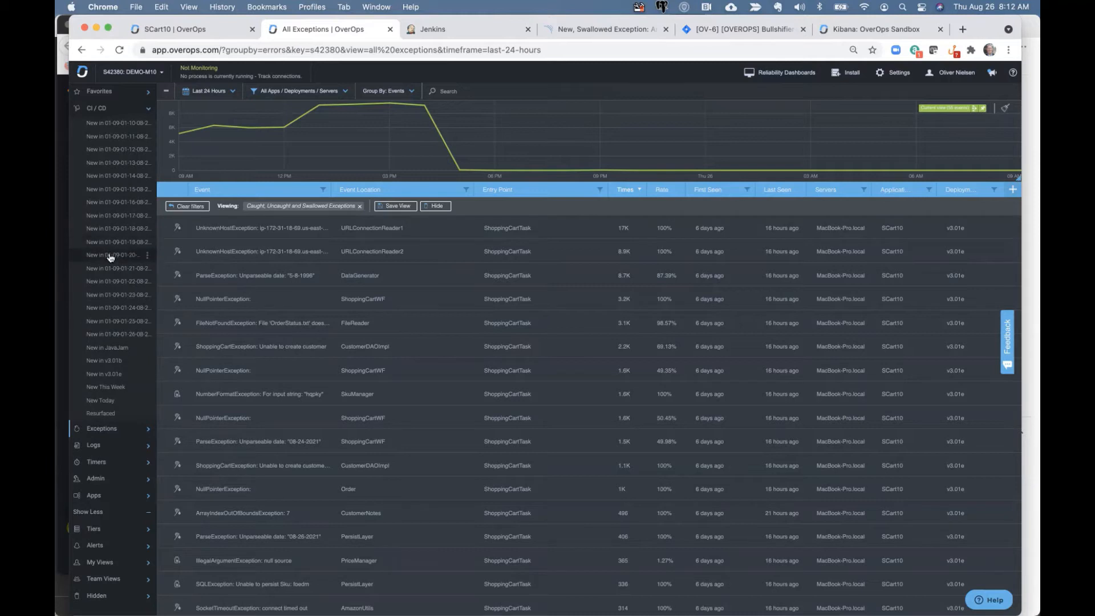
mouse_move(114, 280)
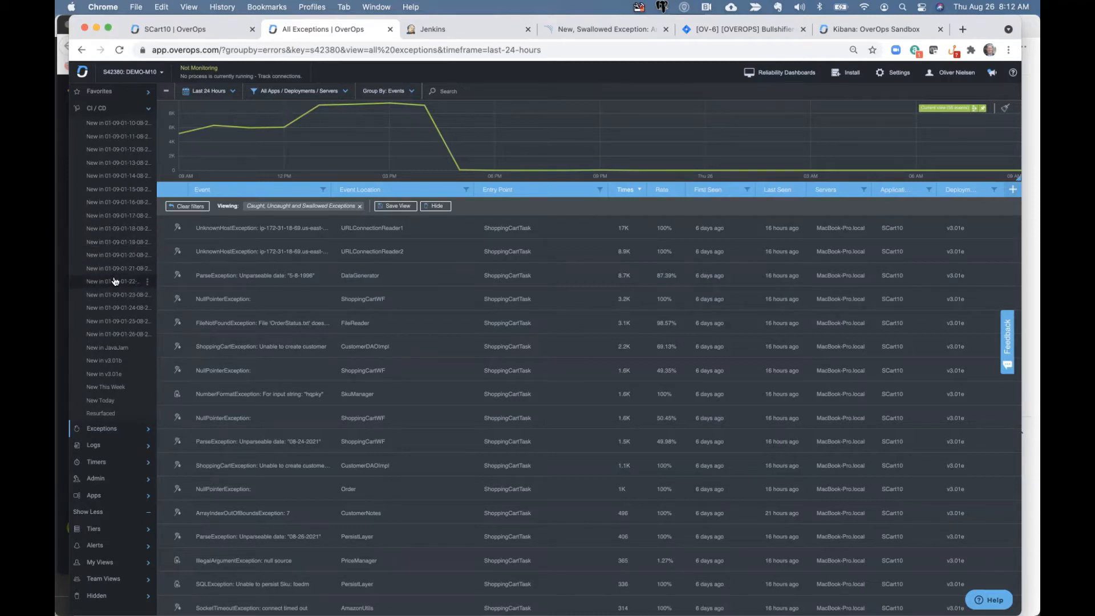
click(117, 280)
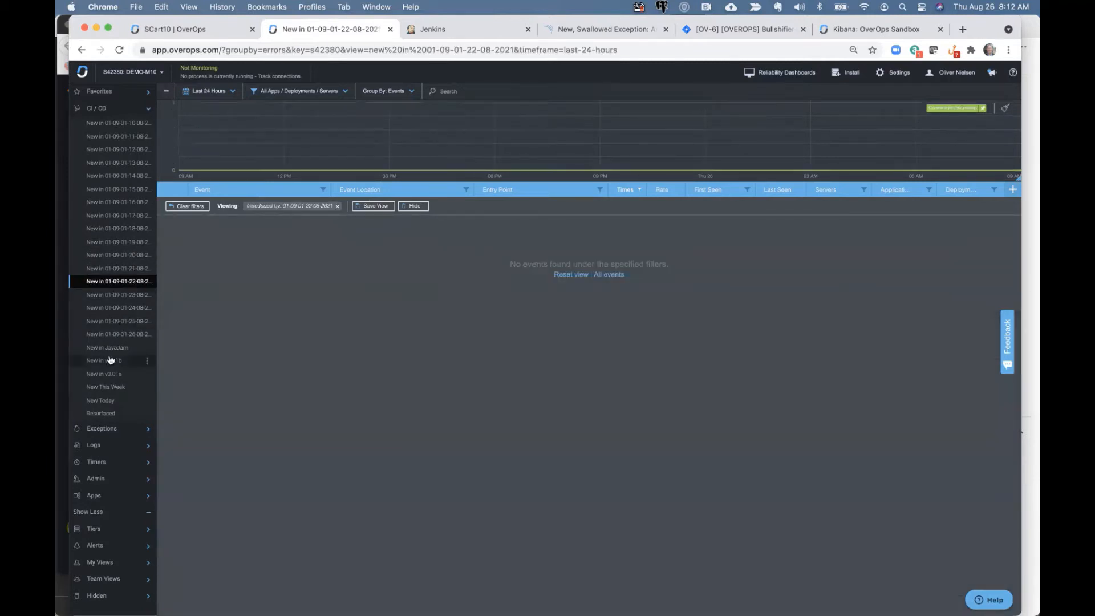
click(99, 401)
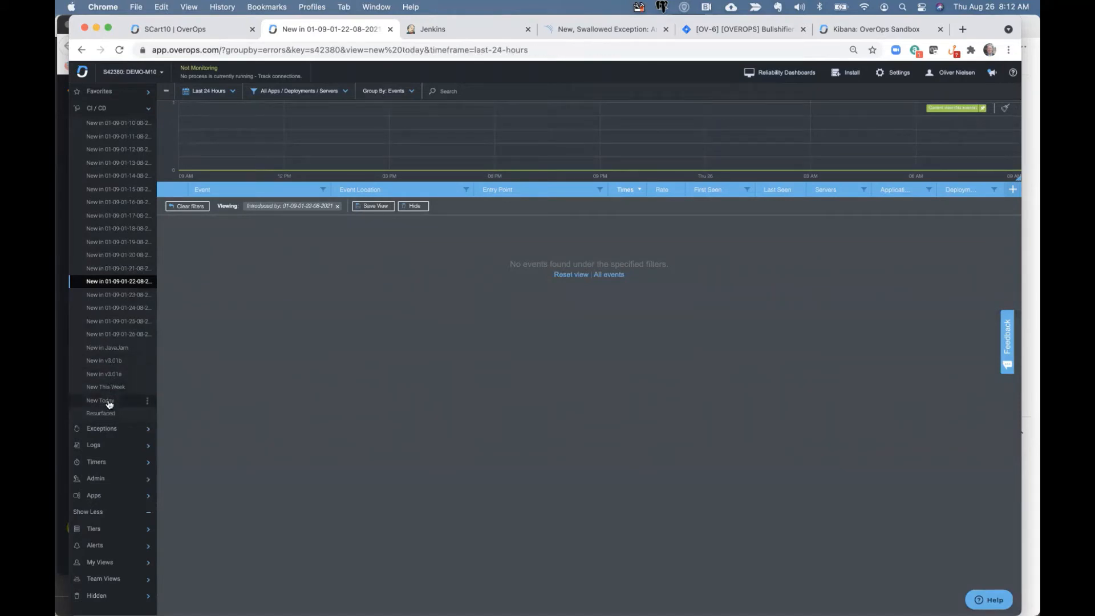
click(100, 401)
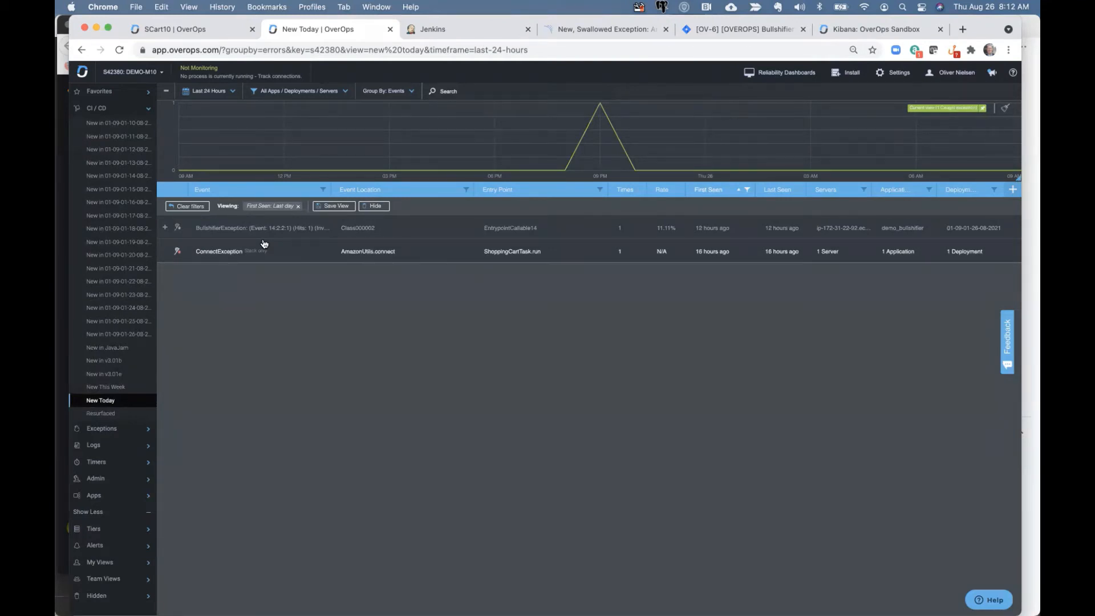
mouse_move(160, 371)
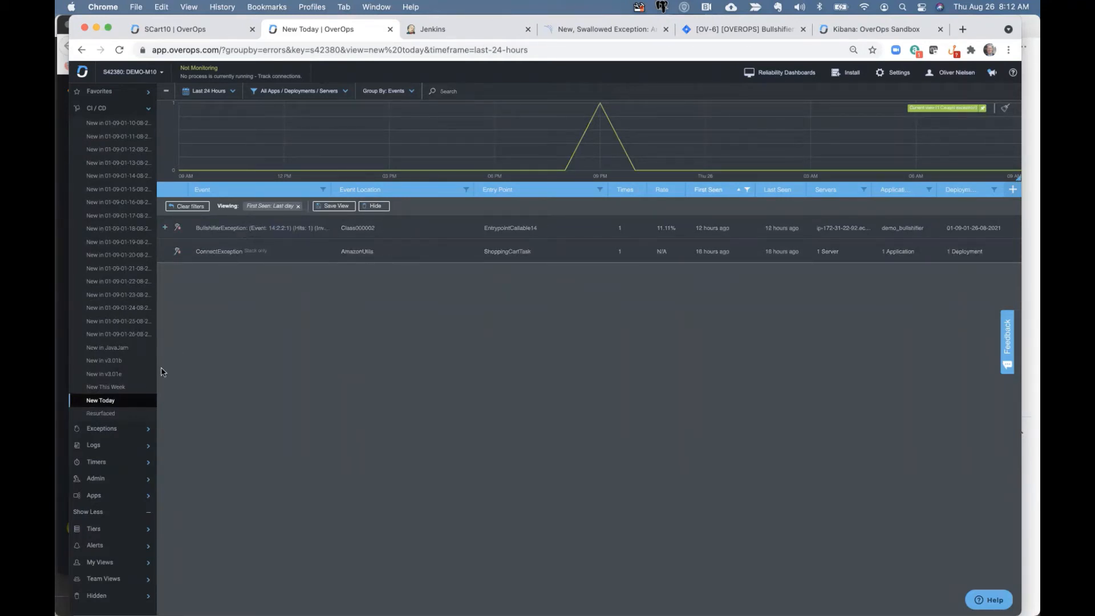
click(105, 387)
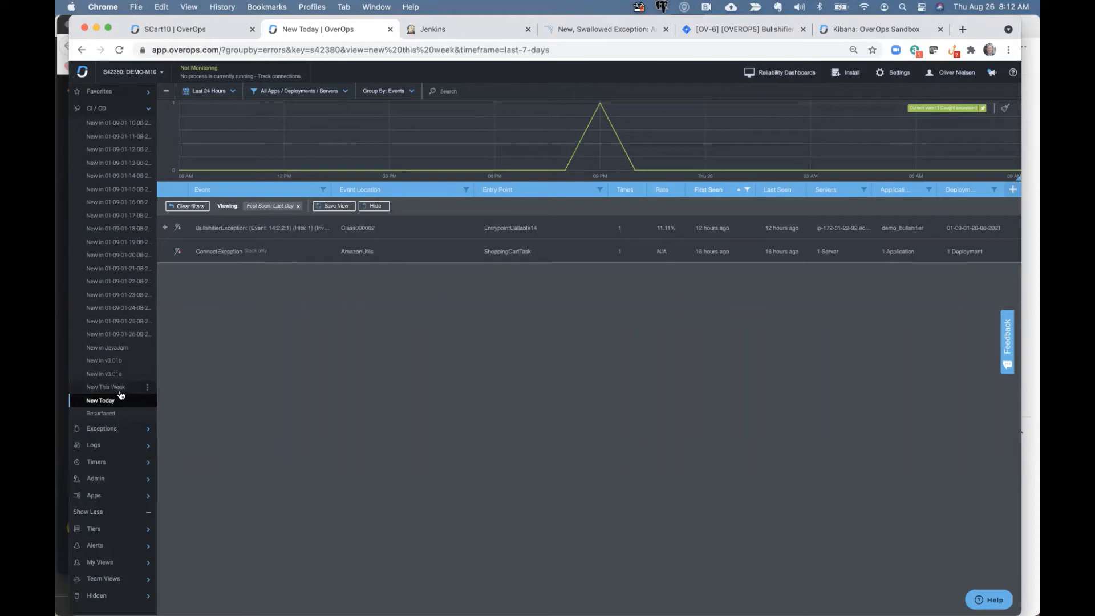
click(106, 386)
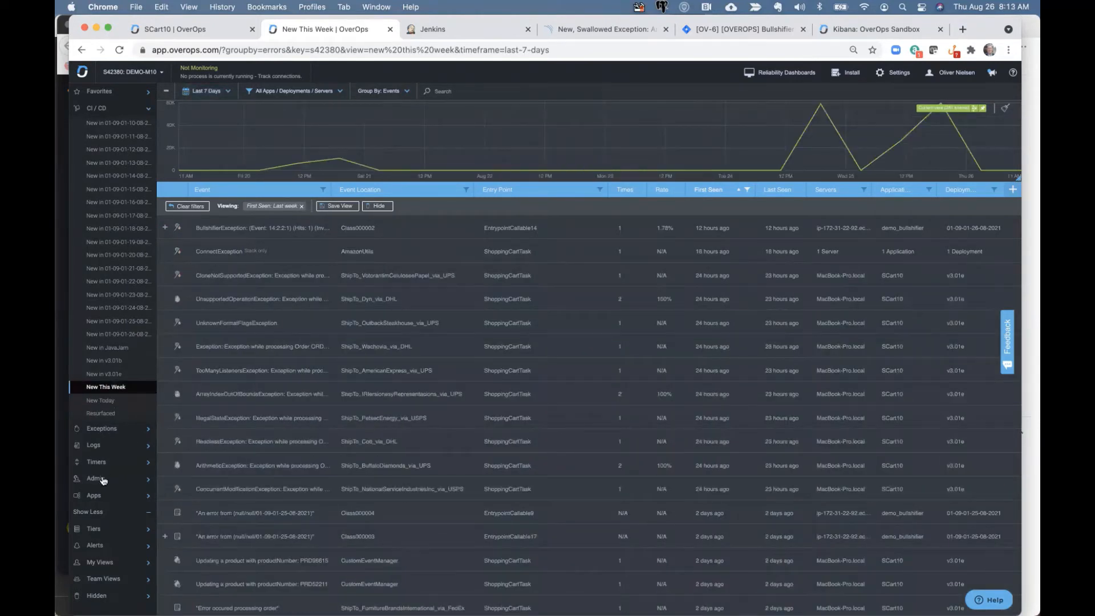
mouse_move(96, 500)
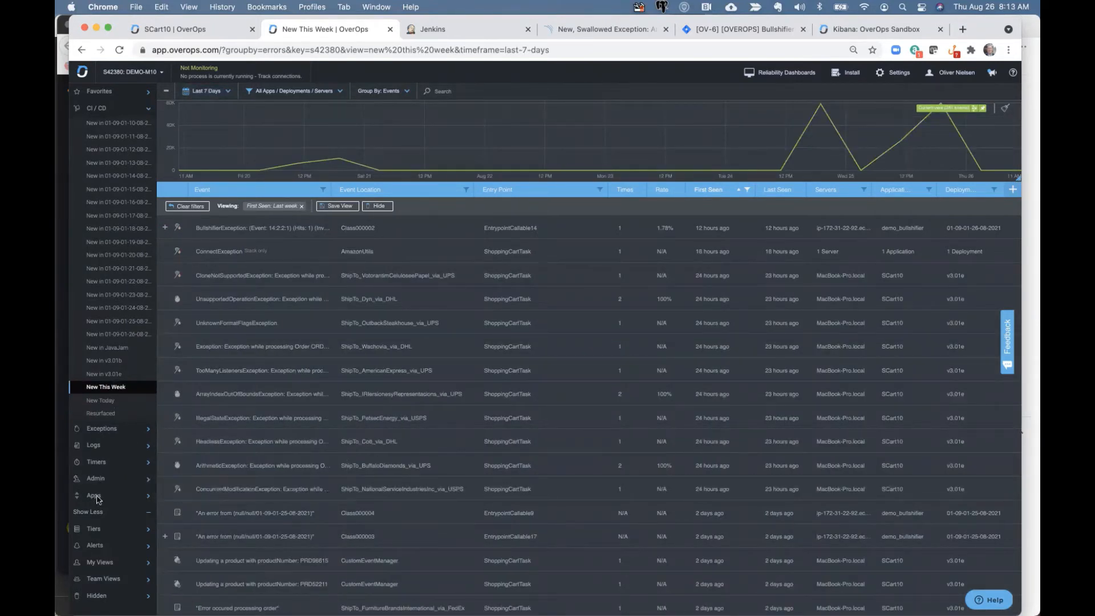
- View SCart10, mockito_app and javajam.jar events in turn over the last 30 days
click(94, 495)
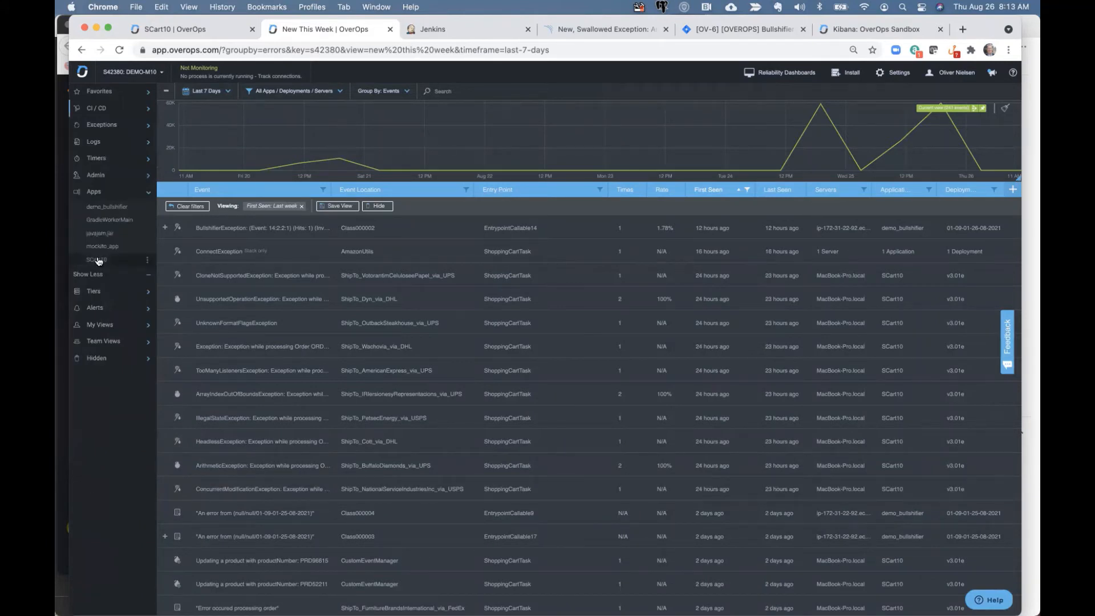
click(96, 259)
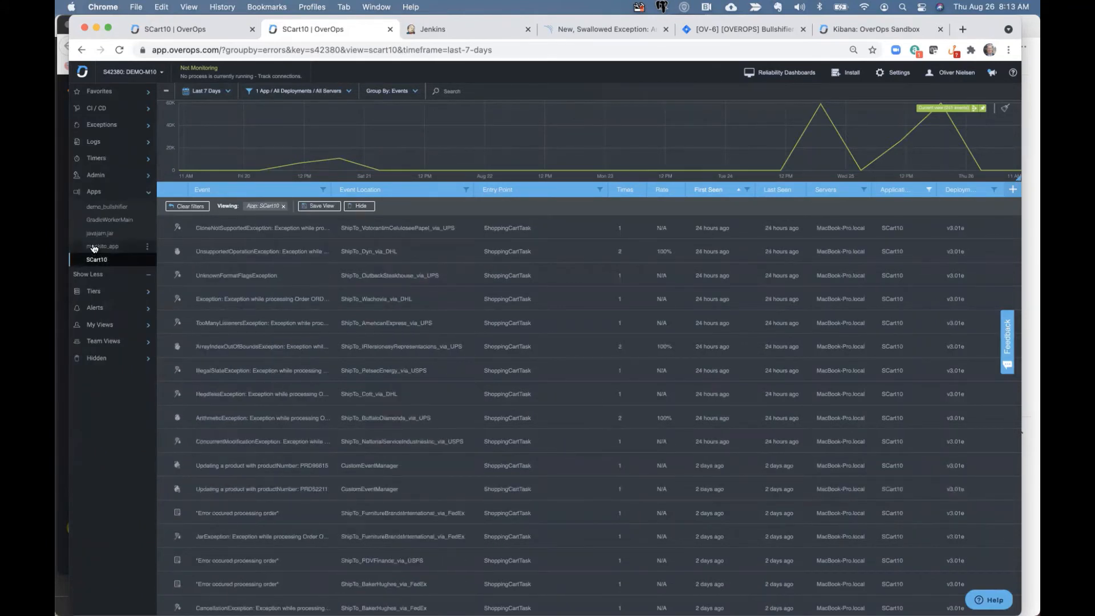
click(102, 246)
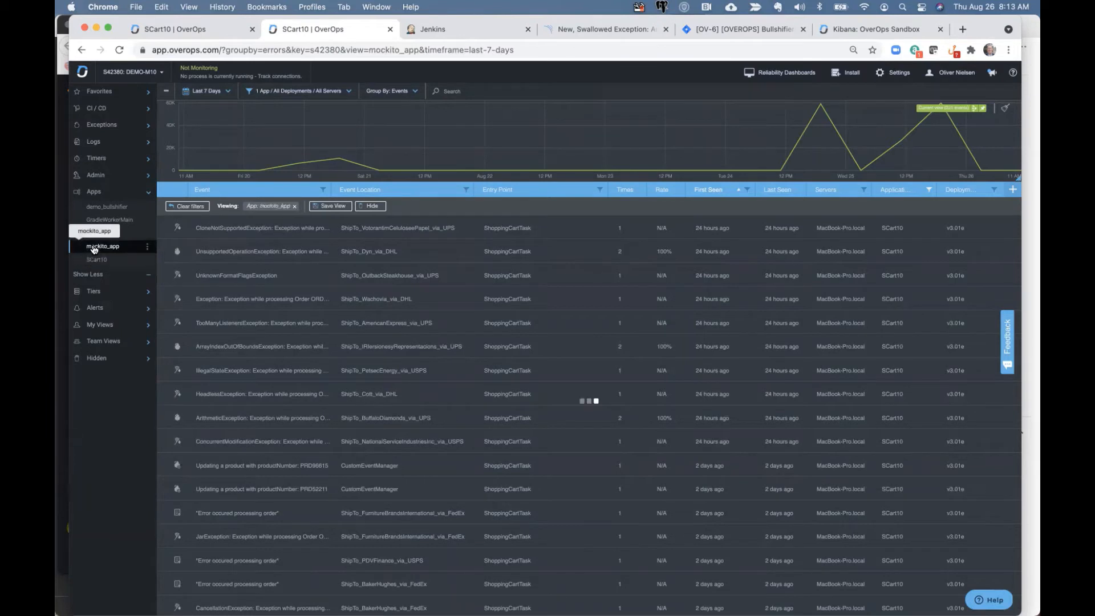
click(206, 91)
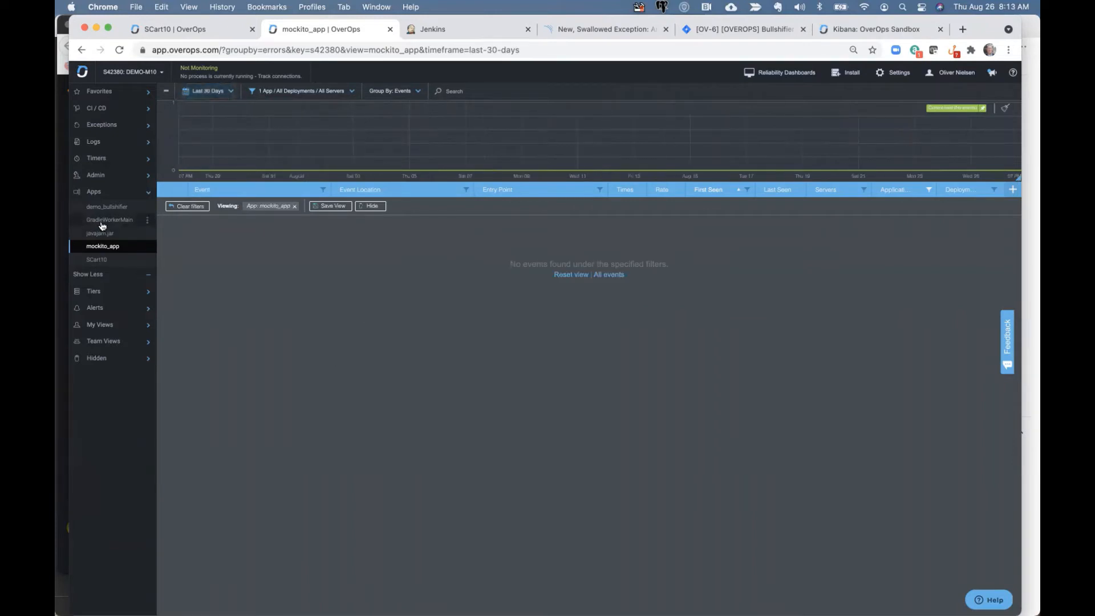
click(99, 232)
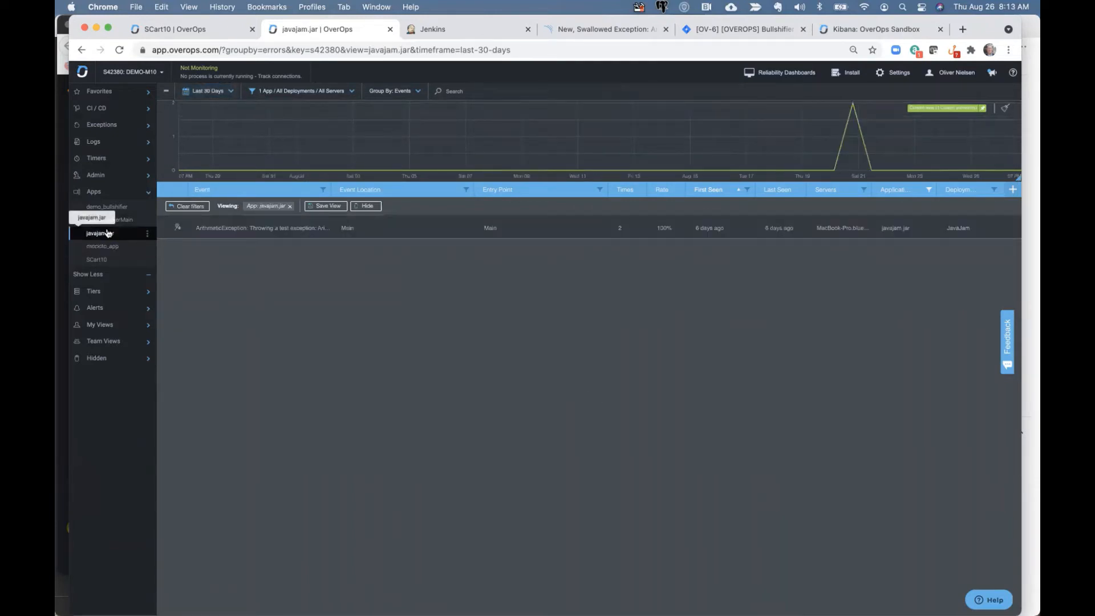
mouse_move(110, 219)
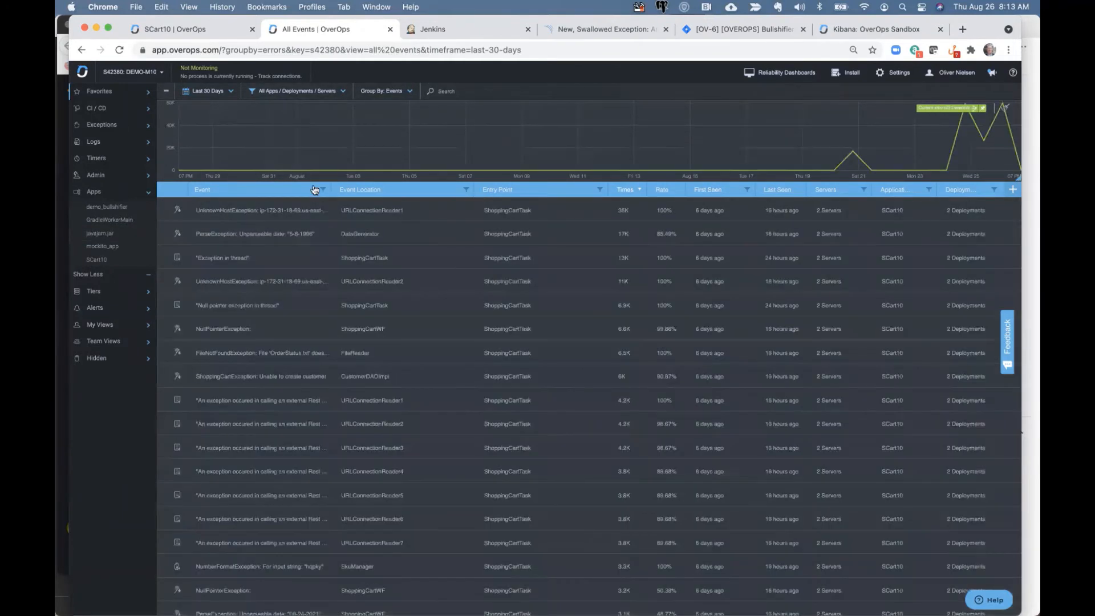
- Filter the Event column to ArithmeticException only
click(321, 190)
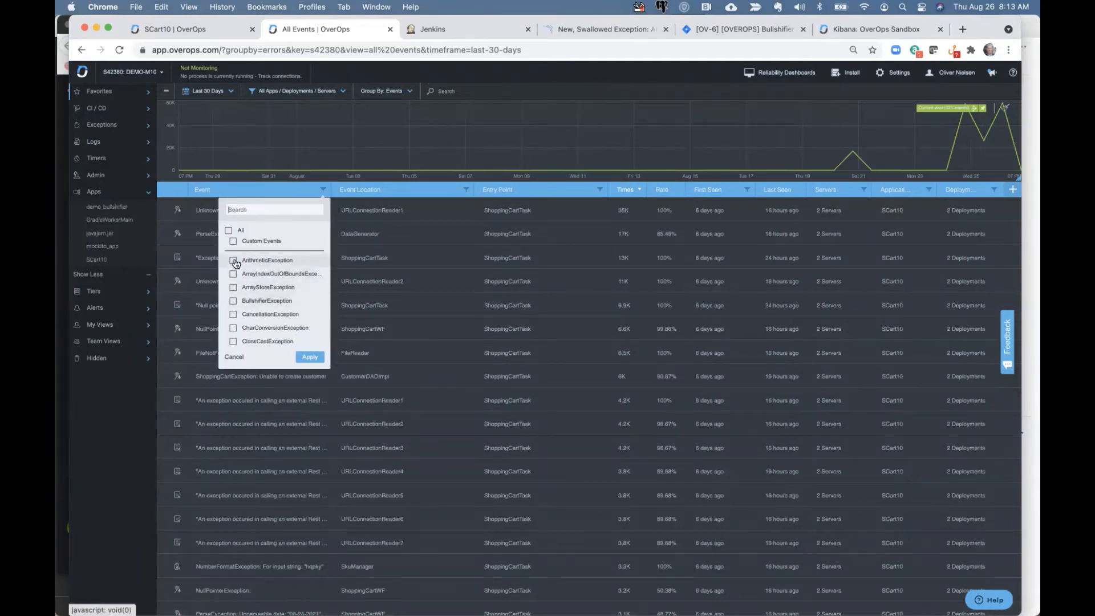
click(233, 260)
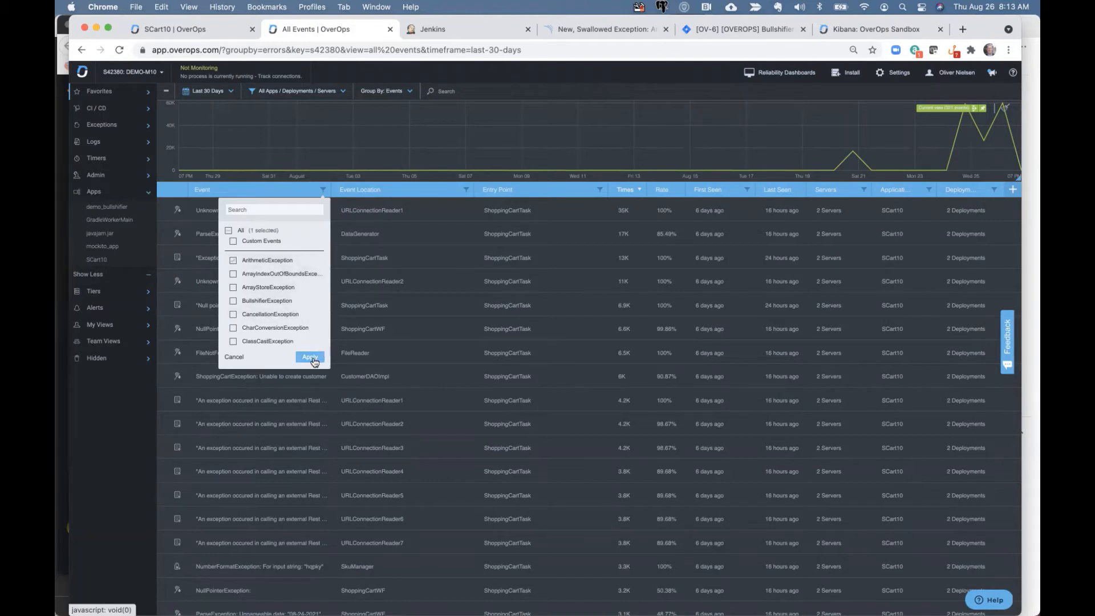
click(310, 357)
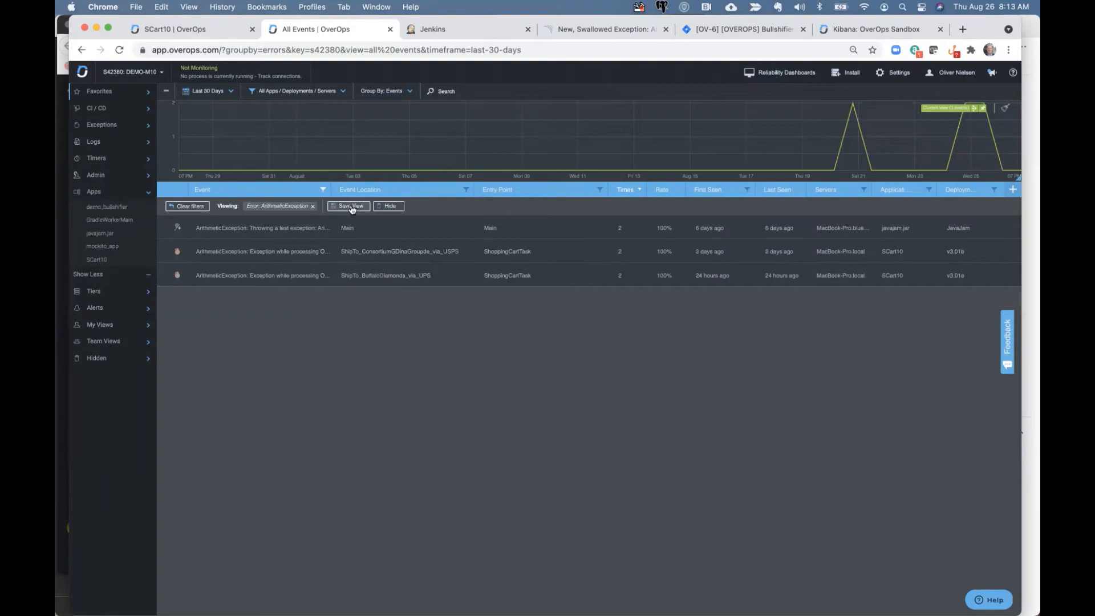
- Save the filter as the 'Arithmetic Exceptions' view and proceed to its email alert settings
click(349, 205)
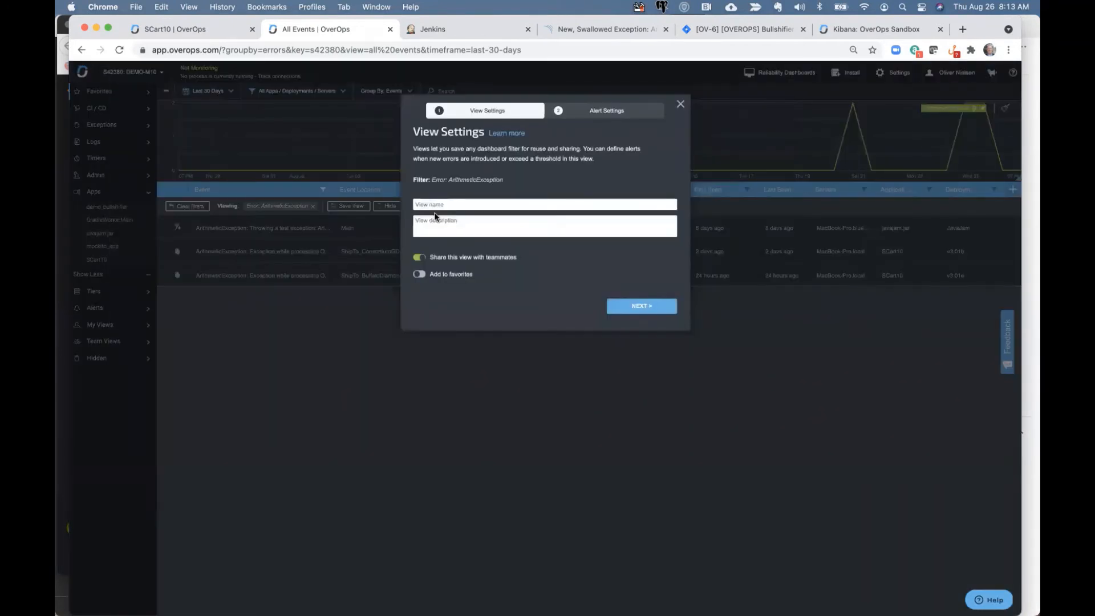
click(640, 306)
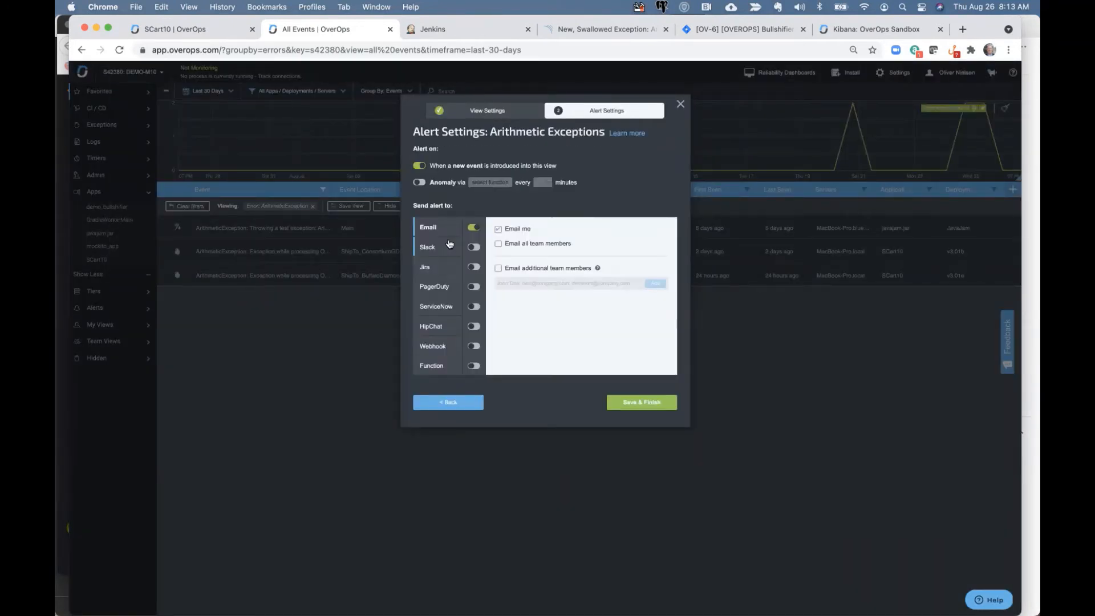
mouse_move(460, 221)
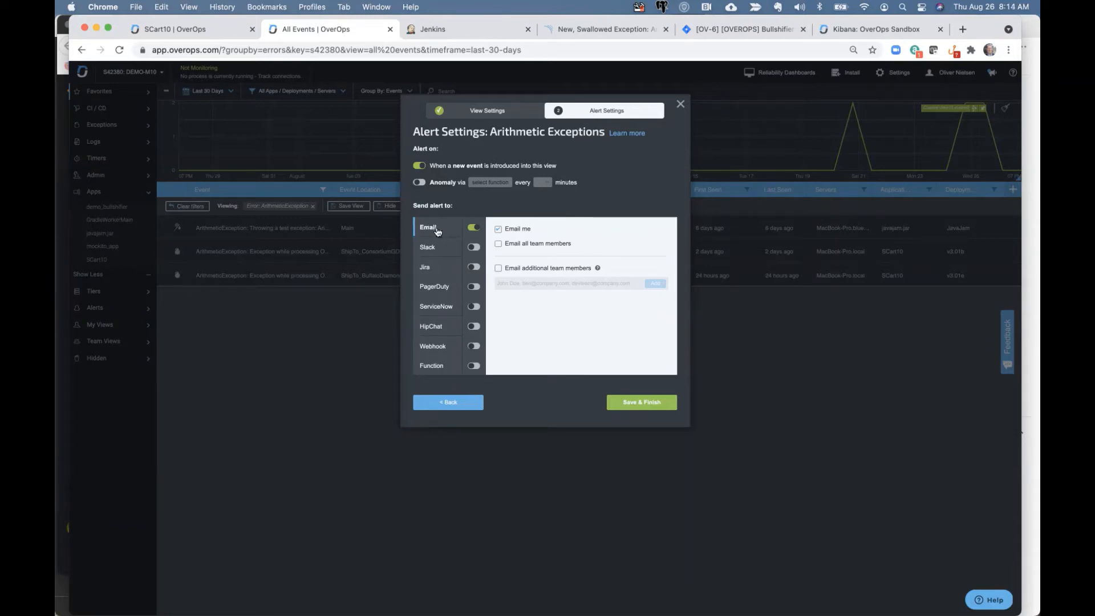
mouse_move(453, 349)
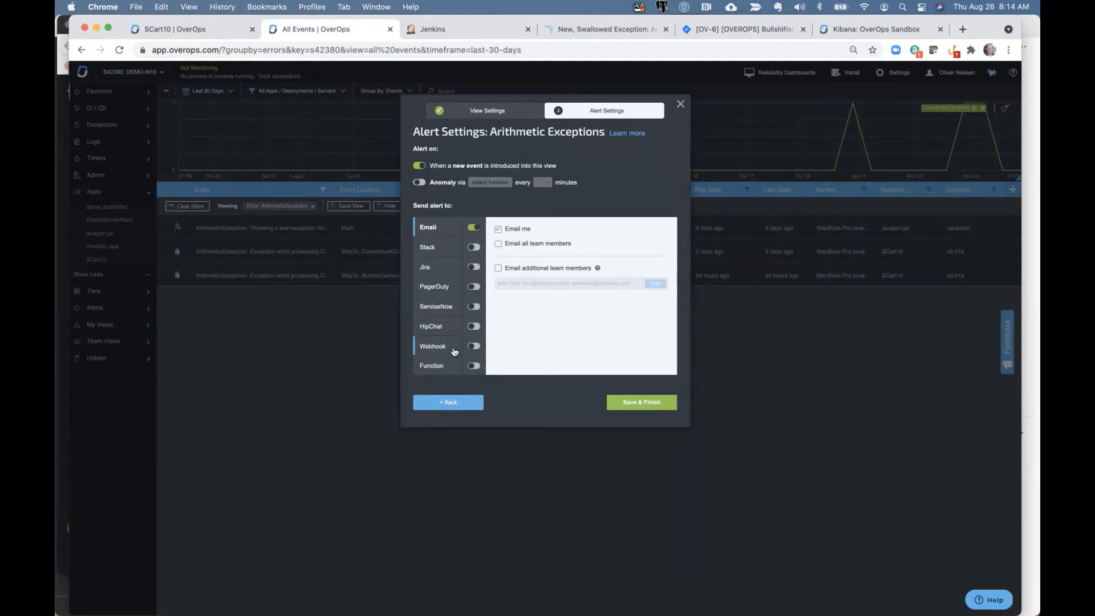
mouse_move(456, 355)
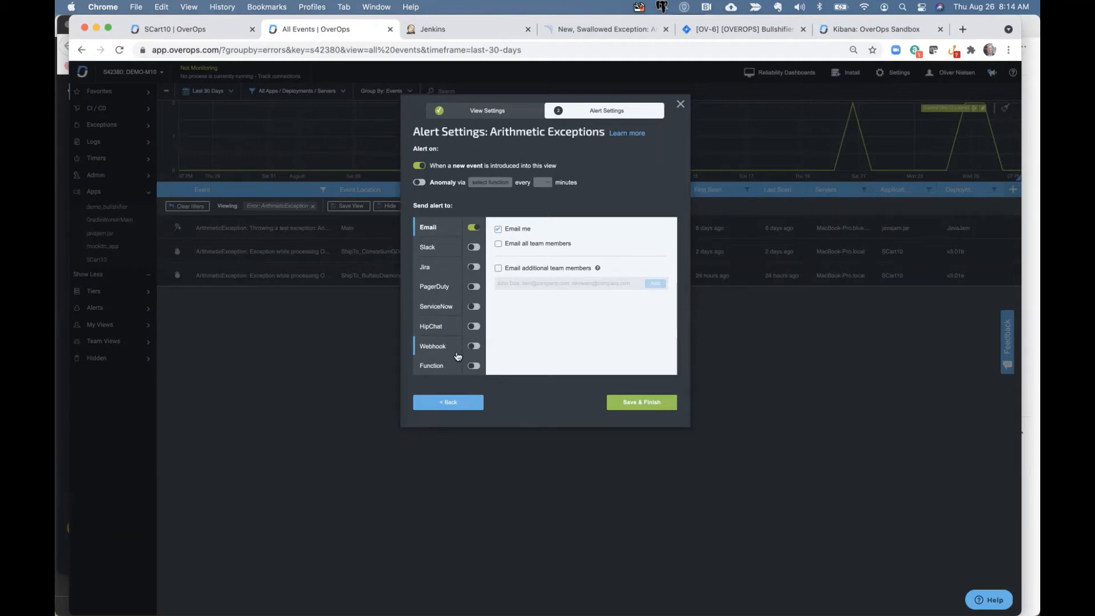
mouse_move(450, 301)
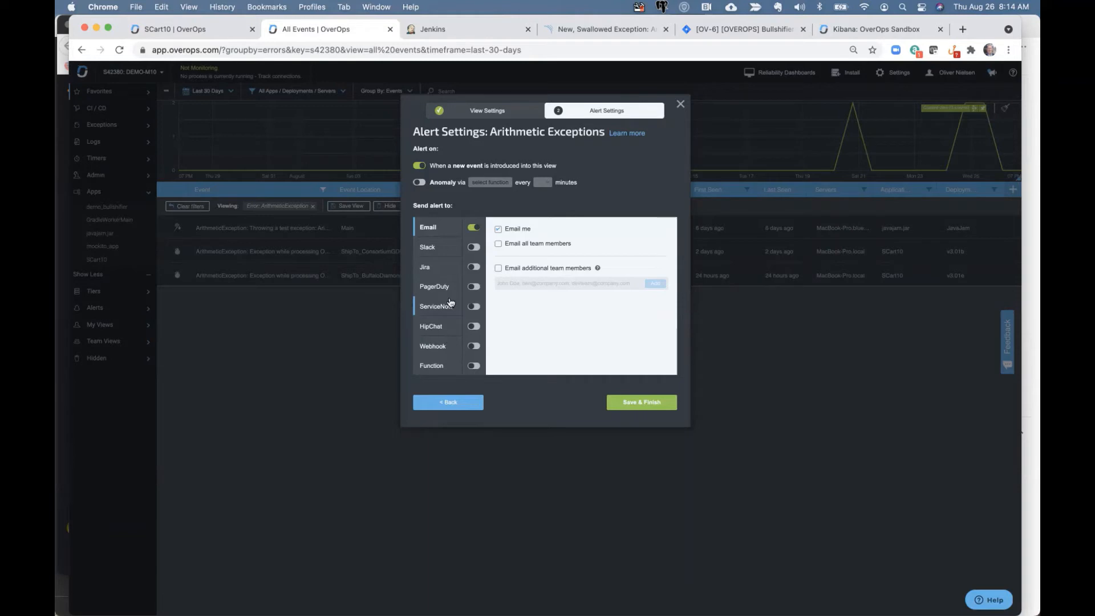
mouse_move(578, 286)
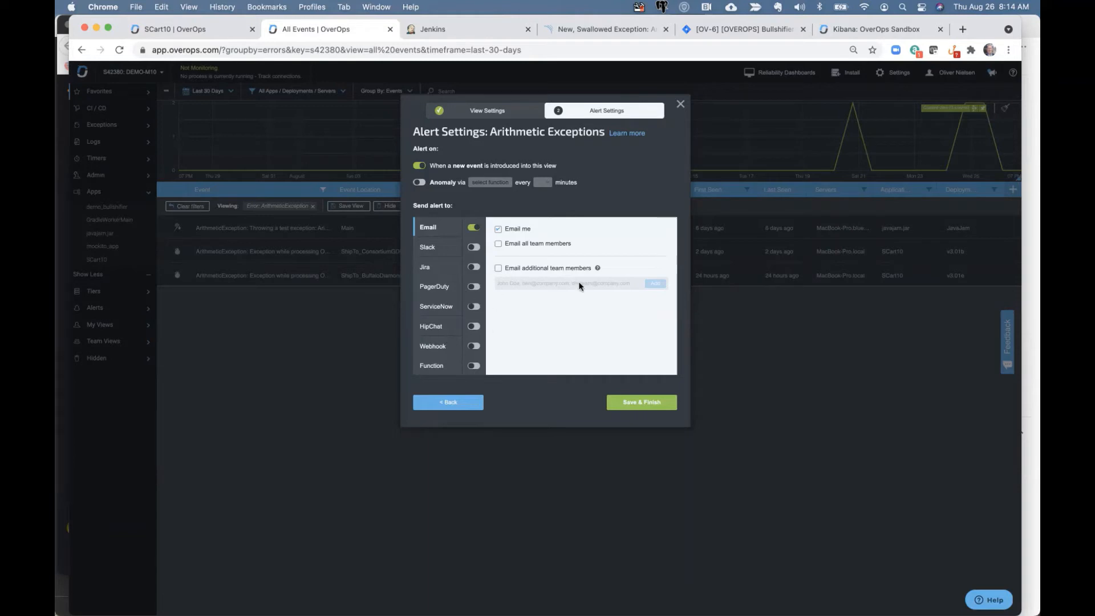
mouse_move(578, 211)
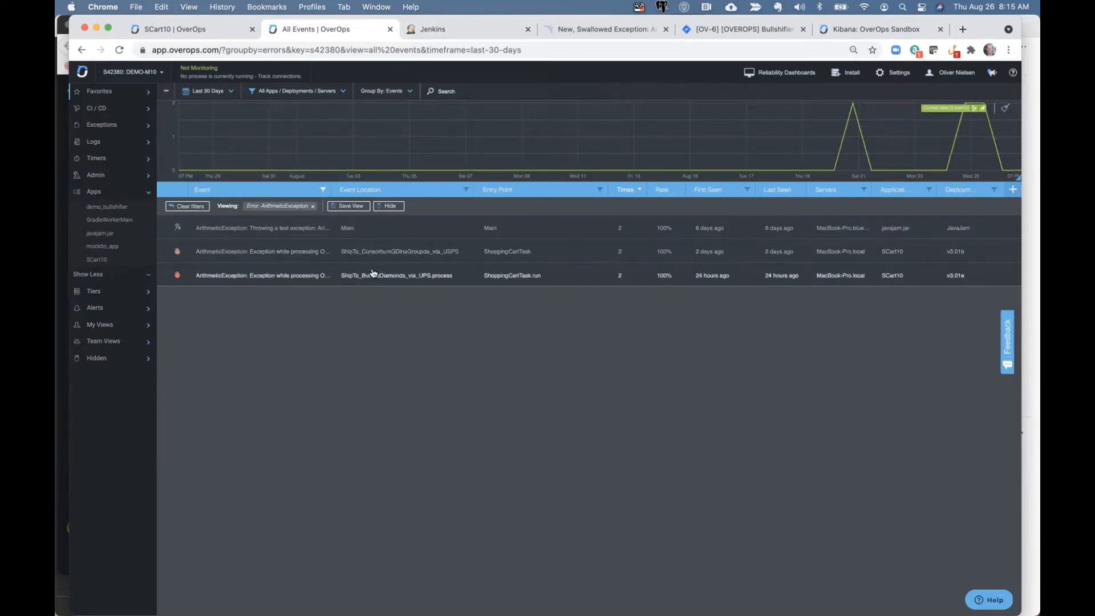
mouse_move(396, 275)
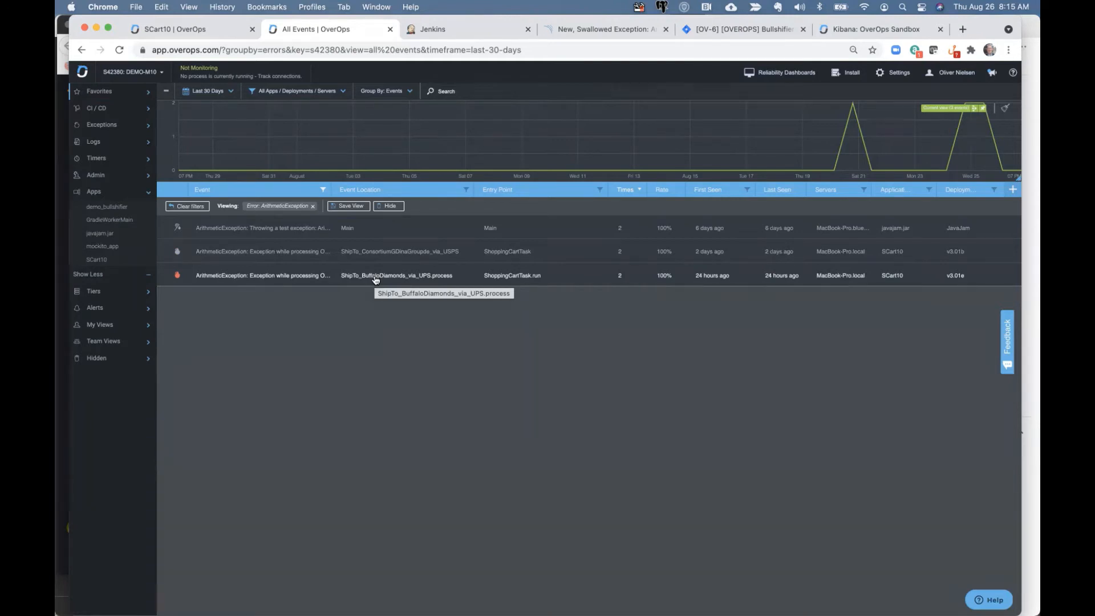
mouse_move(447, 34)
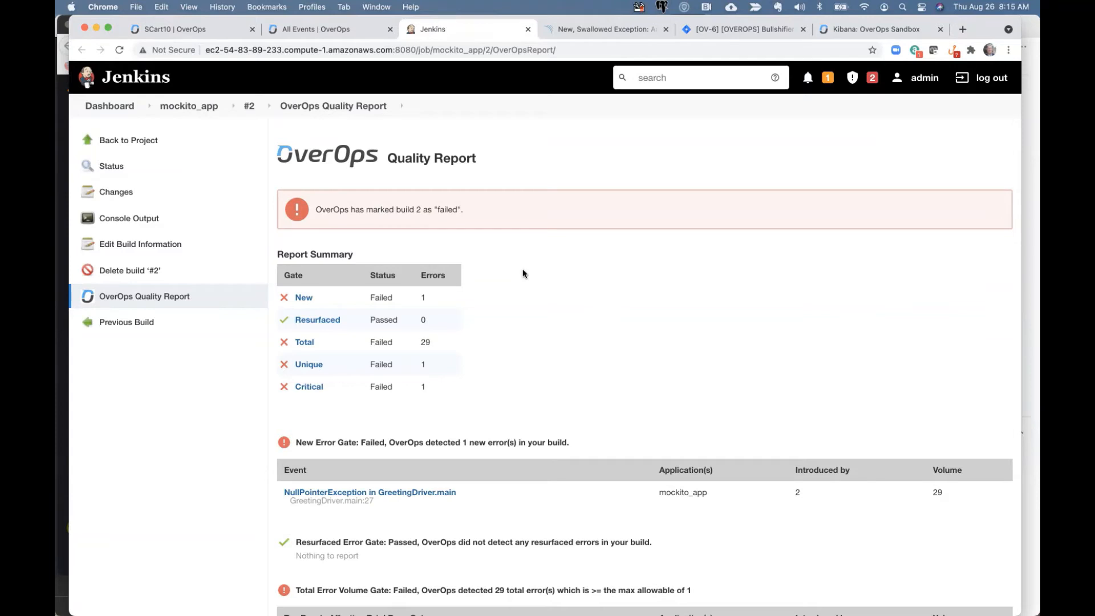
mouse_move(293, 287)
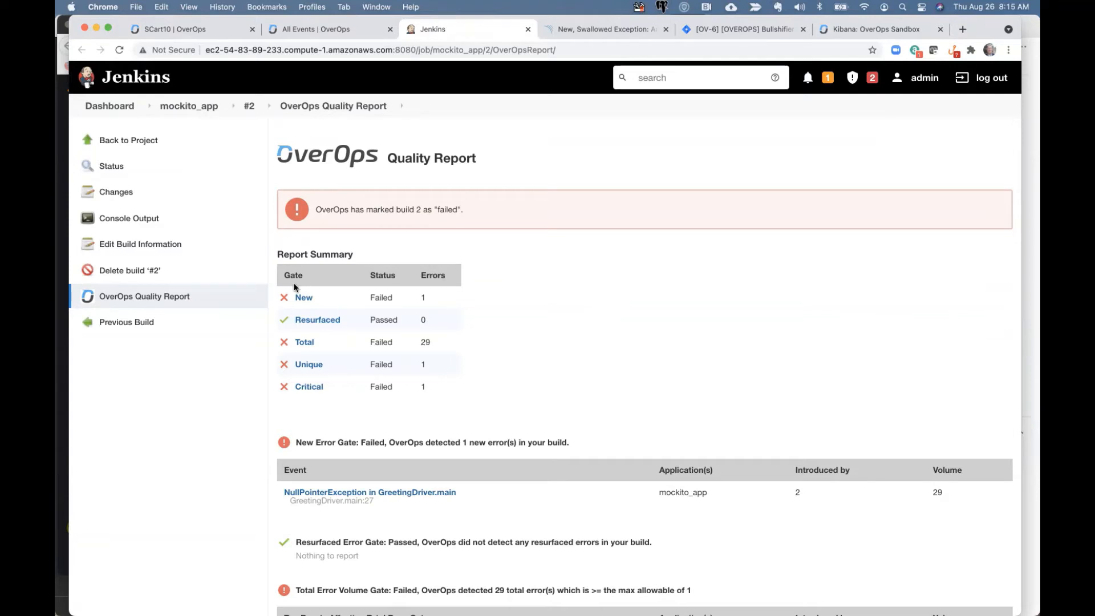
mouse_move(344, 304)
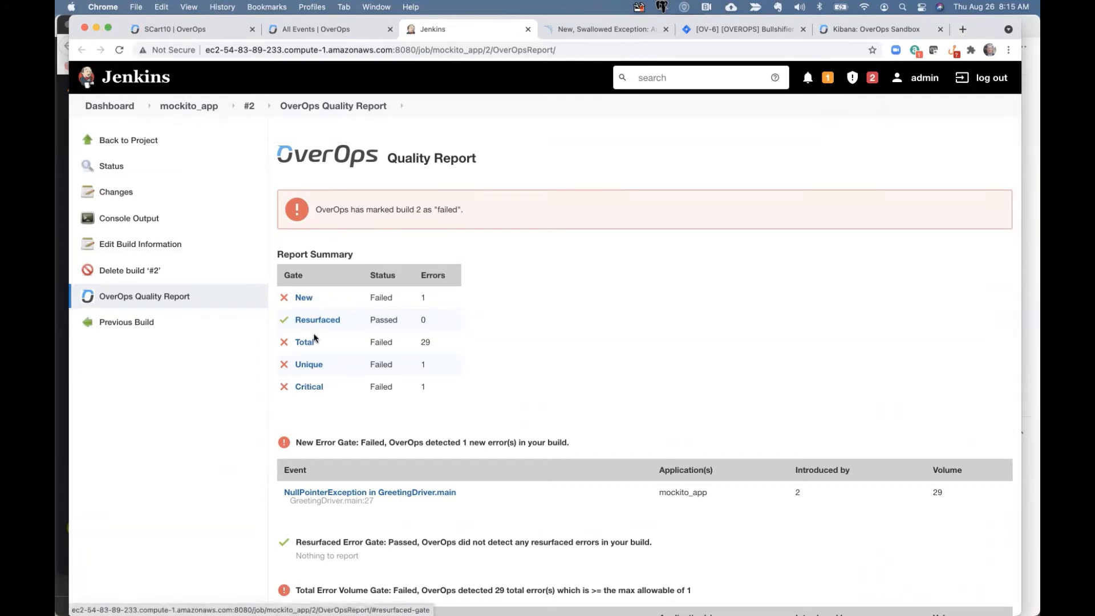
mouse_move(309, 386)
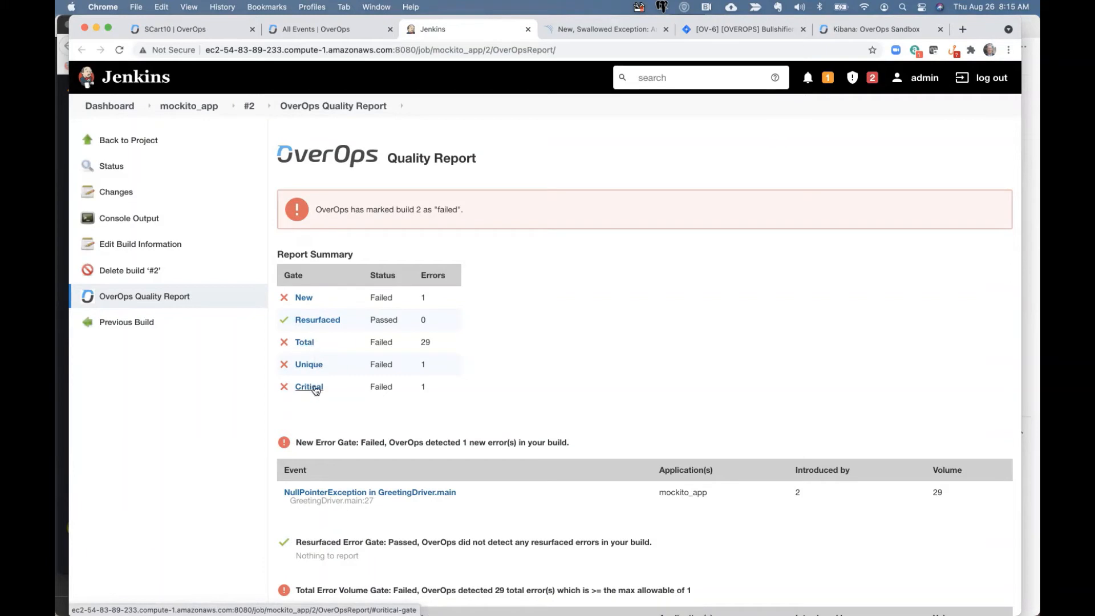
- Jump to the Critical gate section of the Report Summary table
click(309, 386)
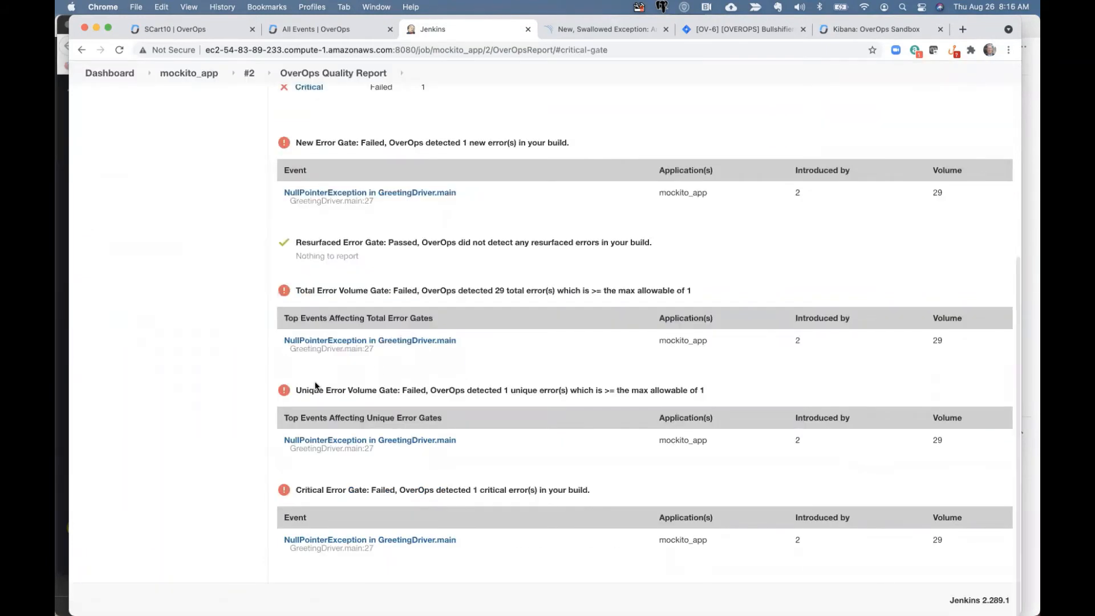
mouse_move(370, 247)
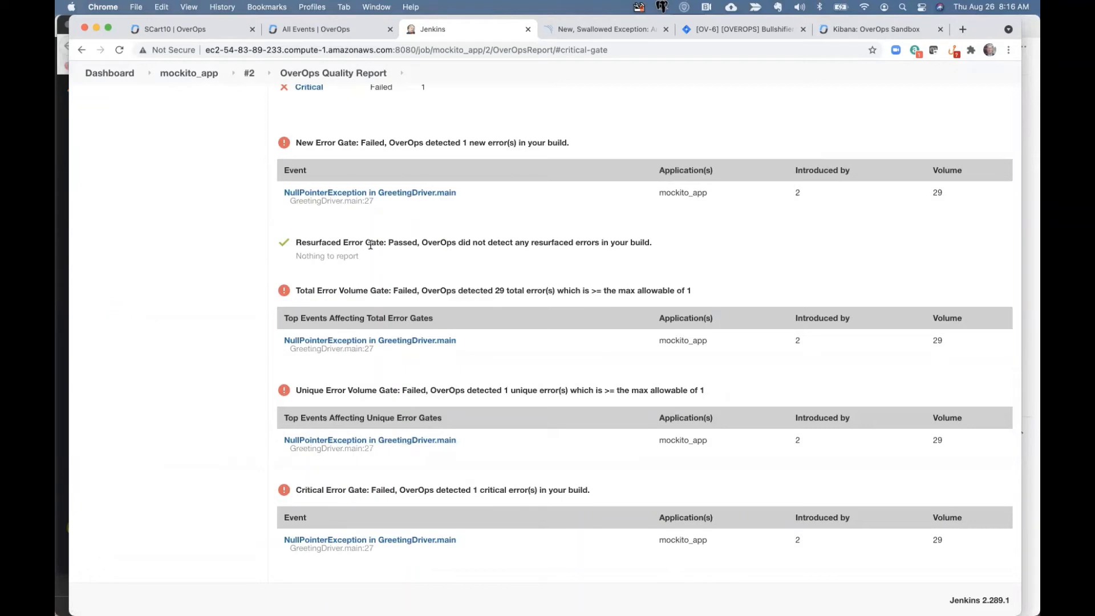
mouse_move(389, 533)
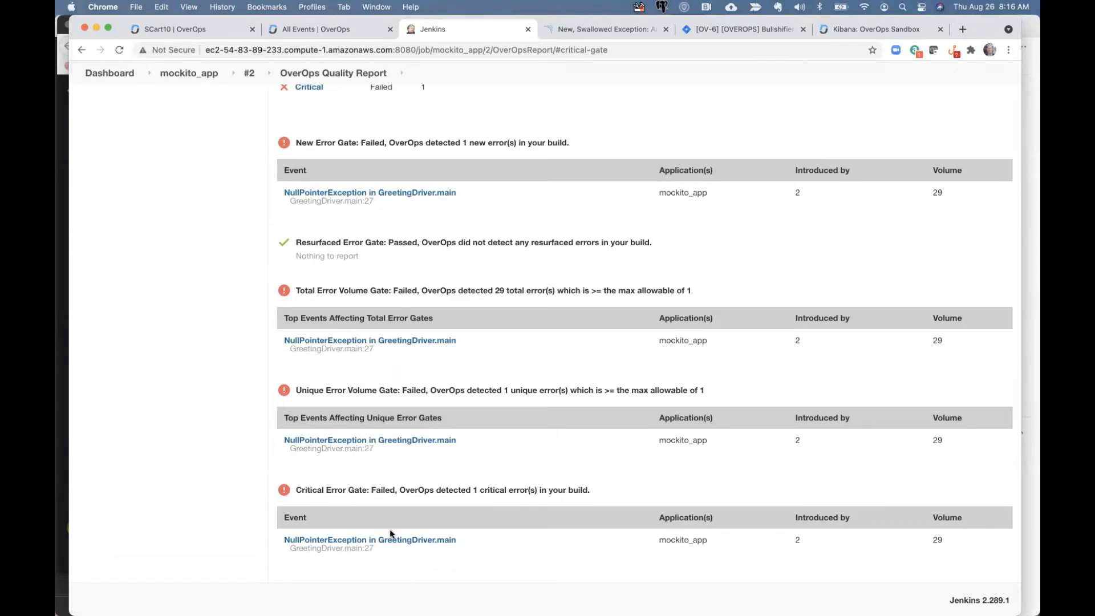
mouse_move(370, 539)
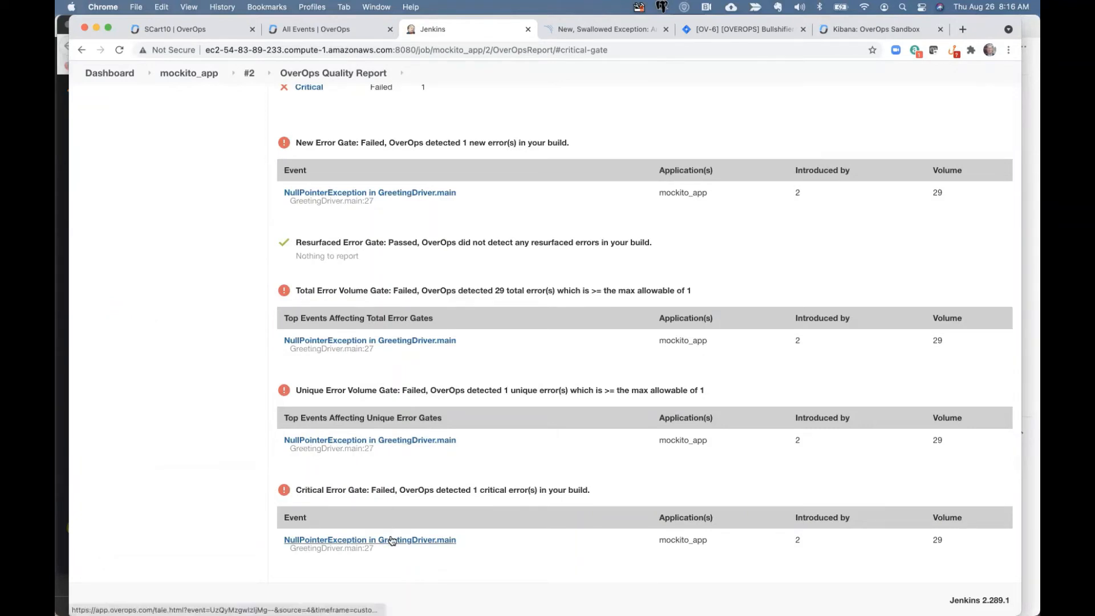
- Inspect the GreetingDriver.main NullPointerException snapshot, then go back to the Jenkins report
click(369, 539)
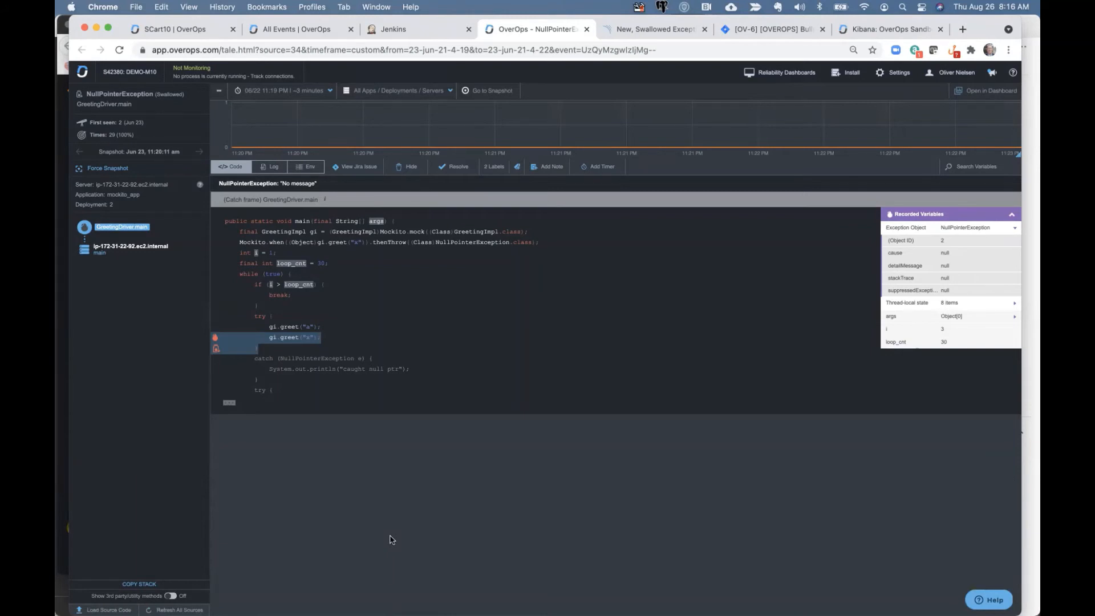
click(393, 28)
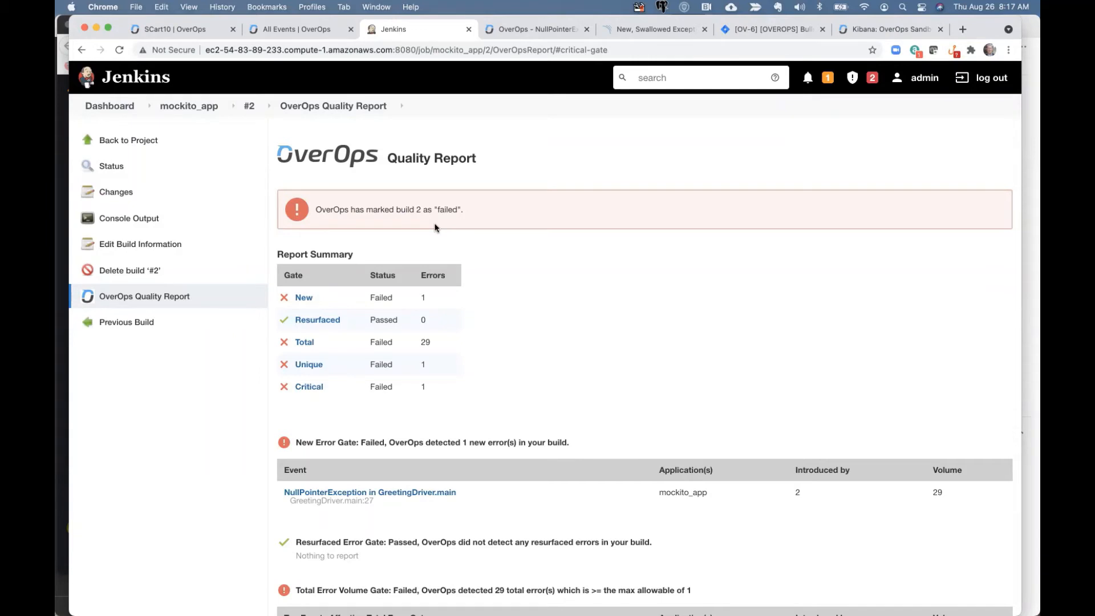
- Switch to the SonarDemoProject tab to show its Overview dashboard
click(646, 29)
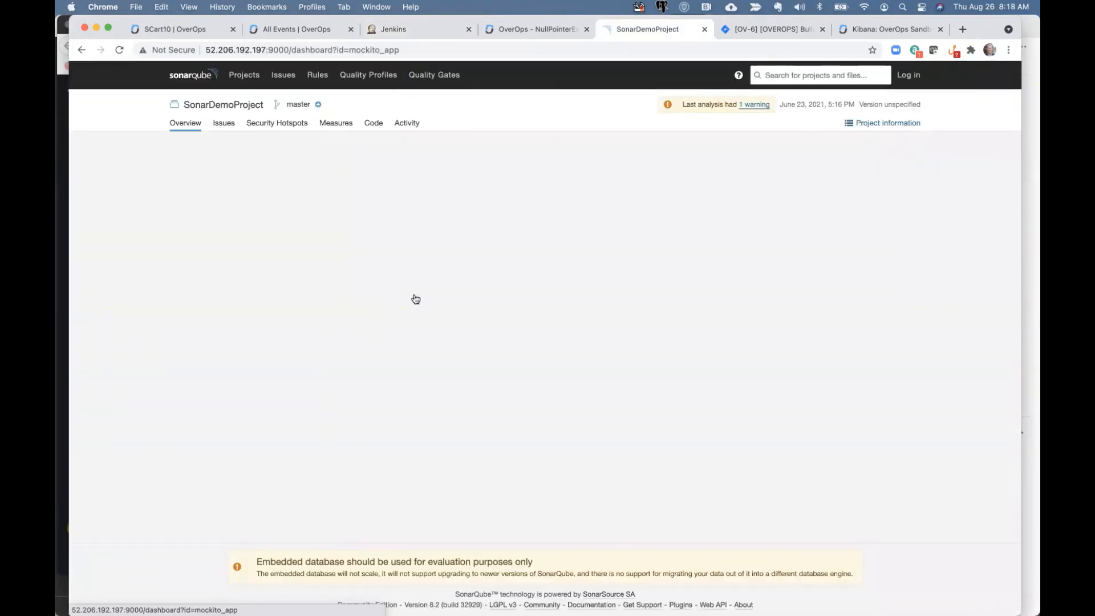
mouse_move(481, 374)
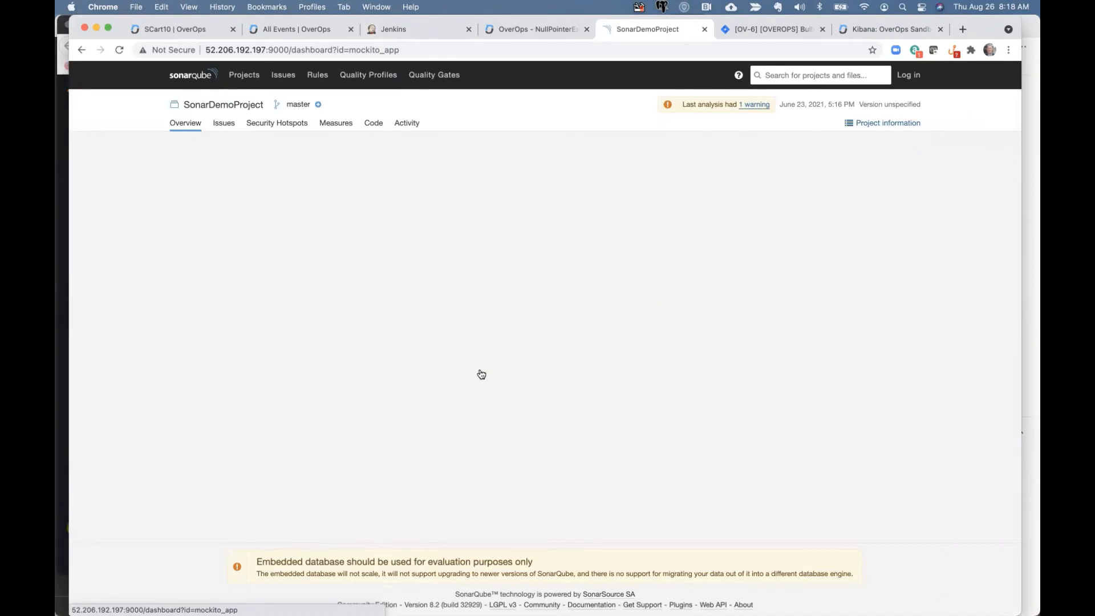
mouse_move(480, 370)
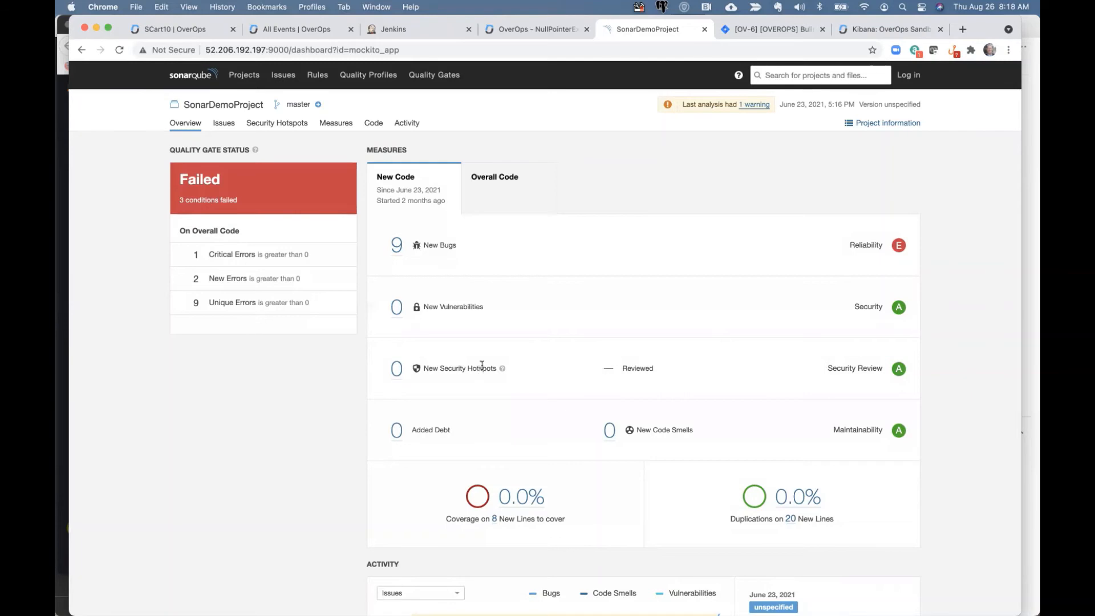
mouse_move(242, 278)
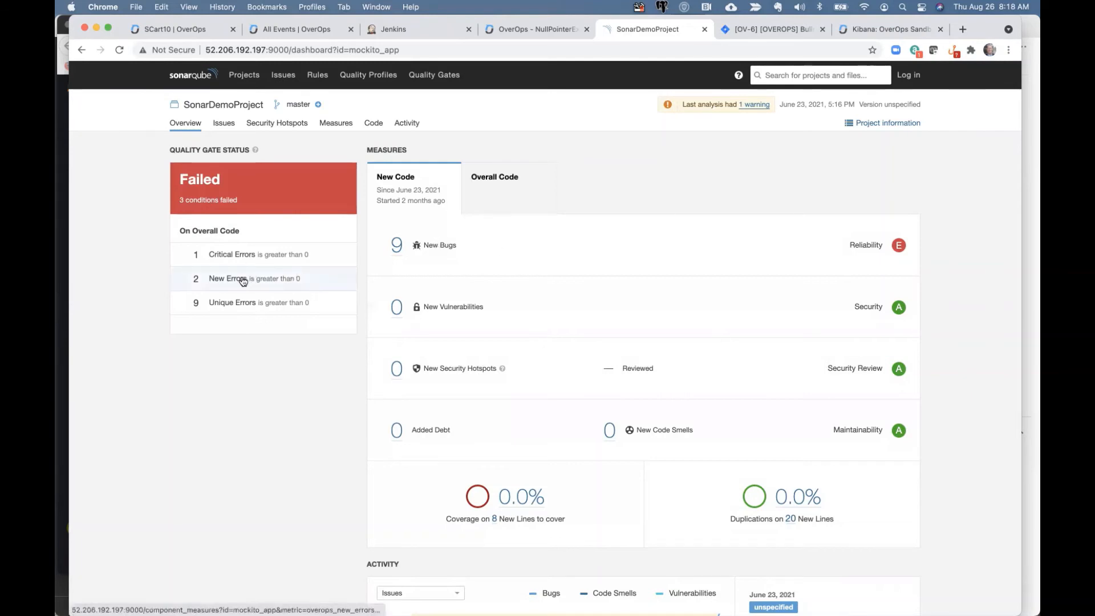
- List New Errors, open SayHi.java, and scroll toward line 29's NullPointerException
click(240, 277)
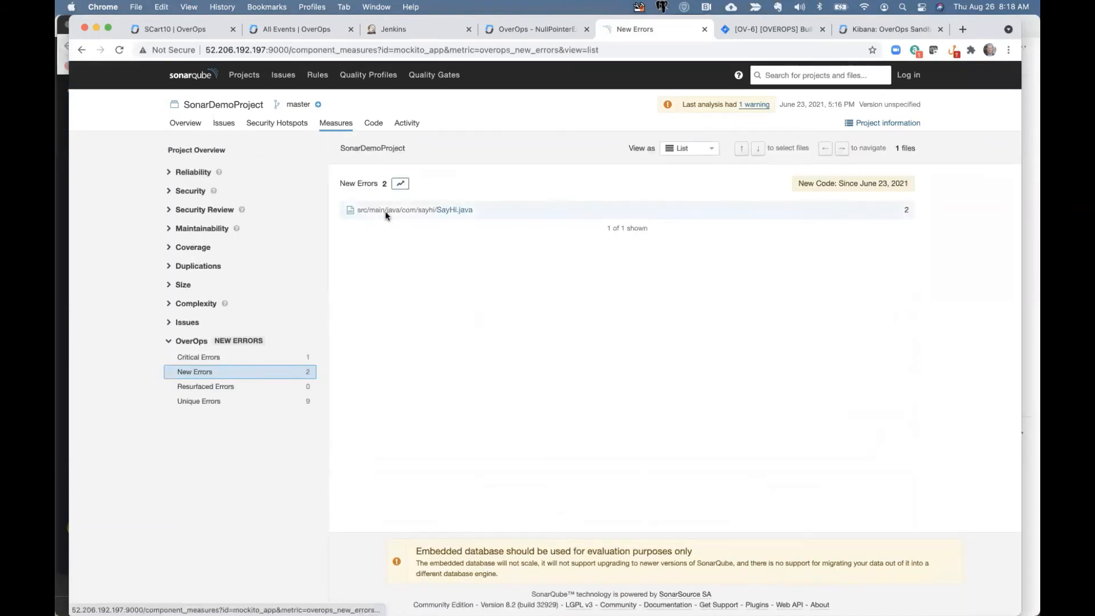
click(415, 210)
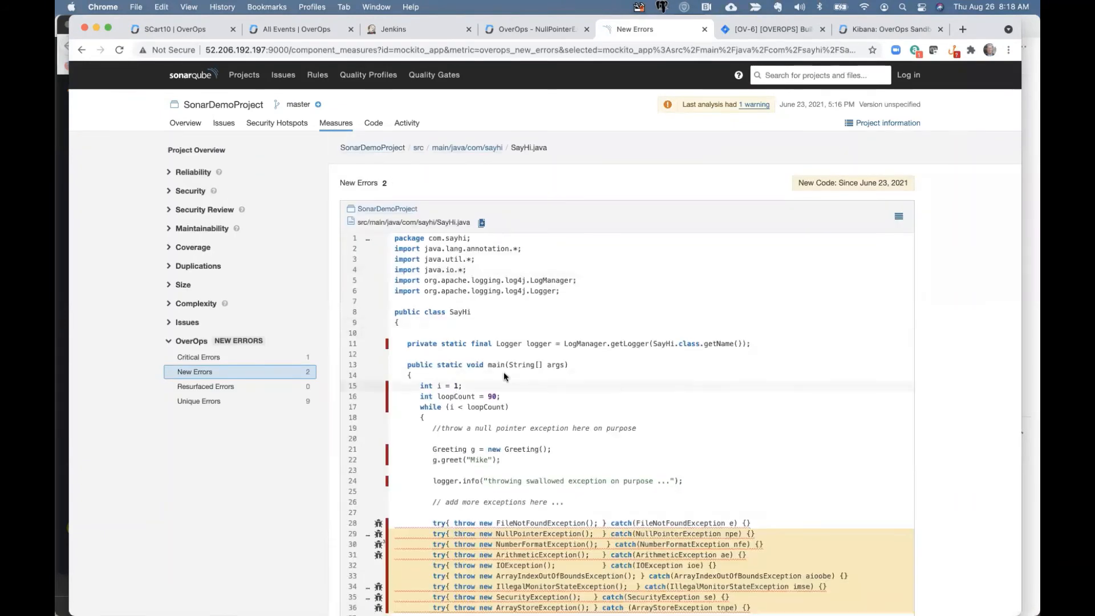
scroll(down, 3)
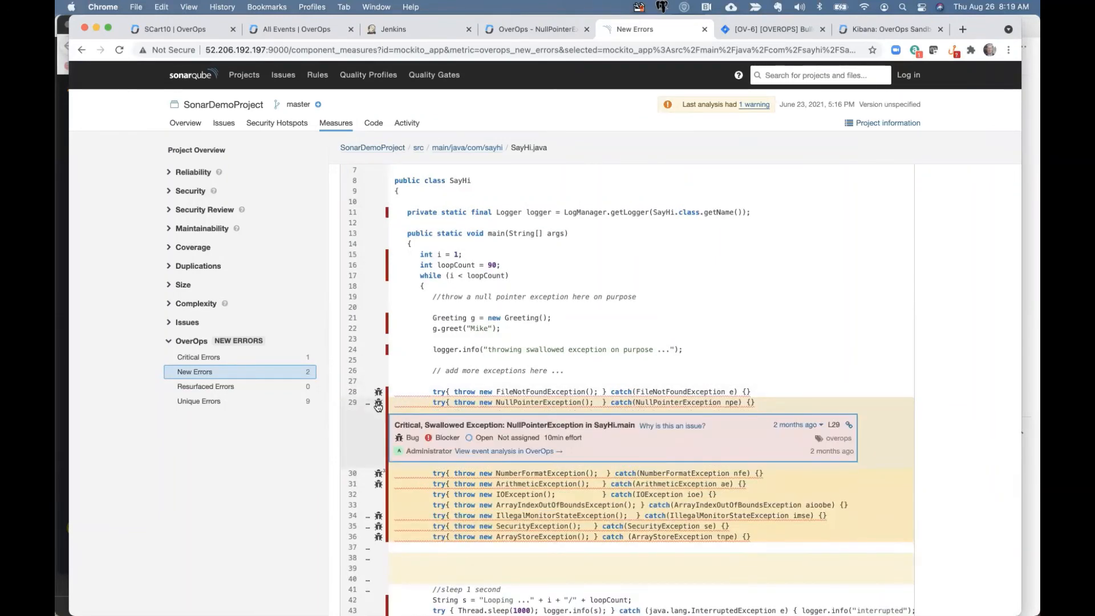
mouse_move(481, 454)
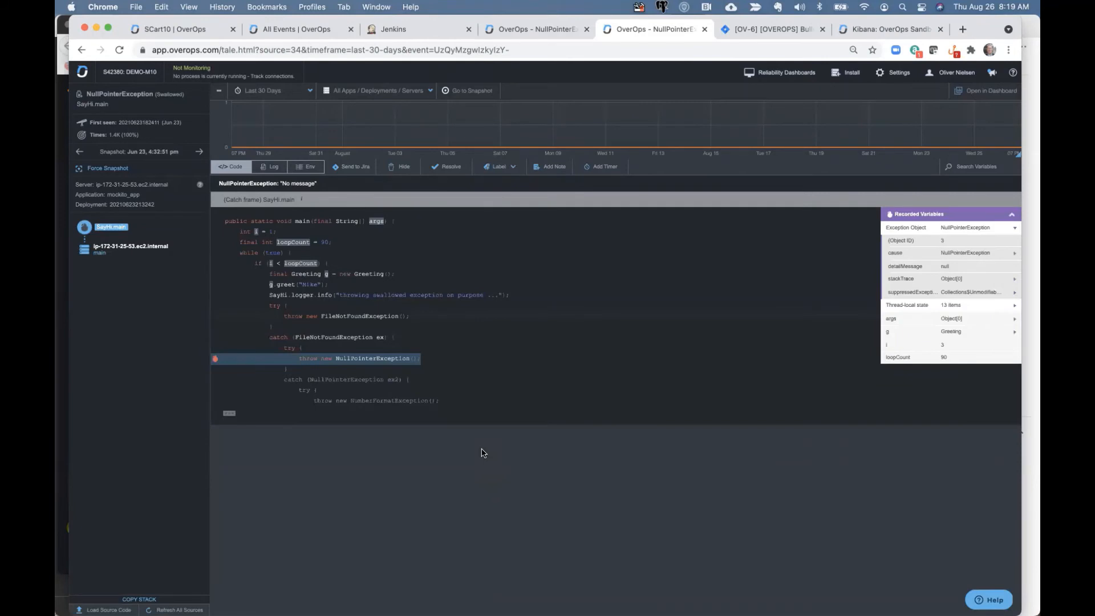
mouse_move(230, 419)
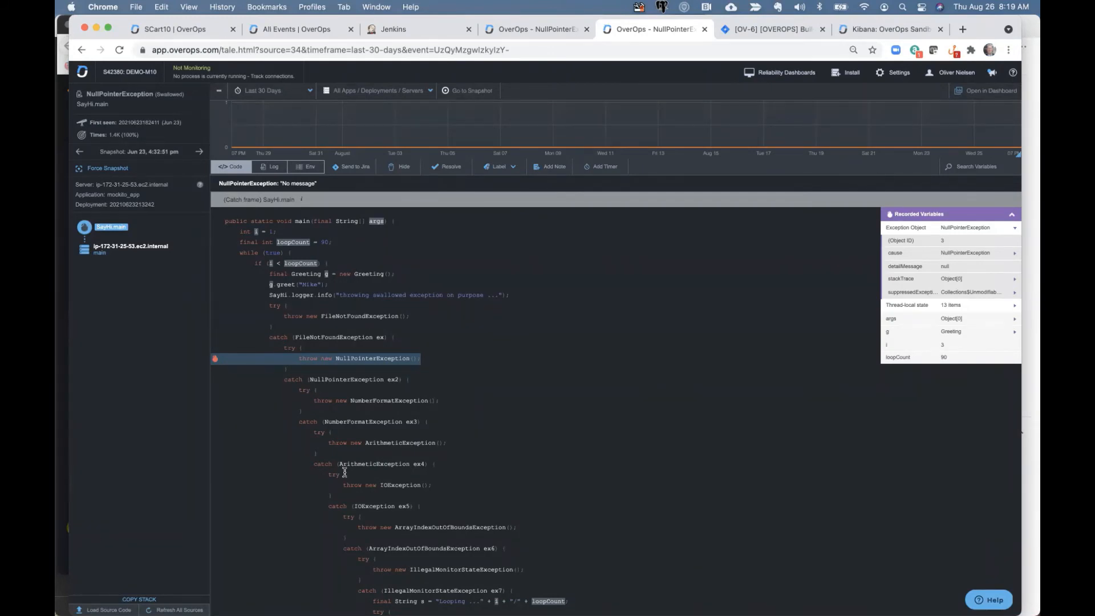
mouse_move(82, 49)
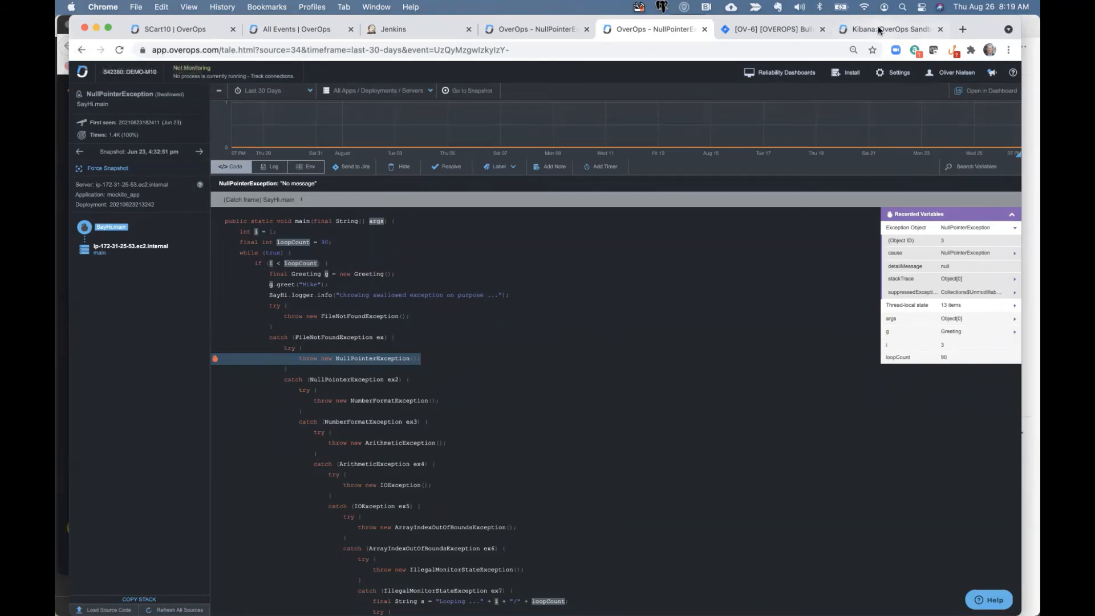
- Switch to the Kibana OverOps Sandbox tab showing tkp.to log results
click(890, 28)
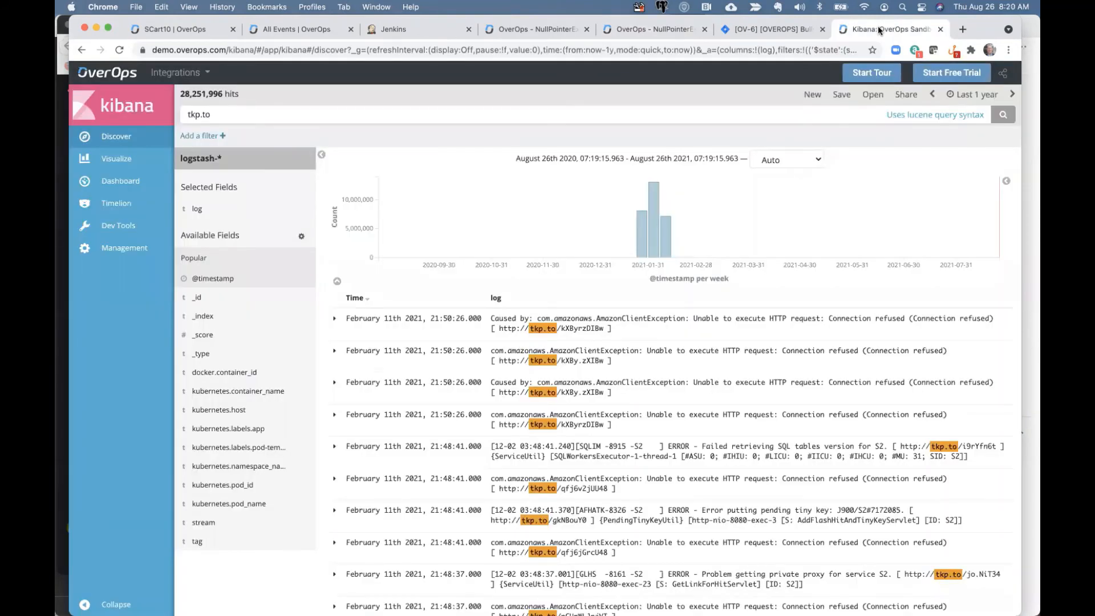
mouse_move(601, 335)
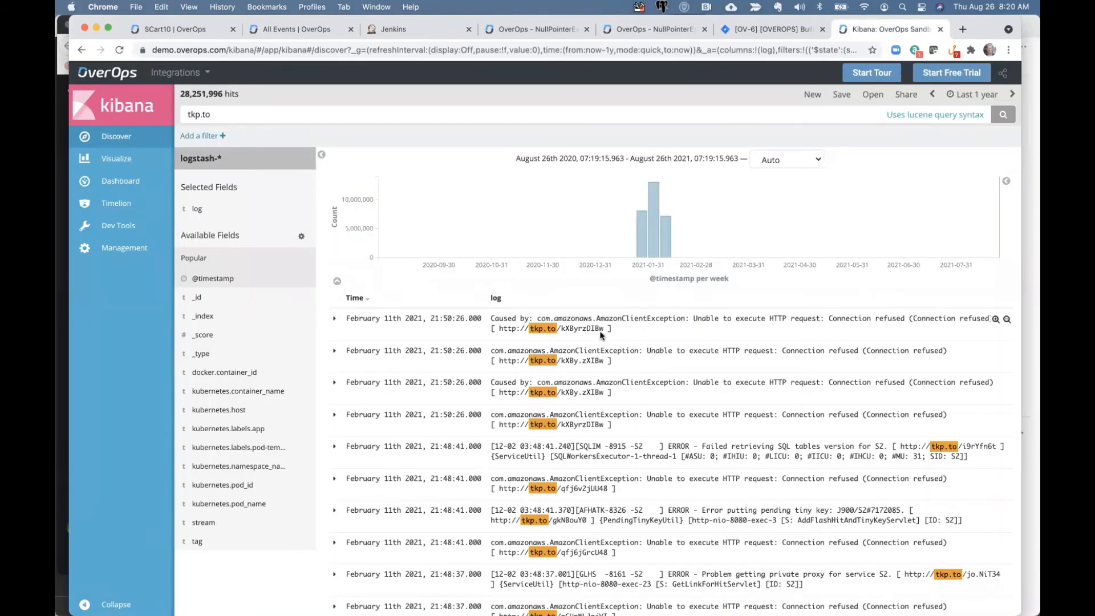
mouse_move(597, 326)
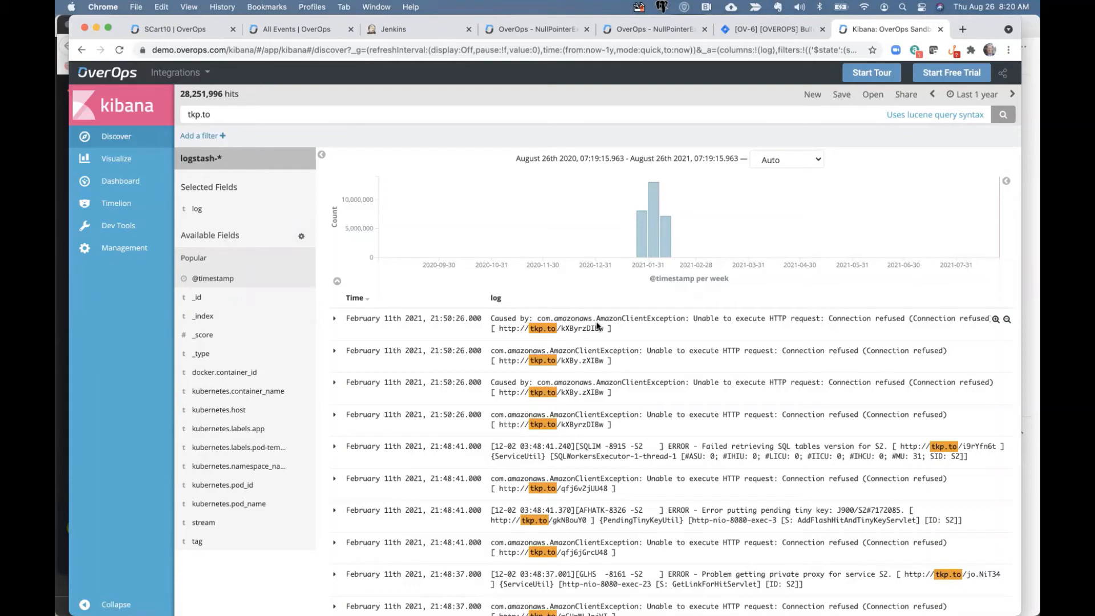
mouse_move(625, 327)
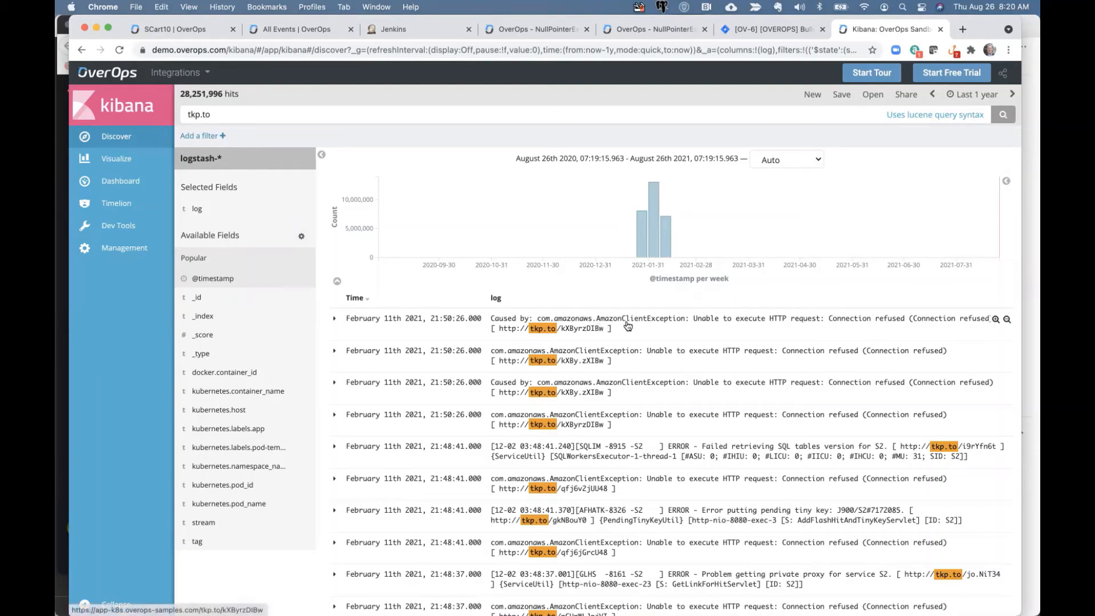
mouse_move(600, 340)
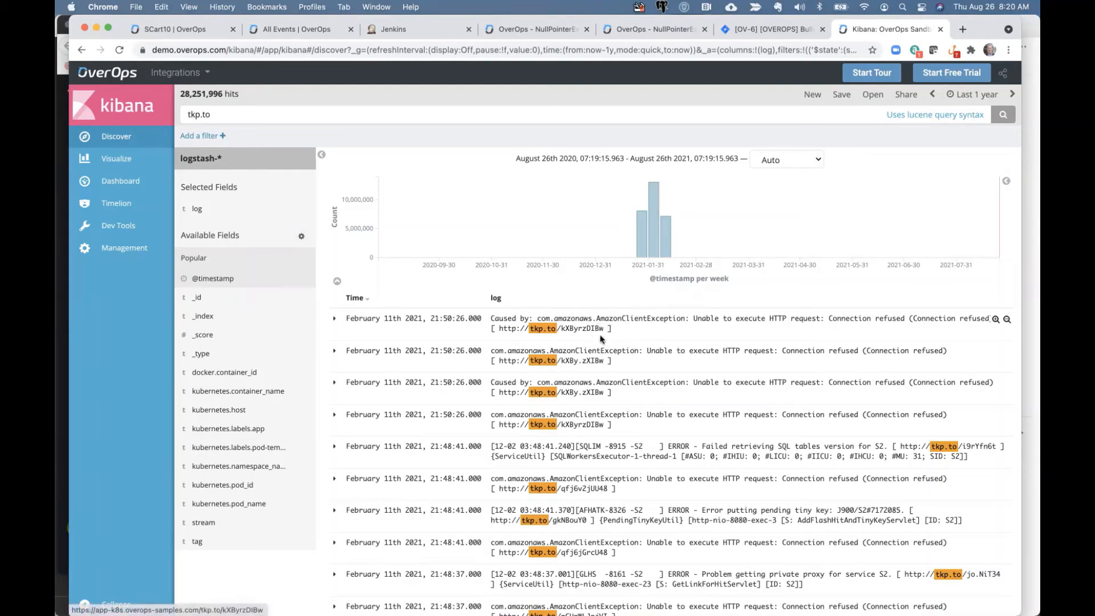
mouse_move(595, 331)
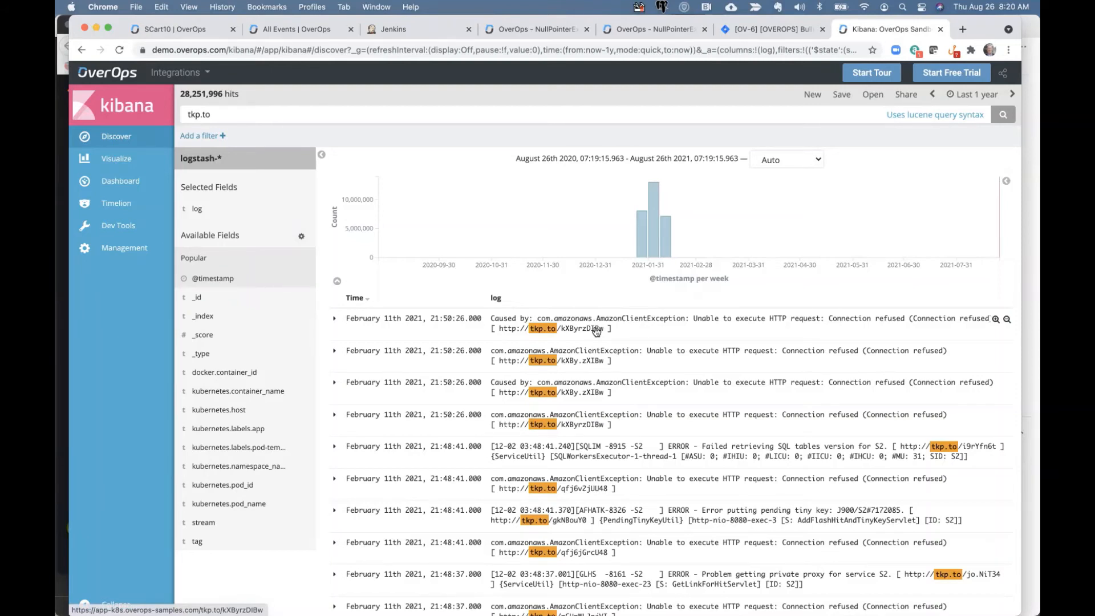
mouse_move(623, 332)
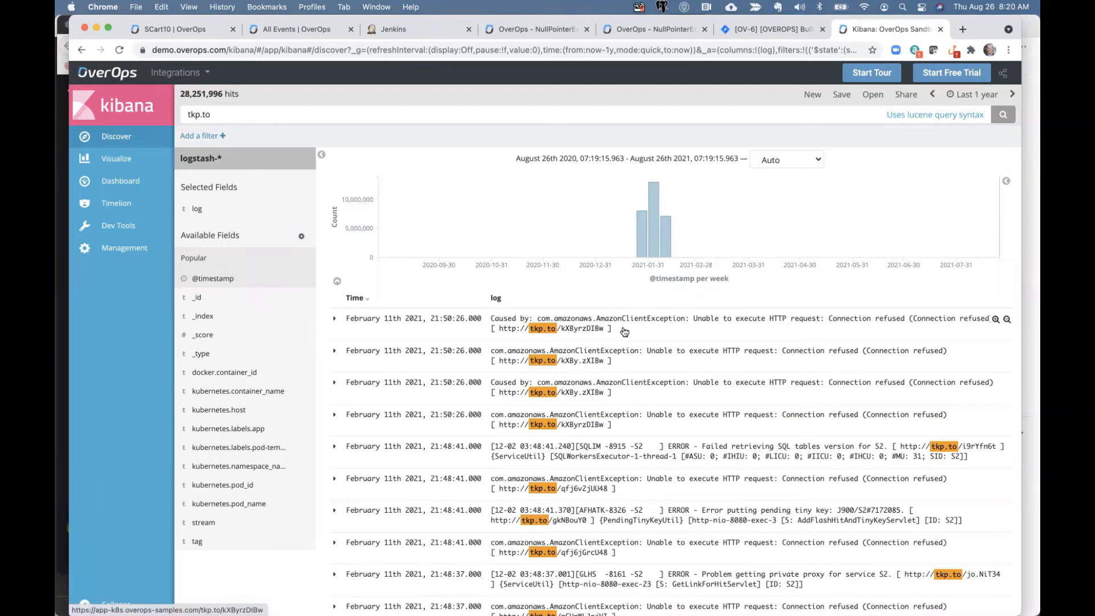
mouse_move(596, 332)
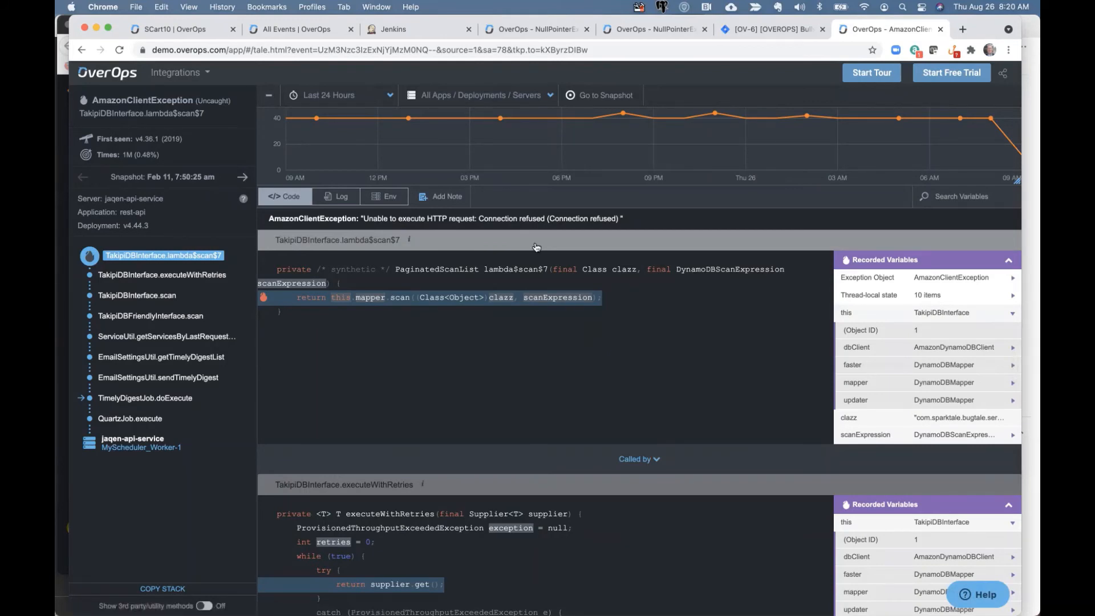
mouse_move(663, 382)
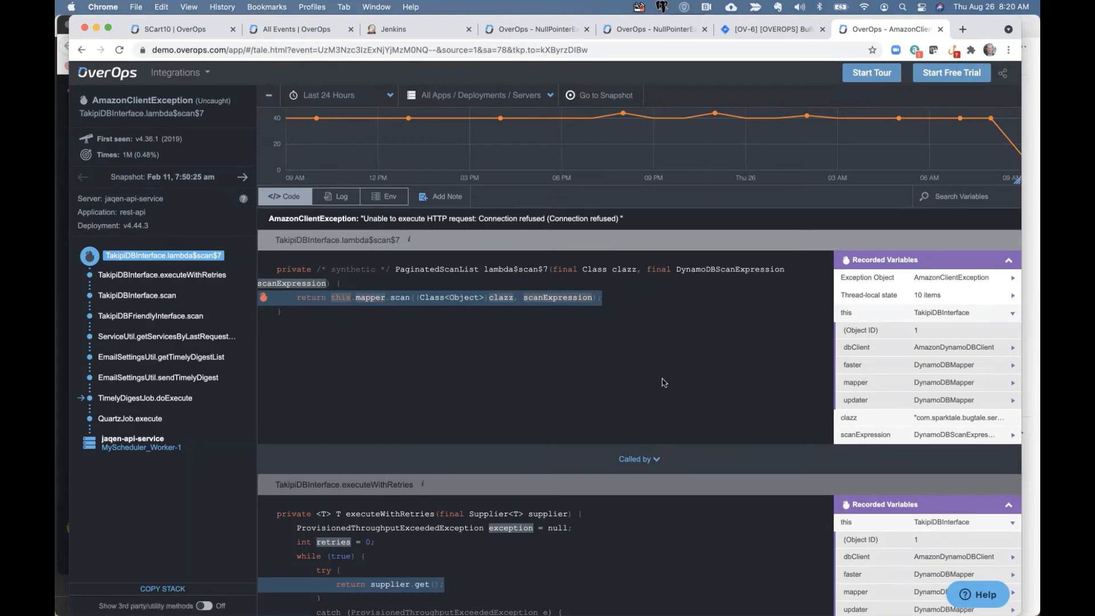
mouse_move(641, 358)
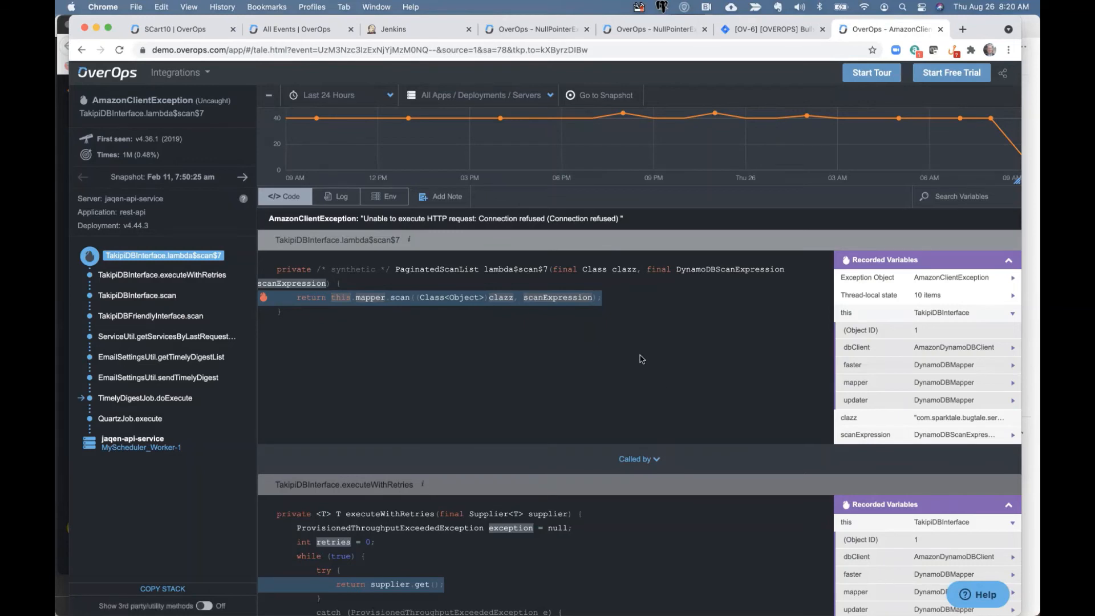
mouse_move(639, 29)
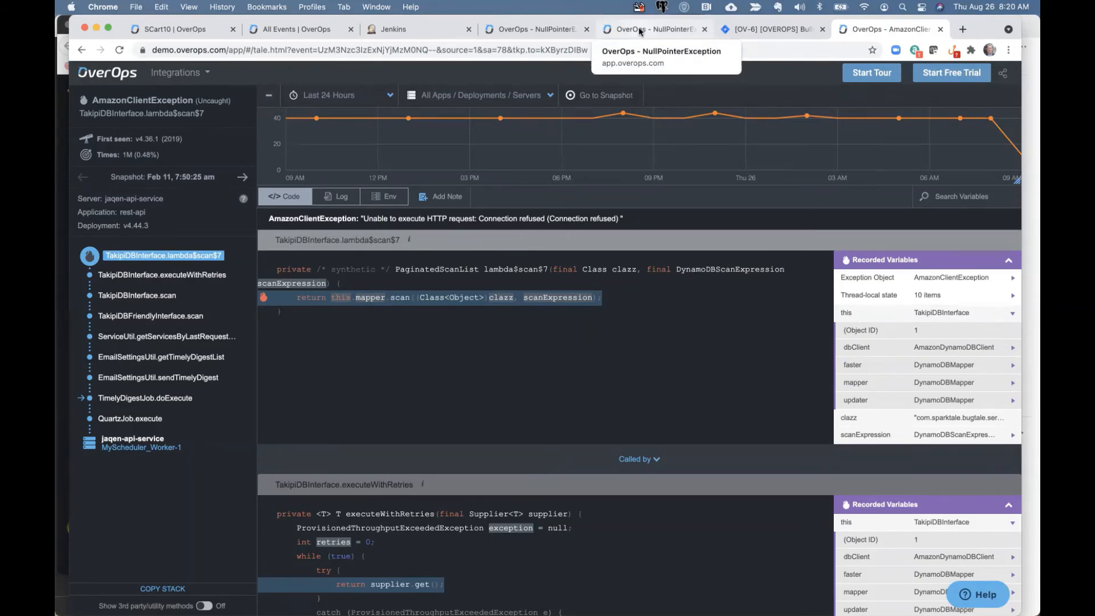
click(652, 28)
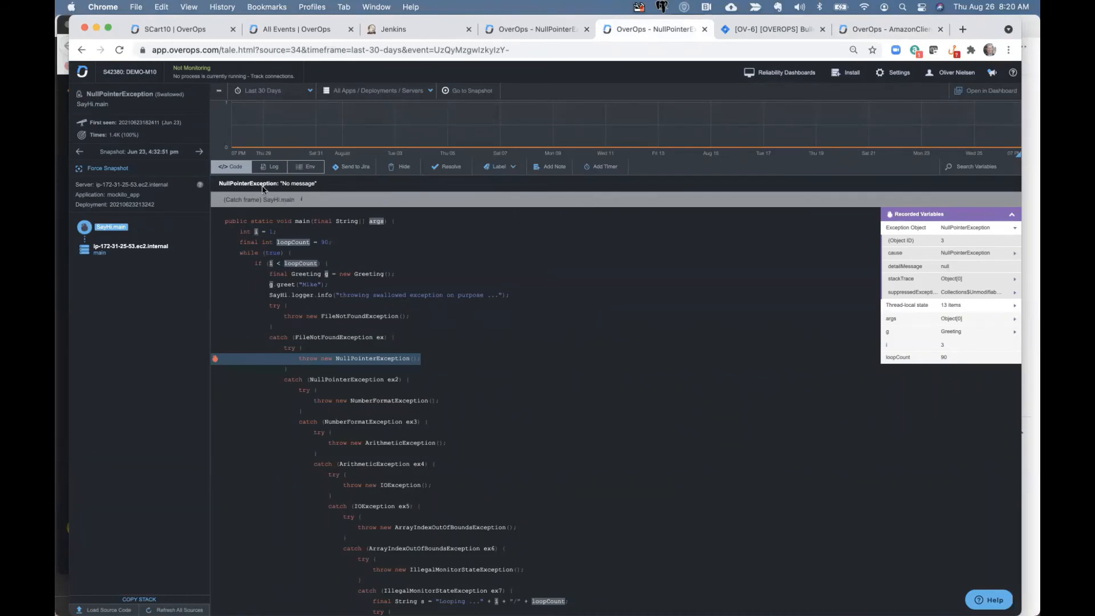
mouse_move(301, 189)
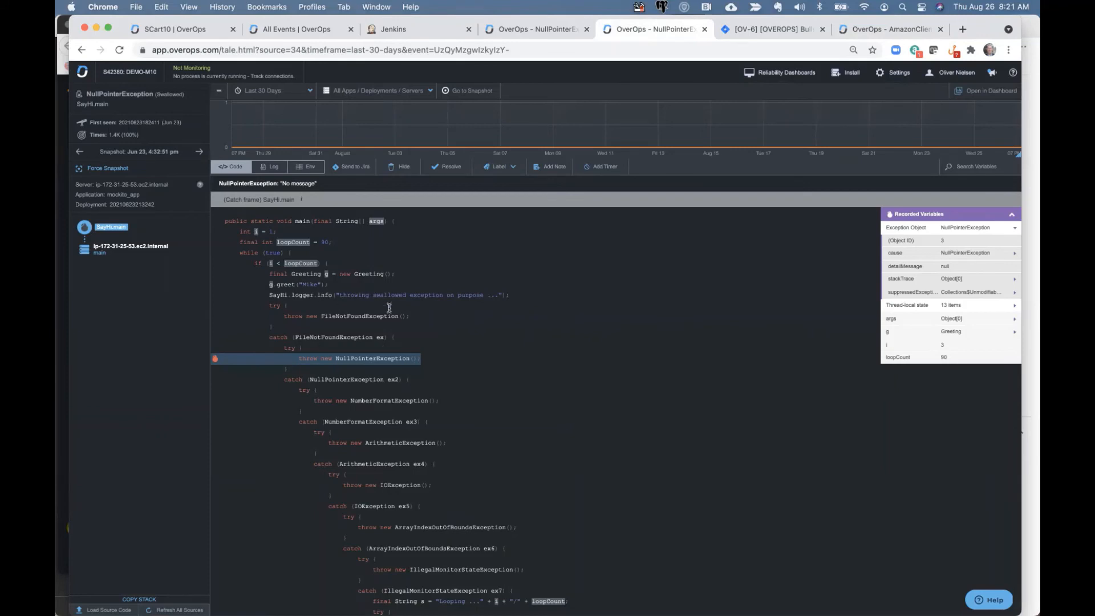
mouse_move(356, 166)
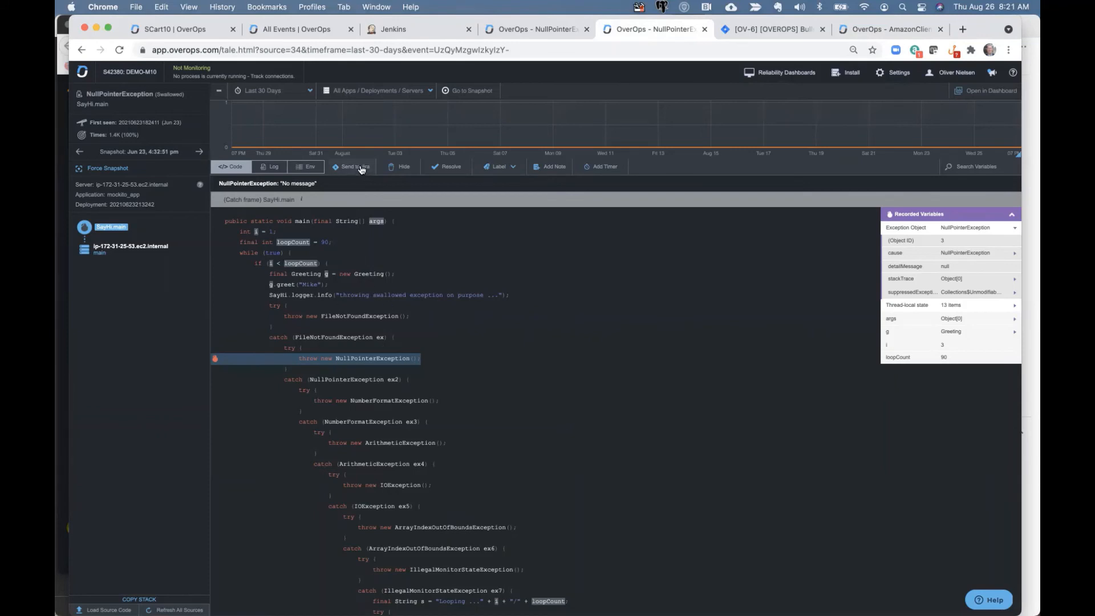
mouse_move(354, 166)
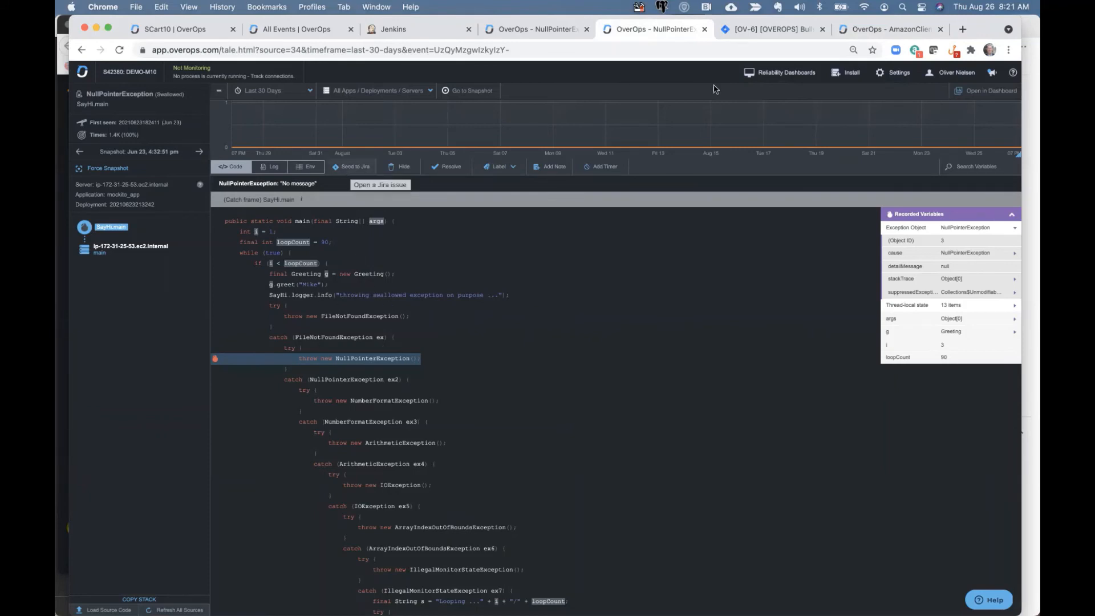
mouse_move(770, 29)
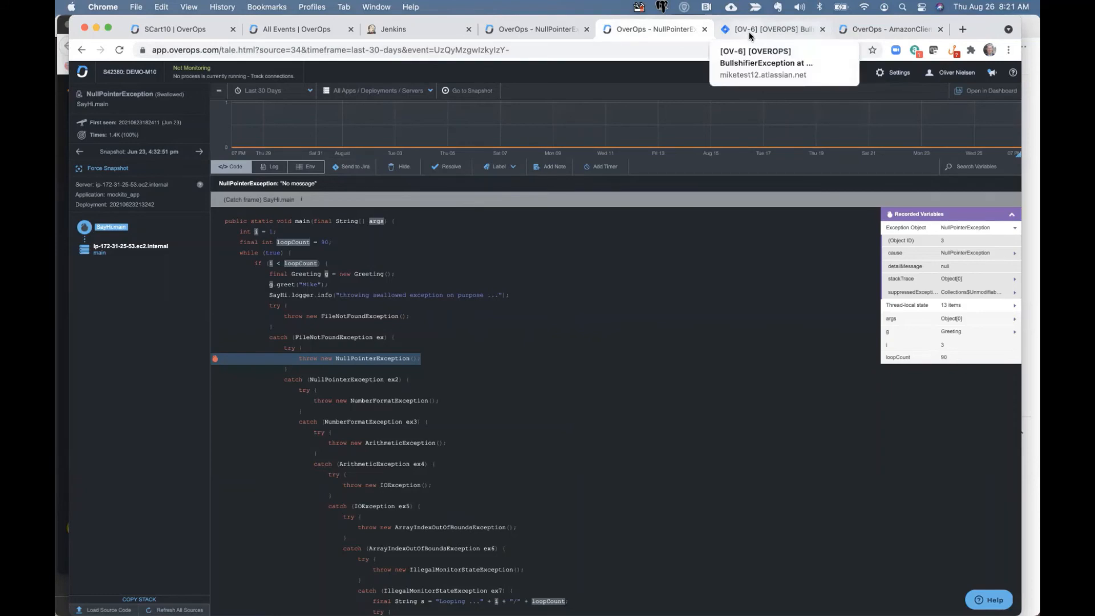
- Switch to the [OV-6] Jira tab for the BullshifierException ticket
click(768, 28)
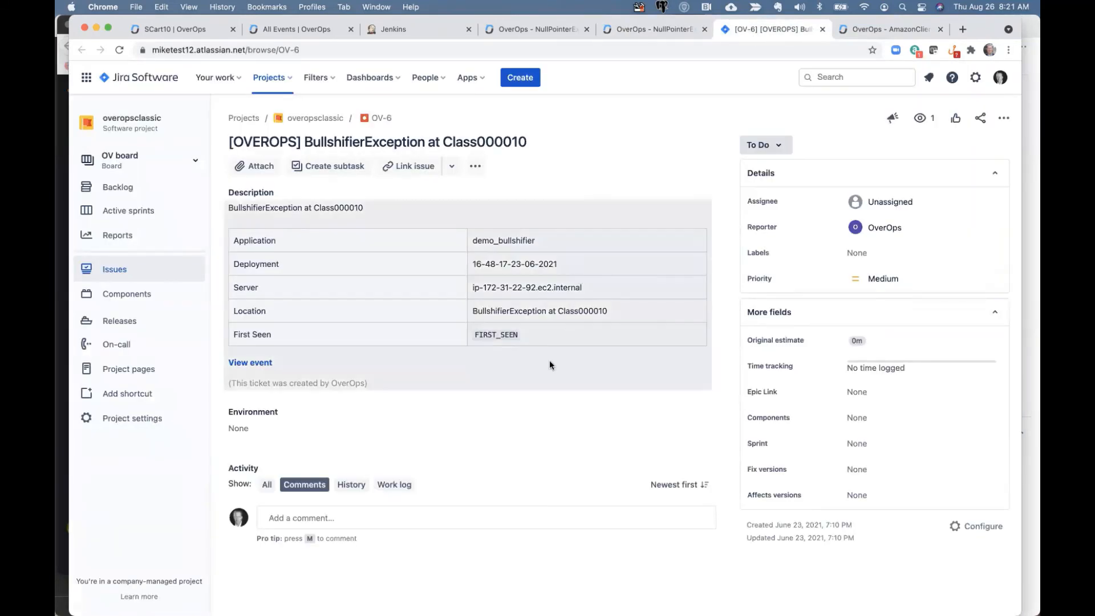
mouse_move(547, 392)
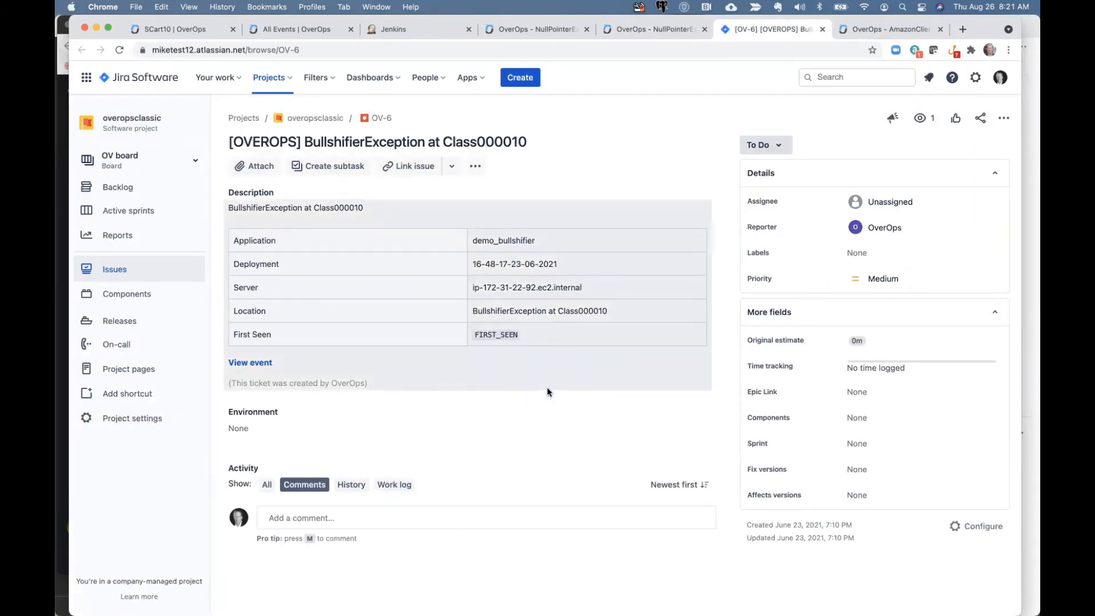
mouse_move(450, 262)
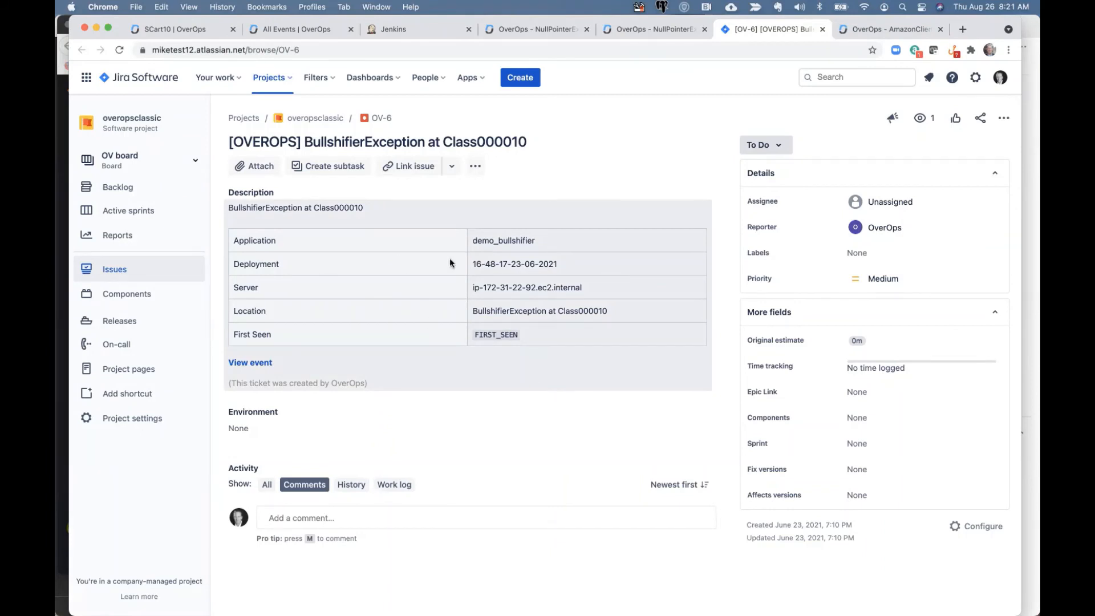
mouse_move(492, 263)
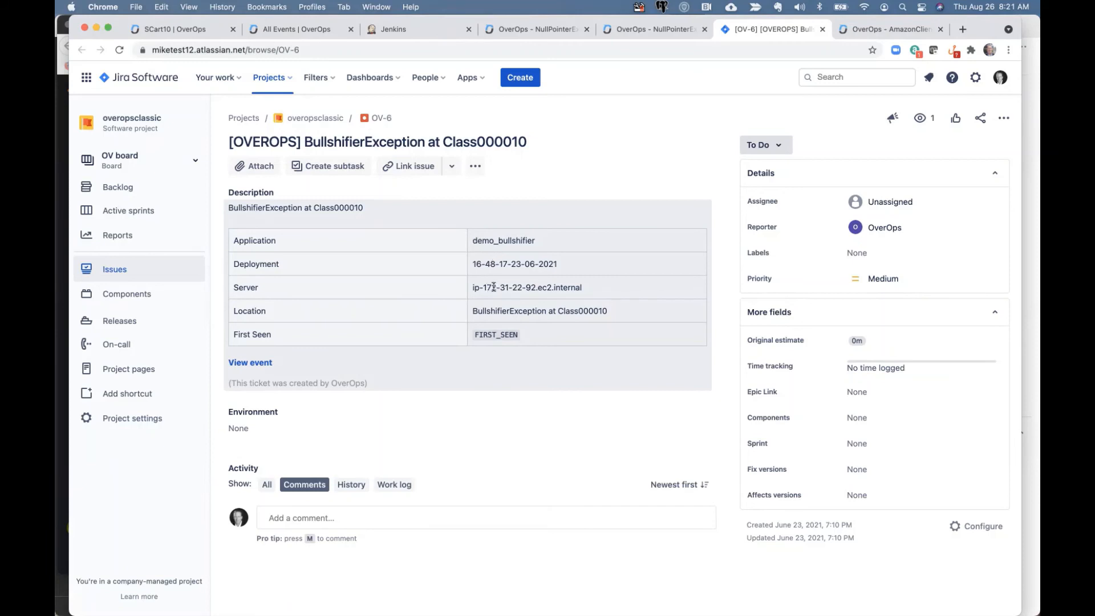
mouse_move(398, 323)
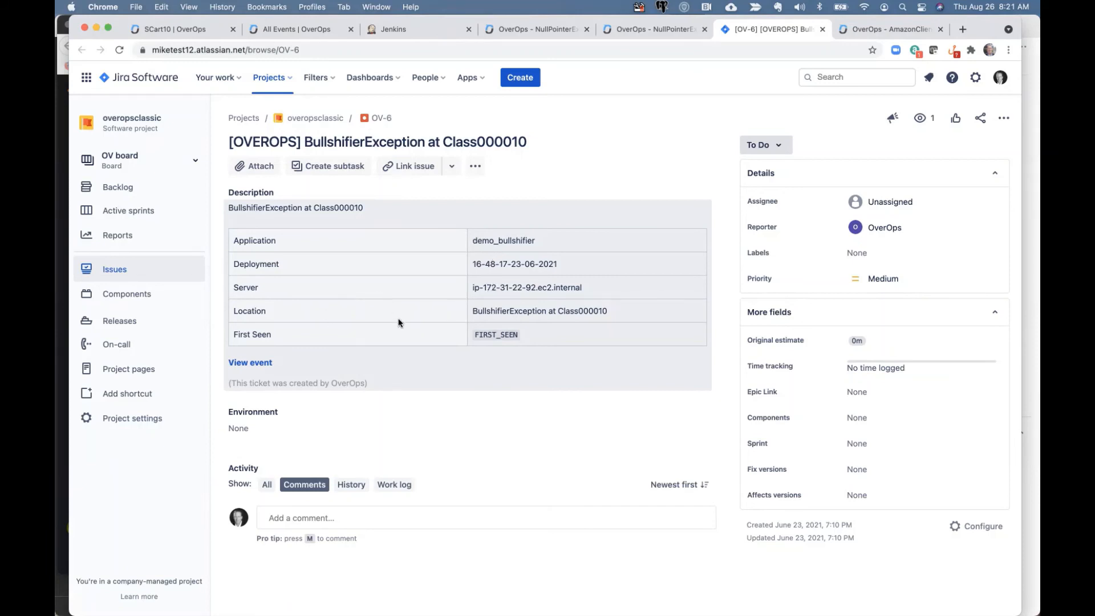
mouse_move(421, 364)
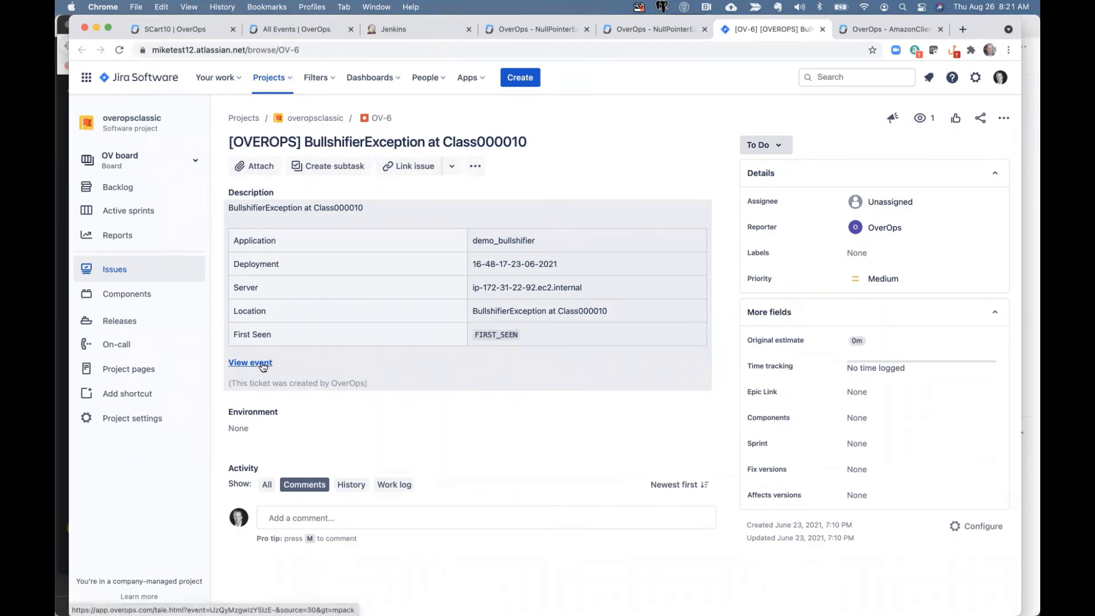
mouse_move(249, 363)
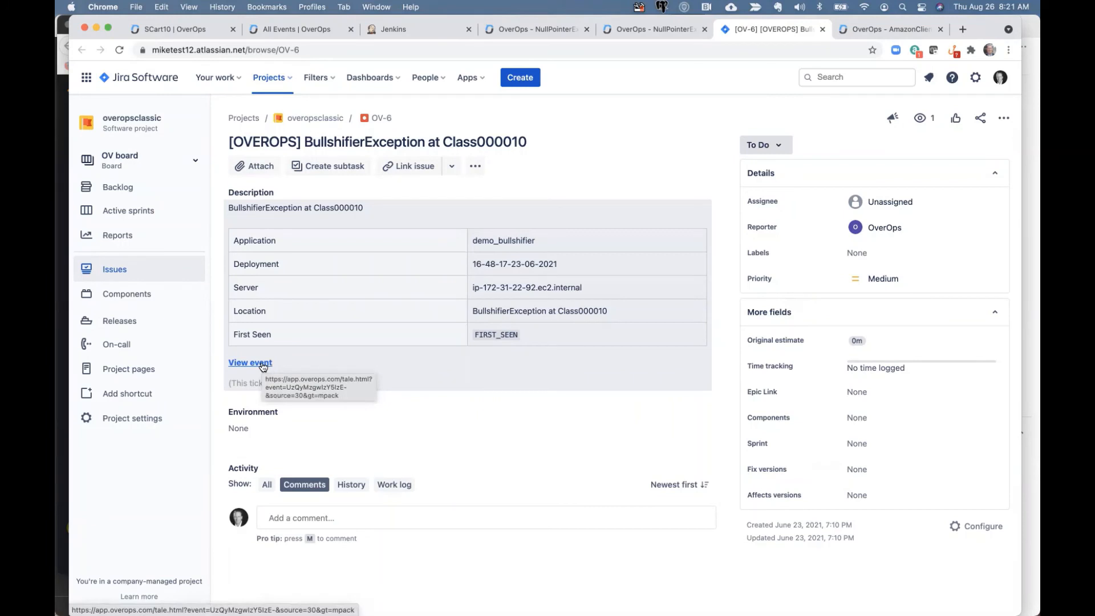
click(249, 363)
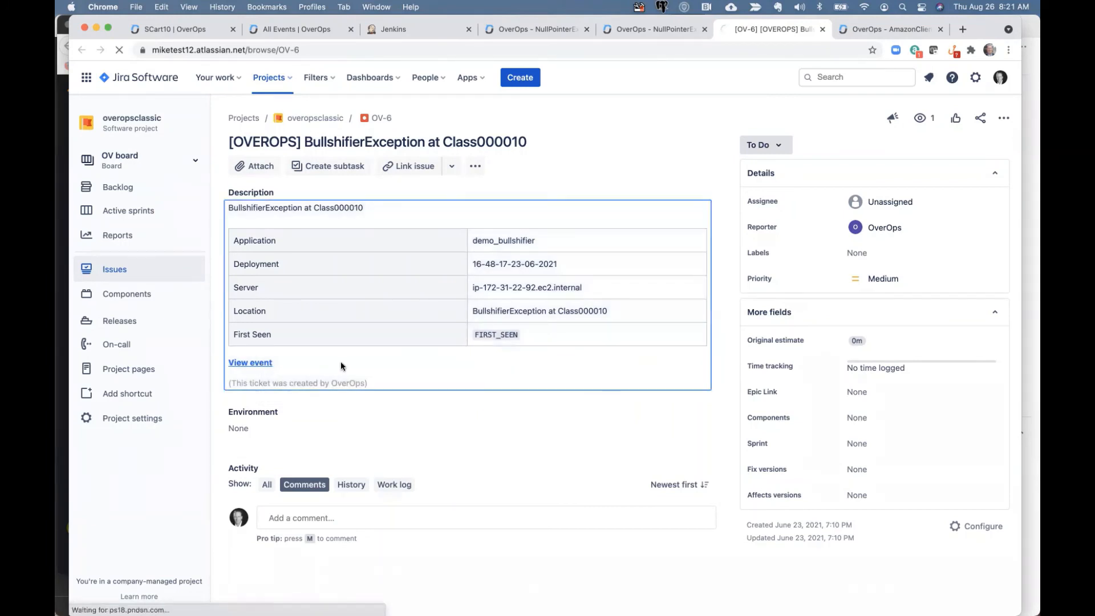
click(249, 363)
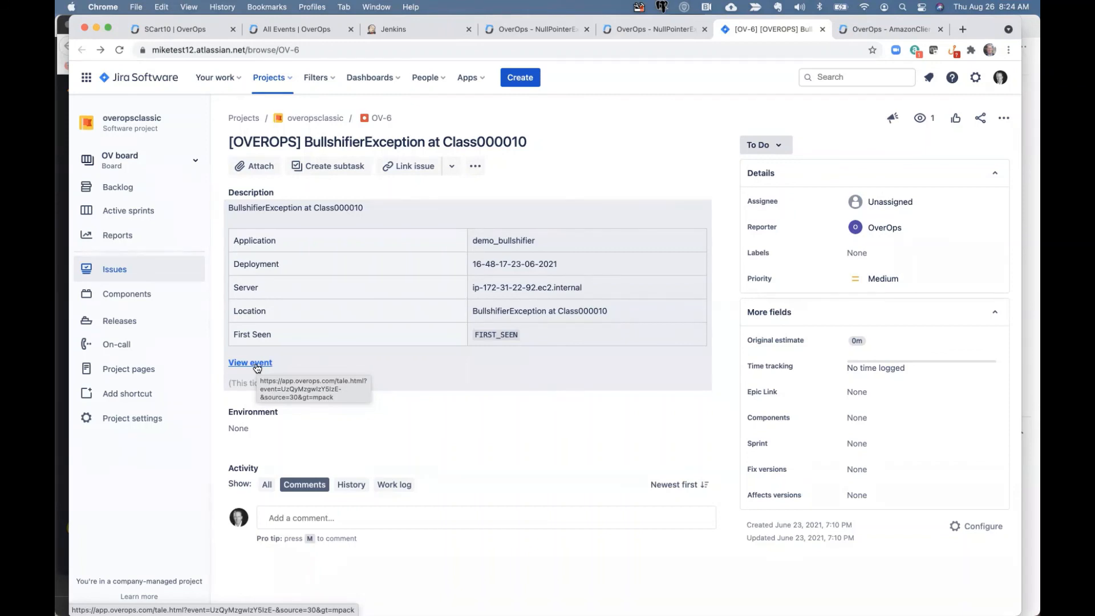
mouse_move(345, 69)
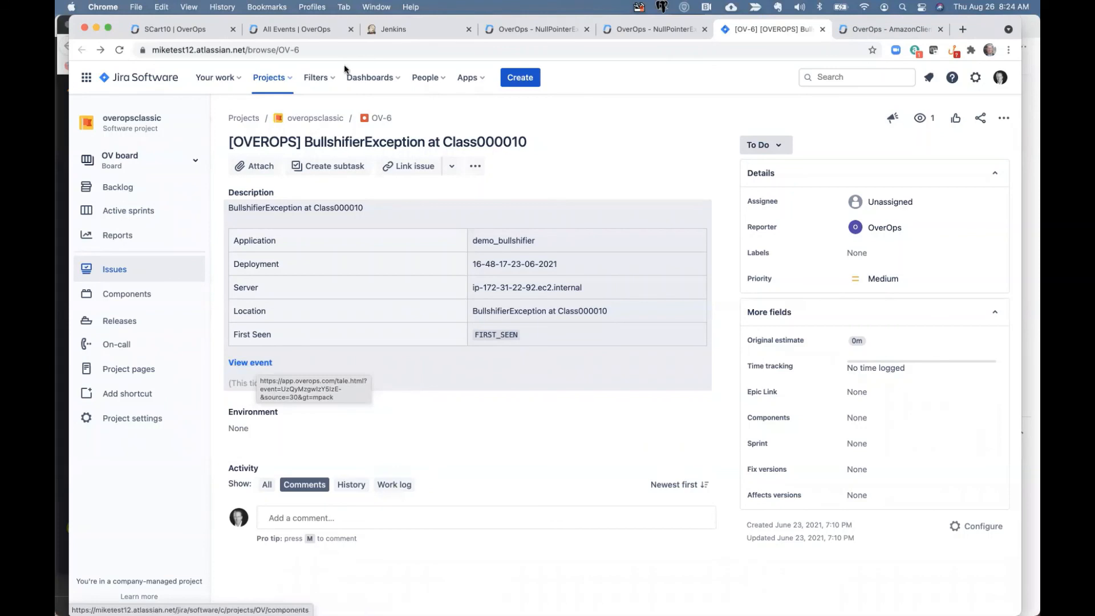
- Review Jenkins build 2's OverOps Quality Report, then return to OverOps All Events
click(411, 28)
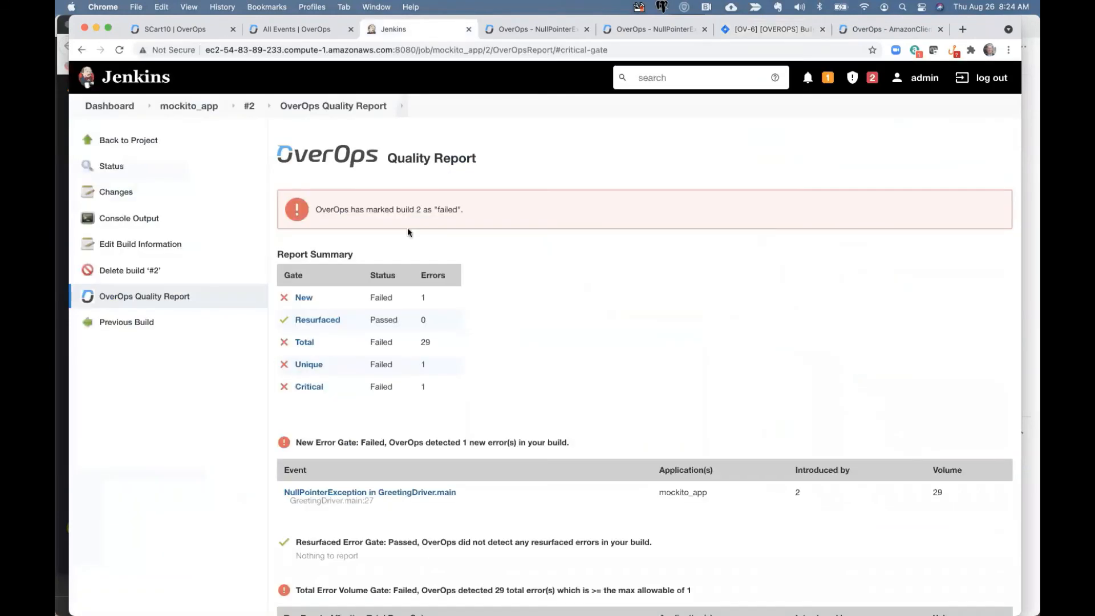
mouse_move(304, 297)
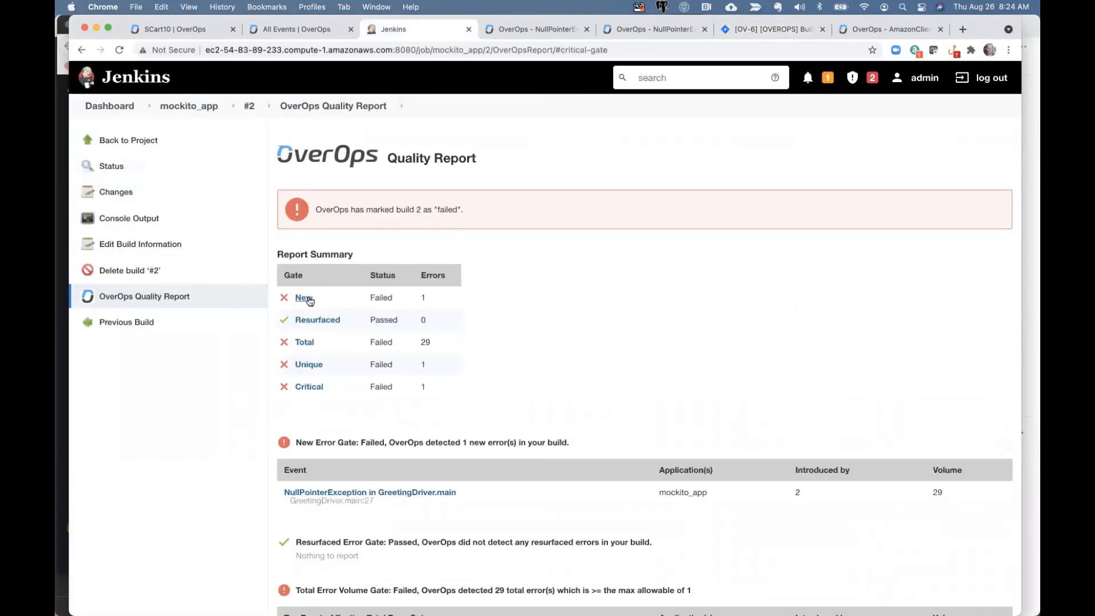
mouse_move(509, 320)
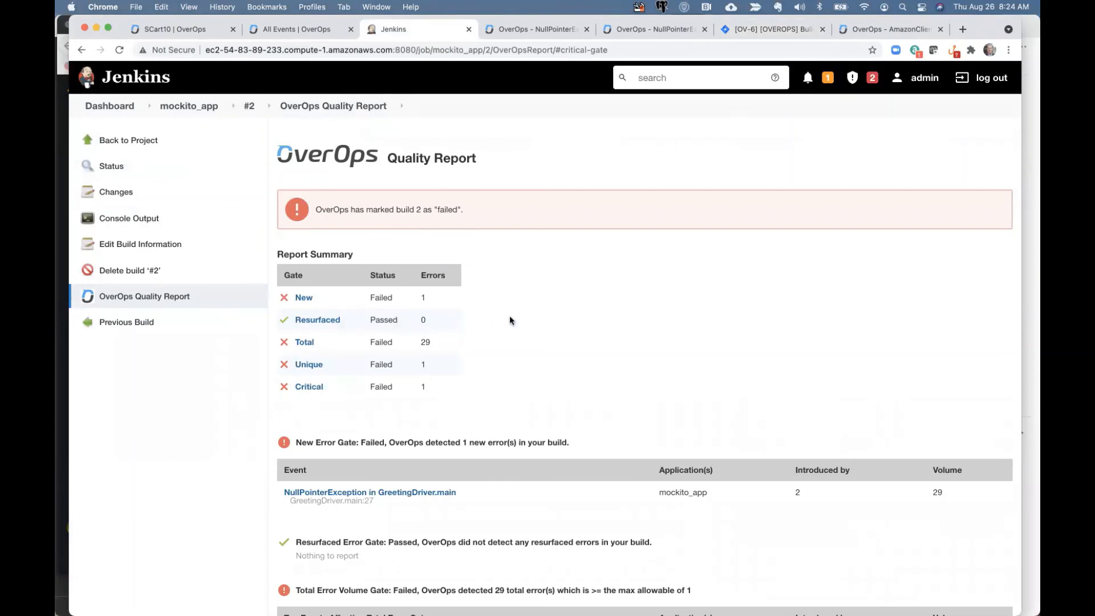
mouse_move(558, 323)
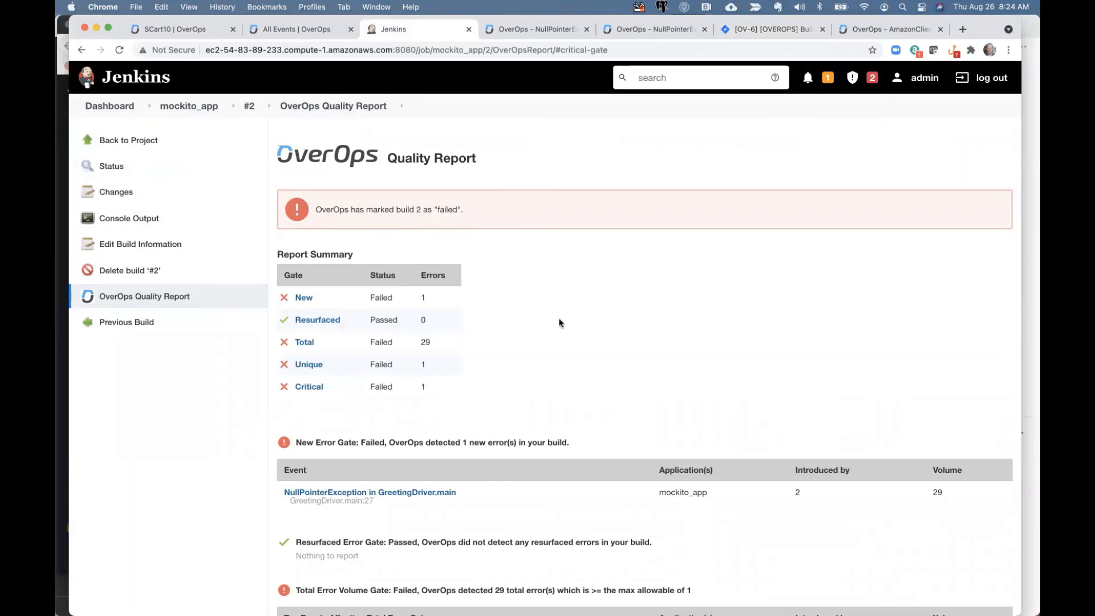
mouse_move(501, 289)
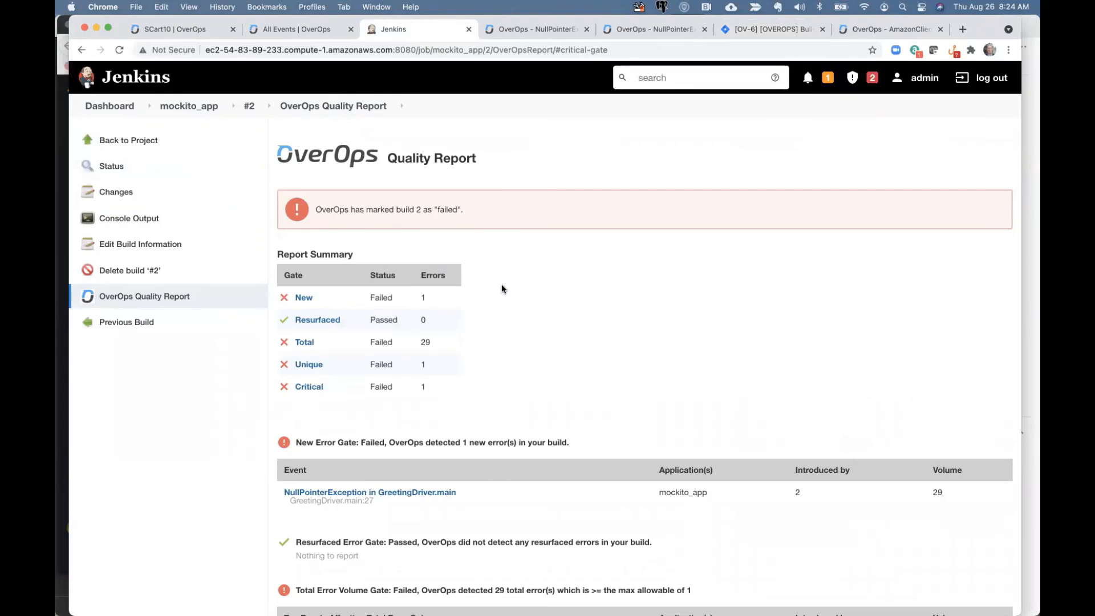
mouse_move(466, 238)
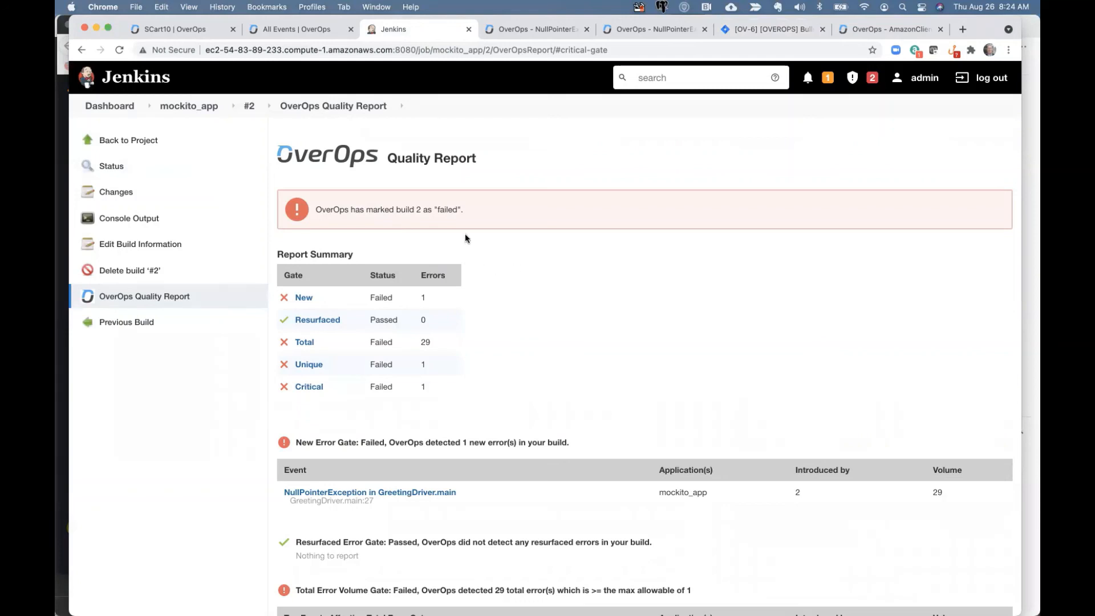
mouse_move(181, 295)
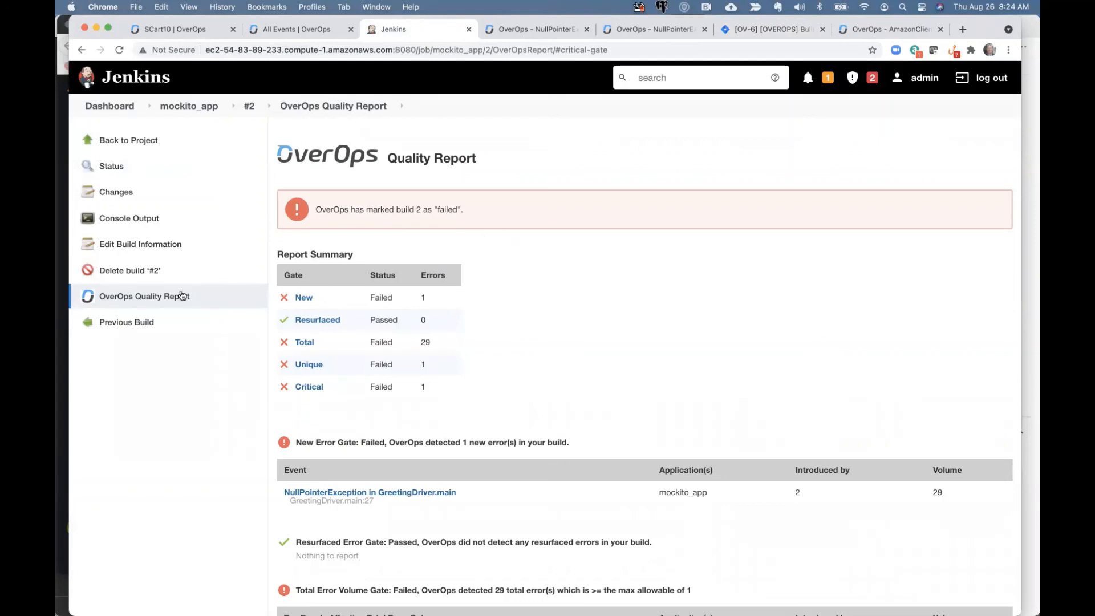
mouse_move(440, 314)
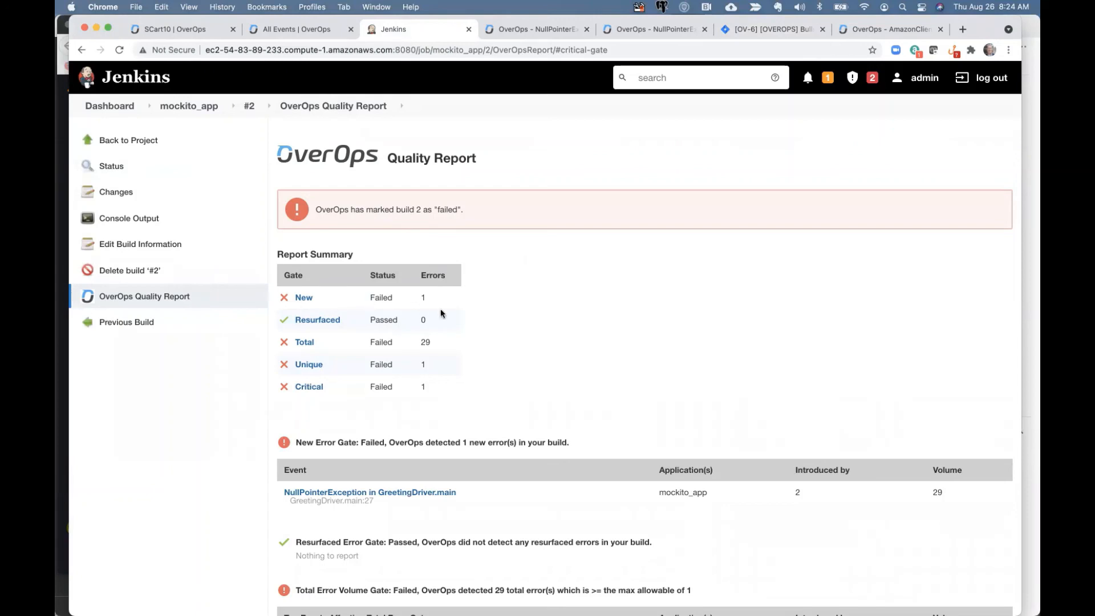
mouse_move(494, 323)
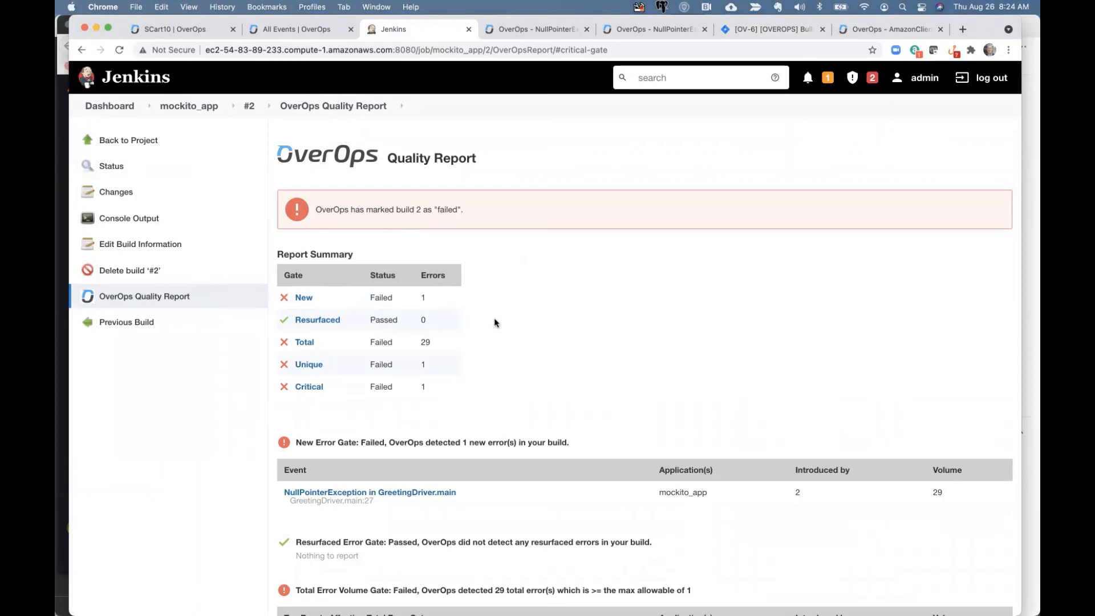
mouse_move(409, 288)
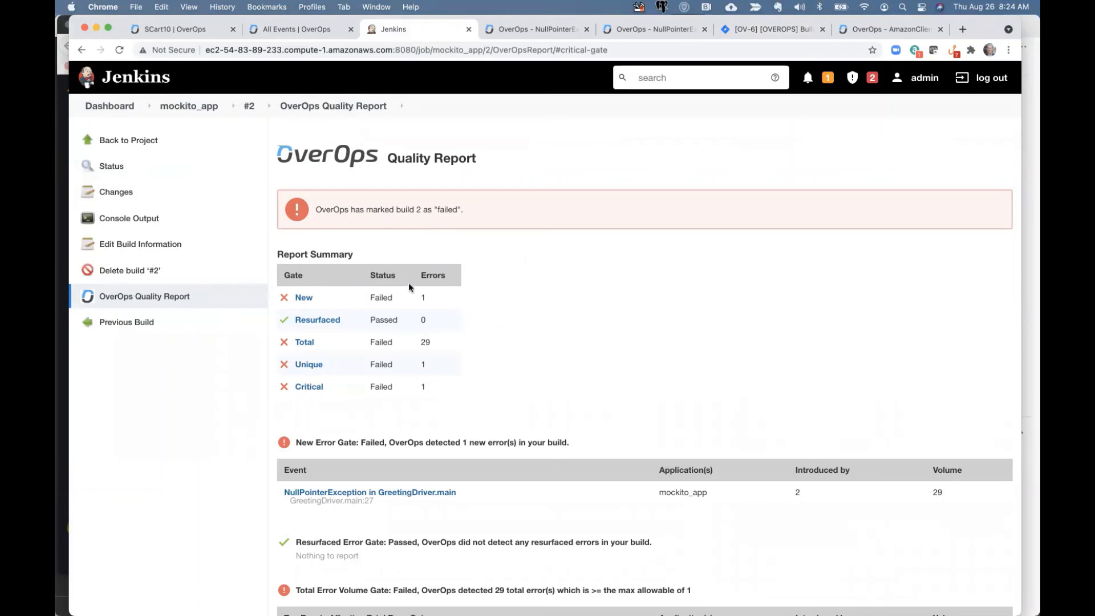
mouse_move(482, 368)
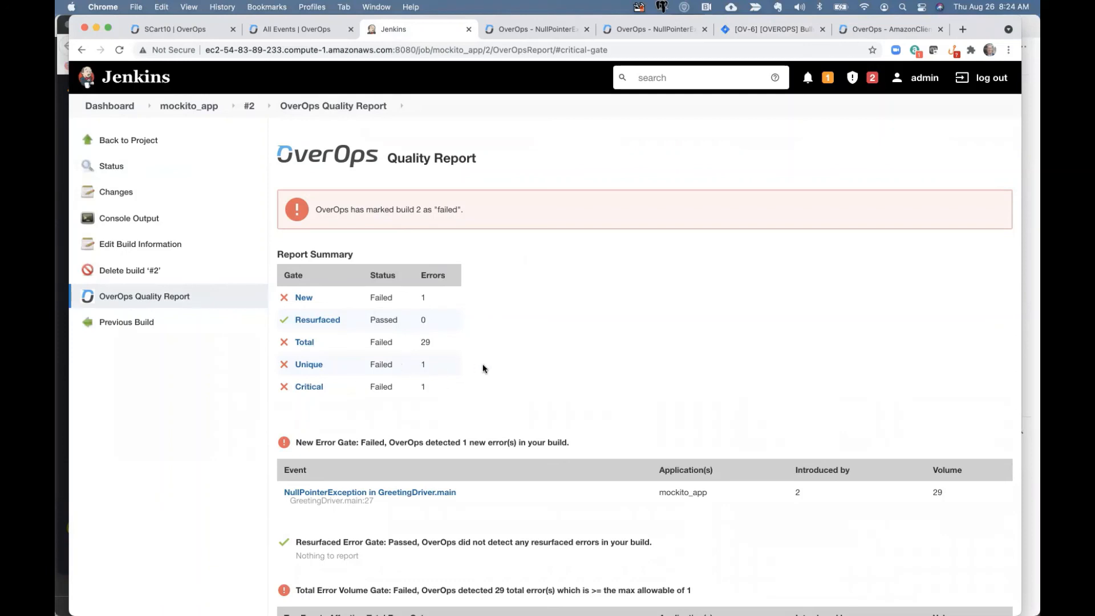
mouse_move(577, 360)
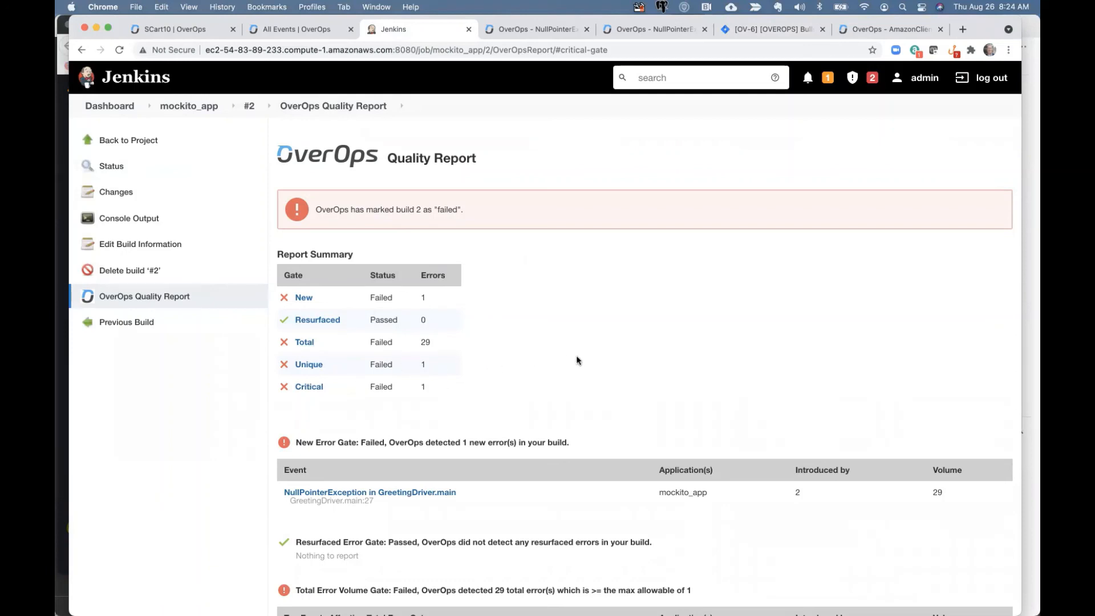
mouse_move(330, 370)
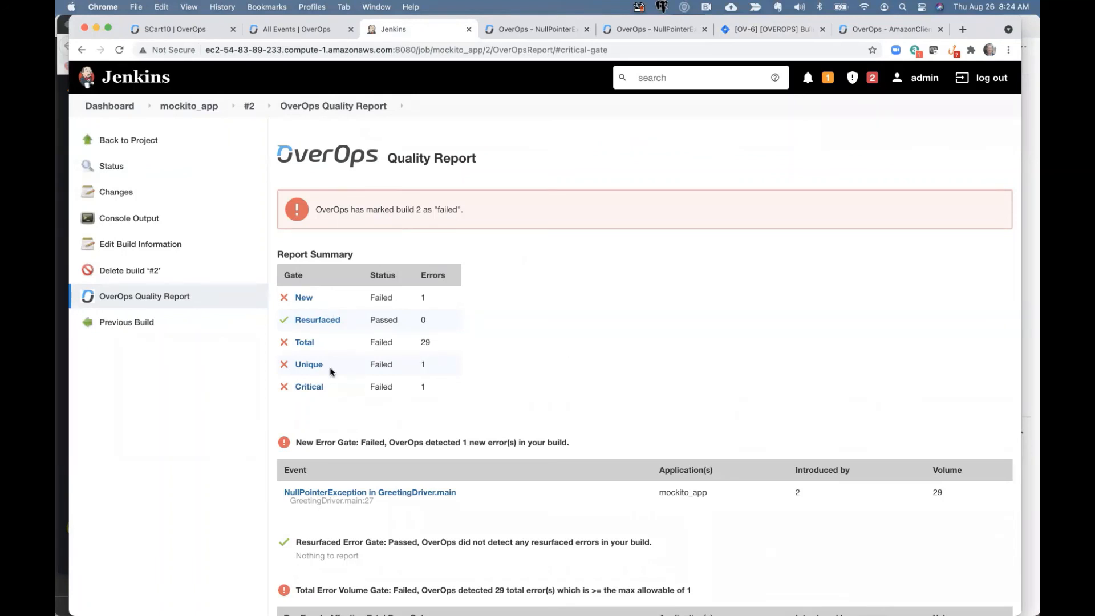
mouse_move(572, 326)
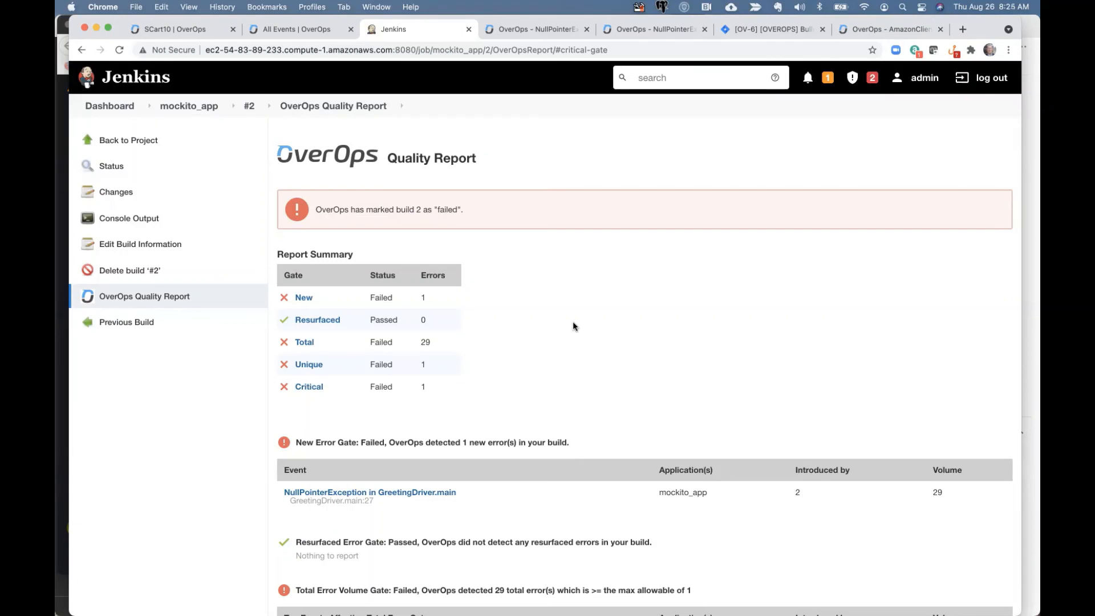
mouse_move(527, 314)
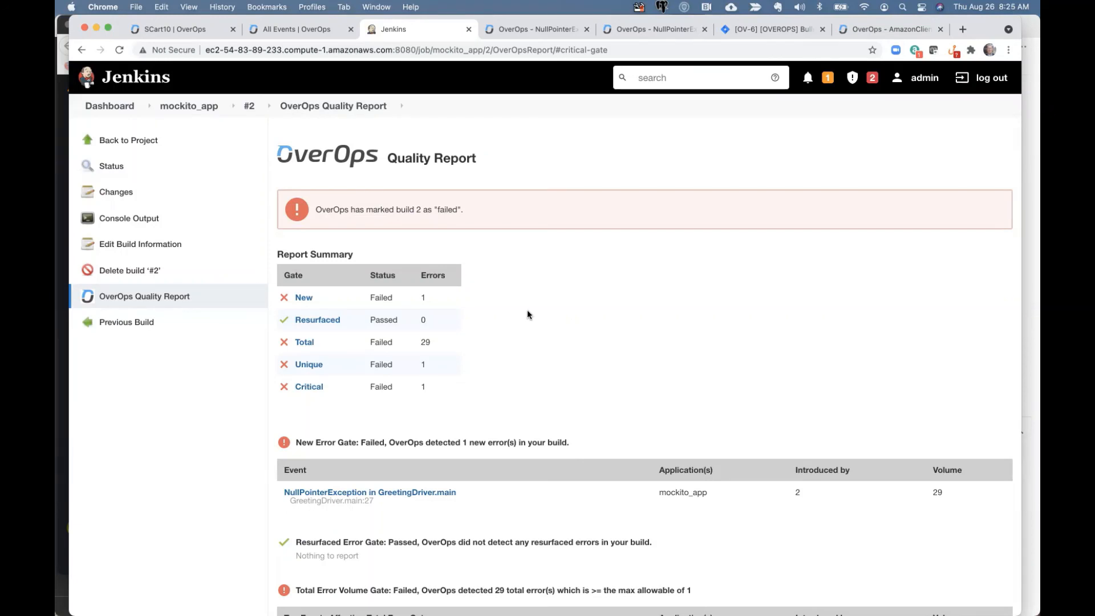
mouse_move(510, 277)
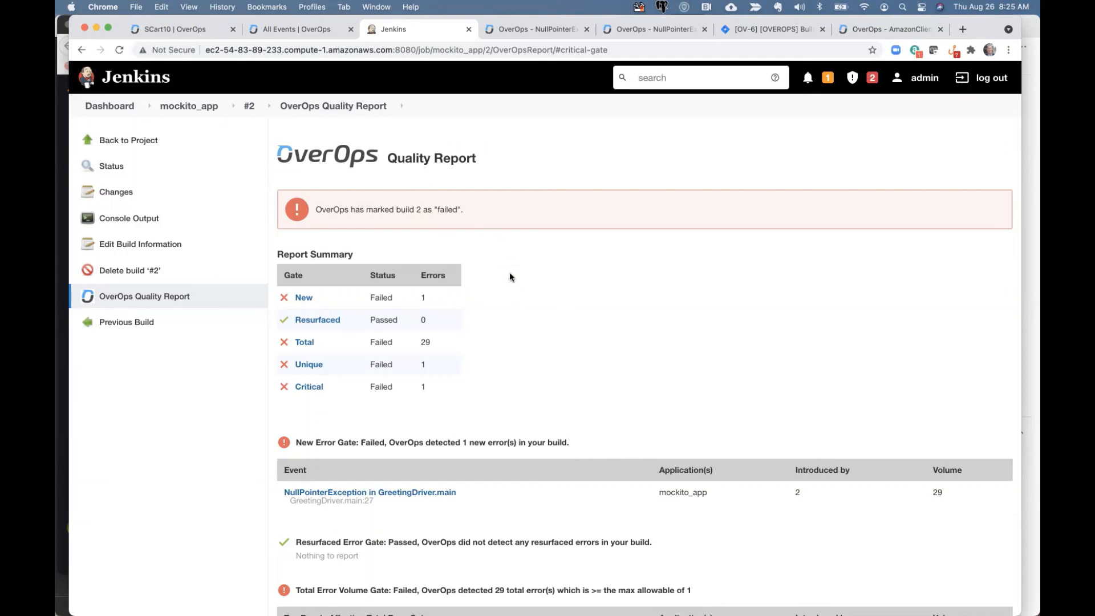
mouse_move(534, 285)
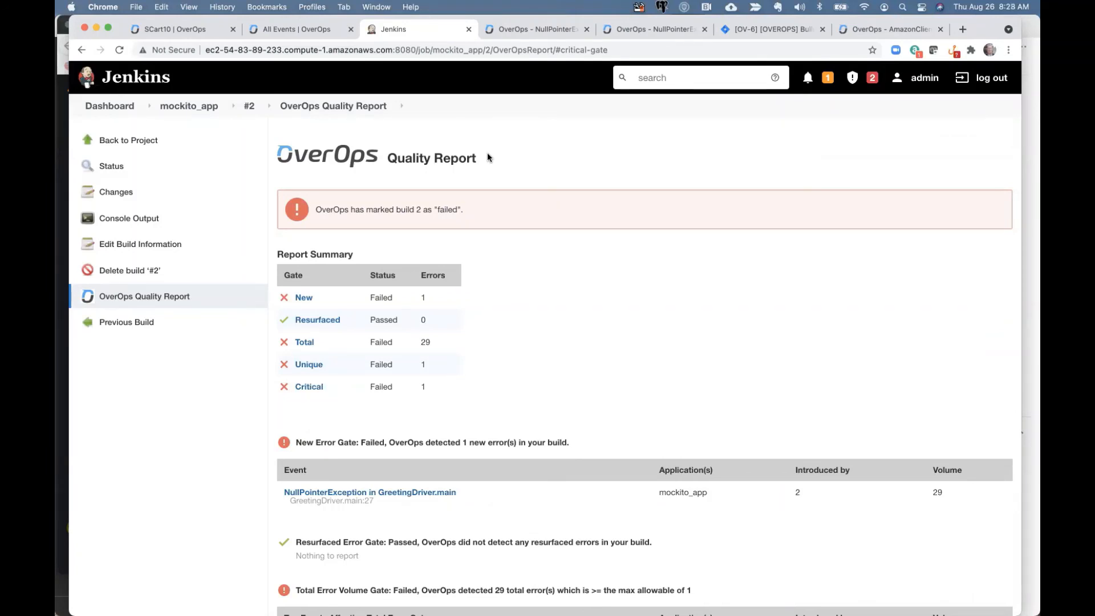
click(301, 29)
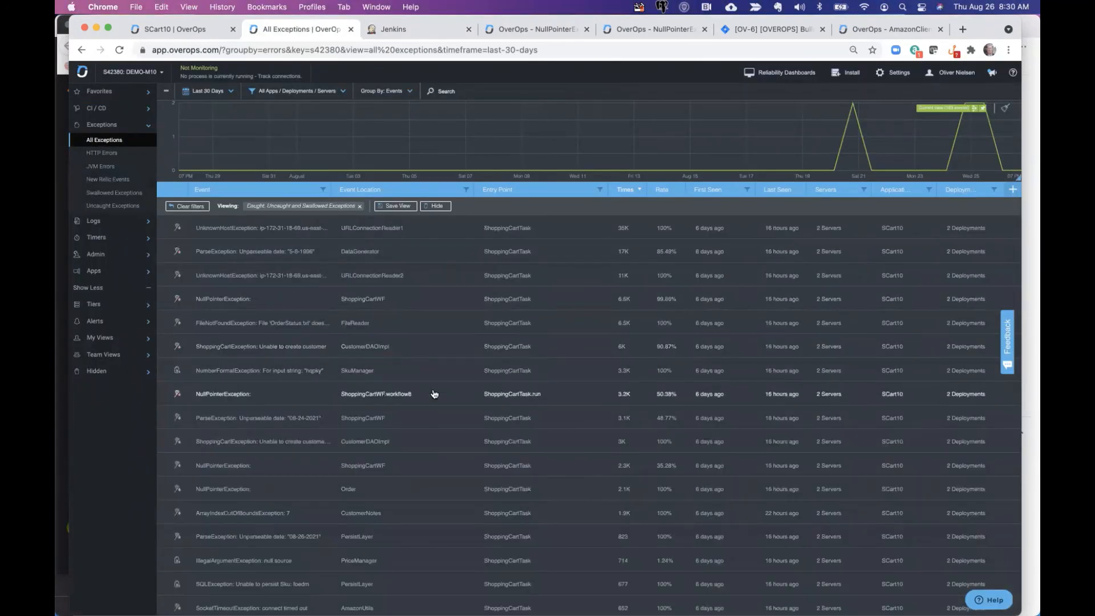